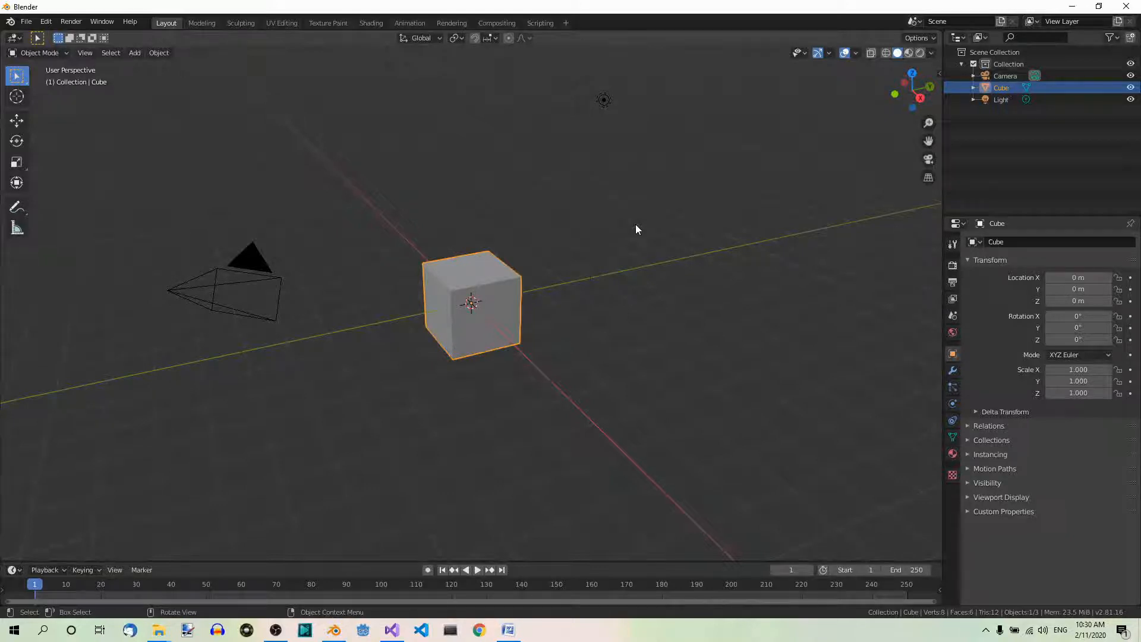
mouse_move(685, 243)
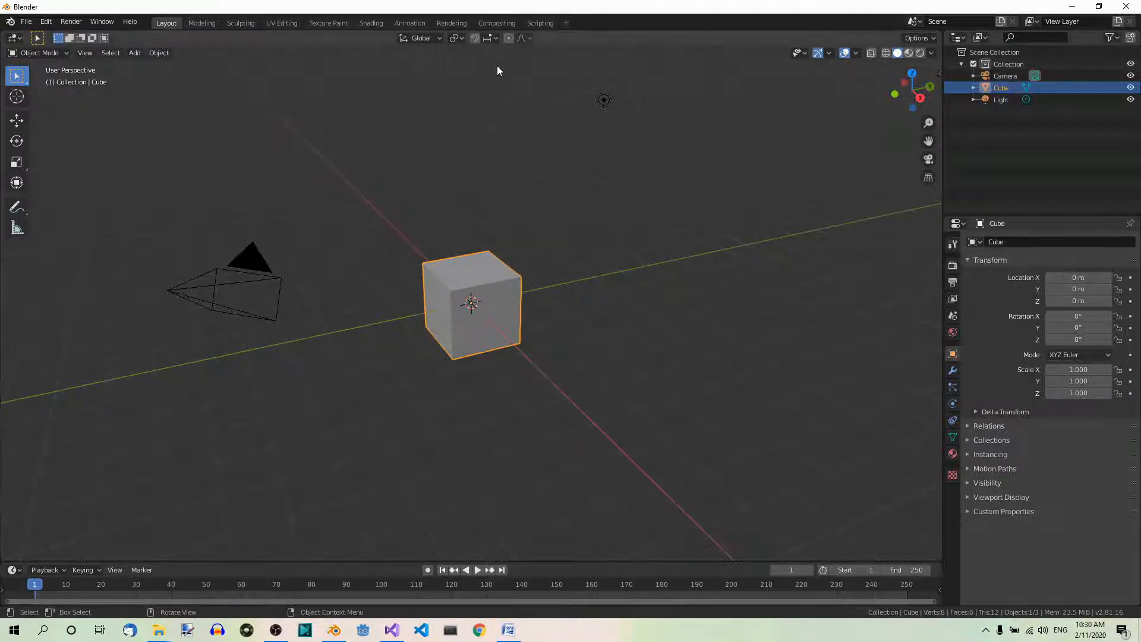
Step: Switch to the Scripting workspace with the text editor and Python console
left_click(539, 23)
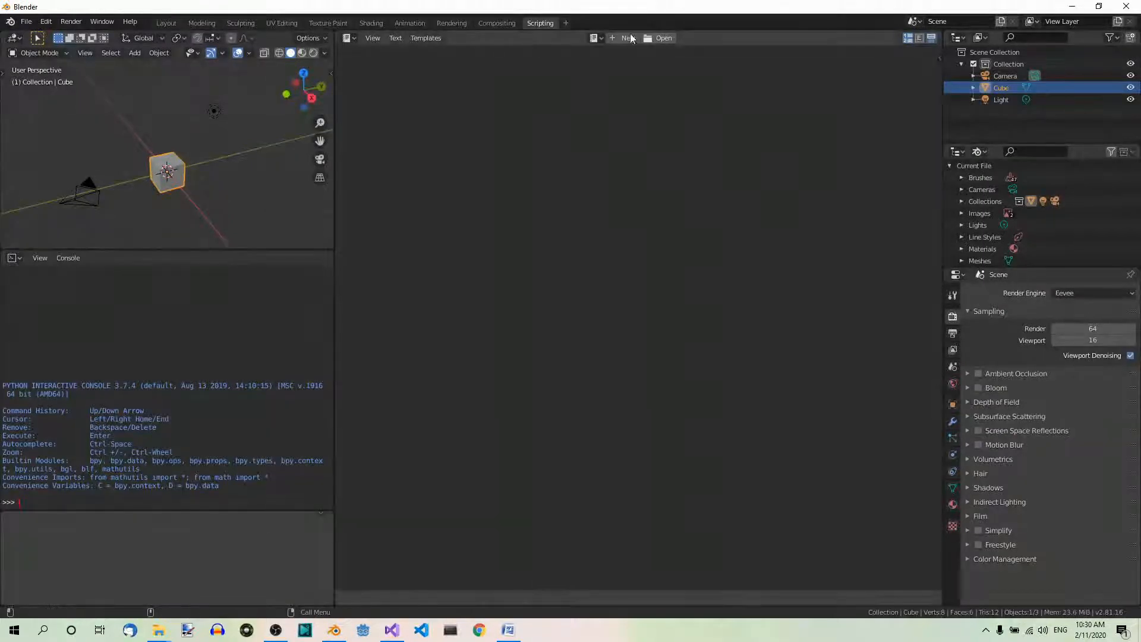
Step: Create a new script text and raise the editor font size to 16 via the sidebar
left_click(624, 38)
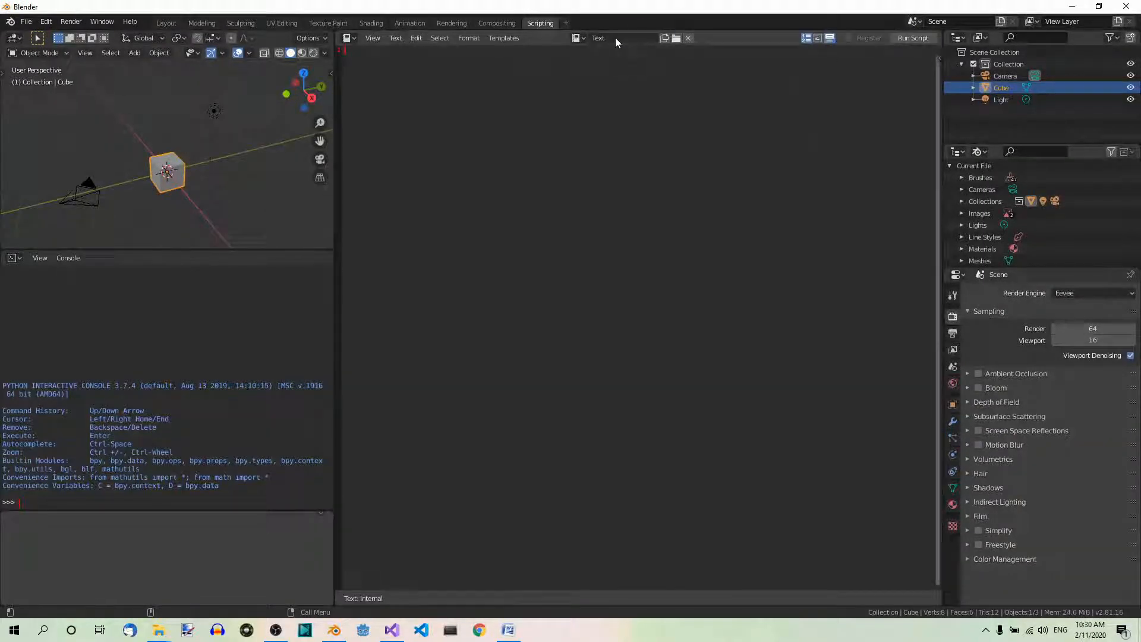
left_click(372, 38)
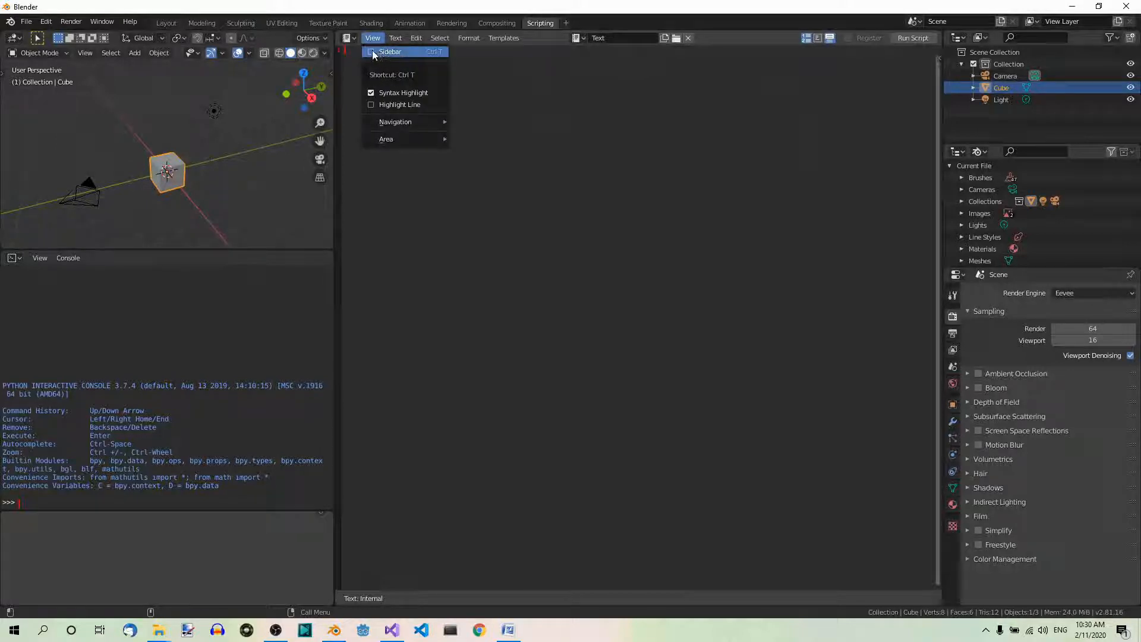
left_click(390, 51)
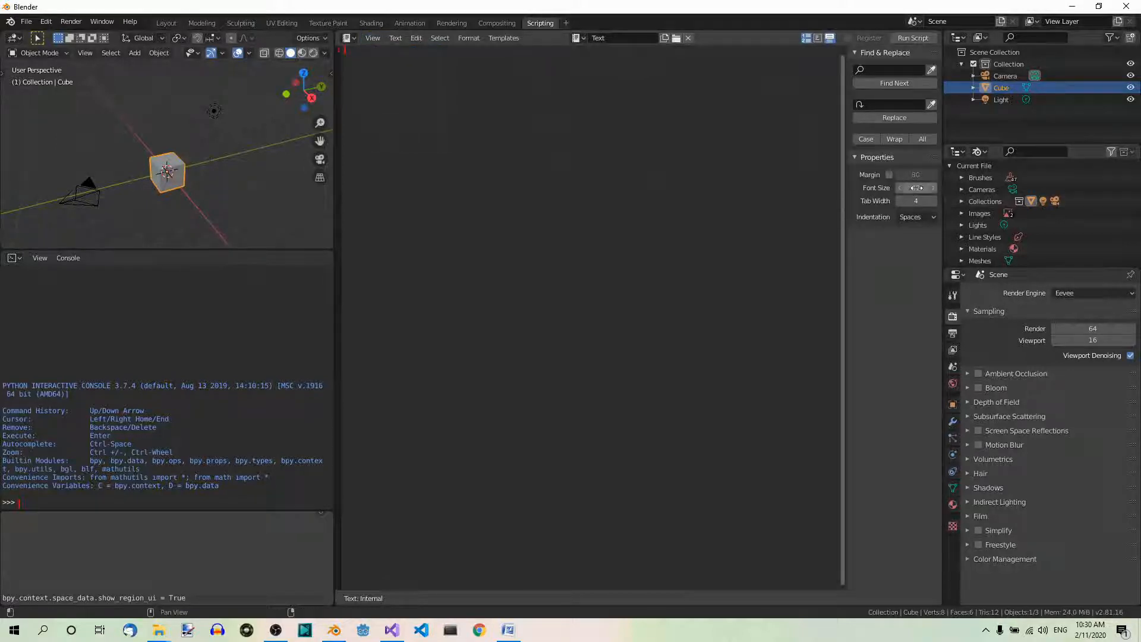
left_click(915, 187)
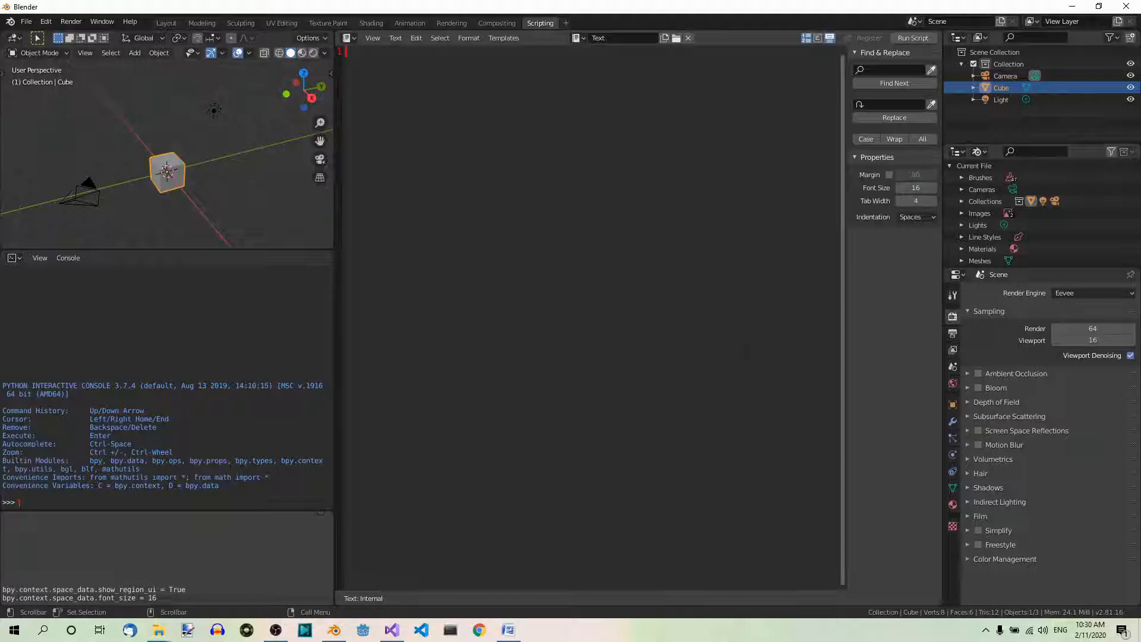
left_click(372, 38)
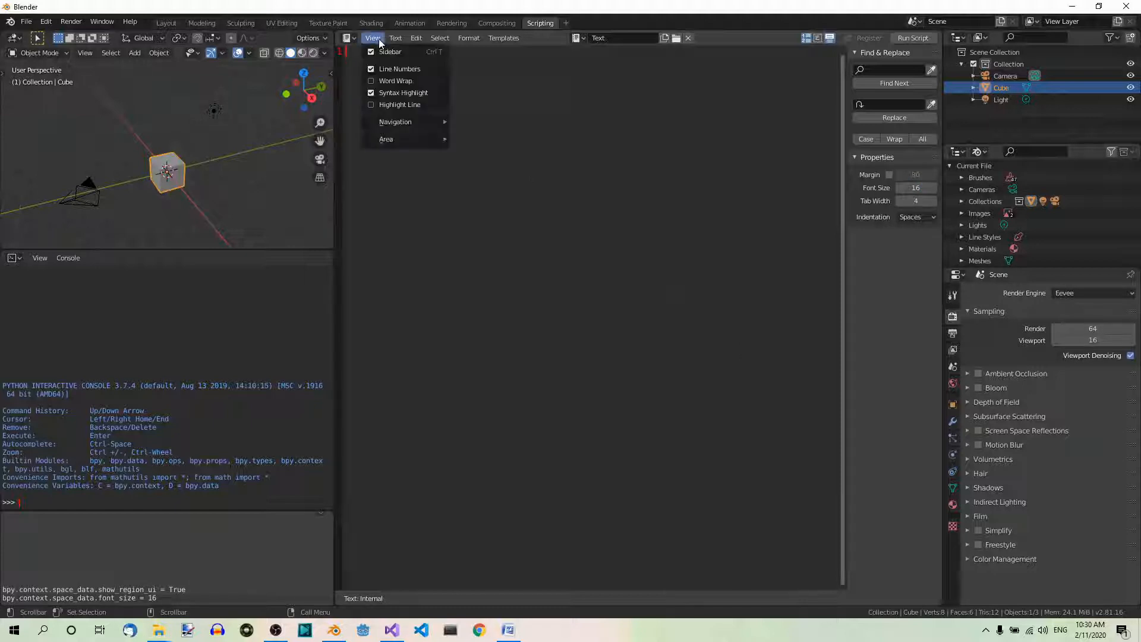
left_click(390, 51)
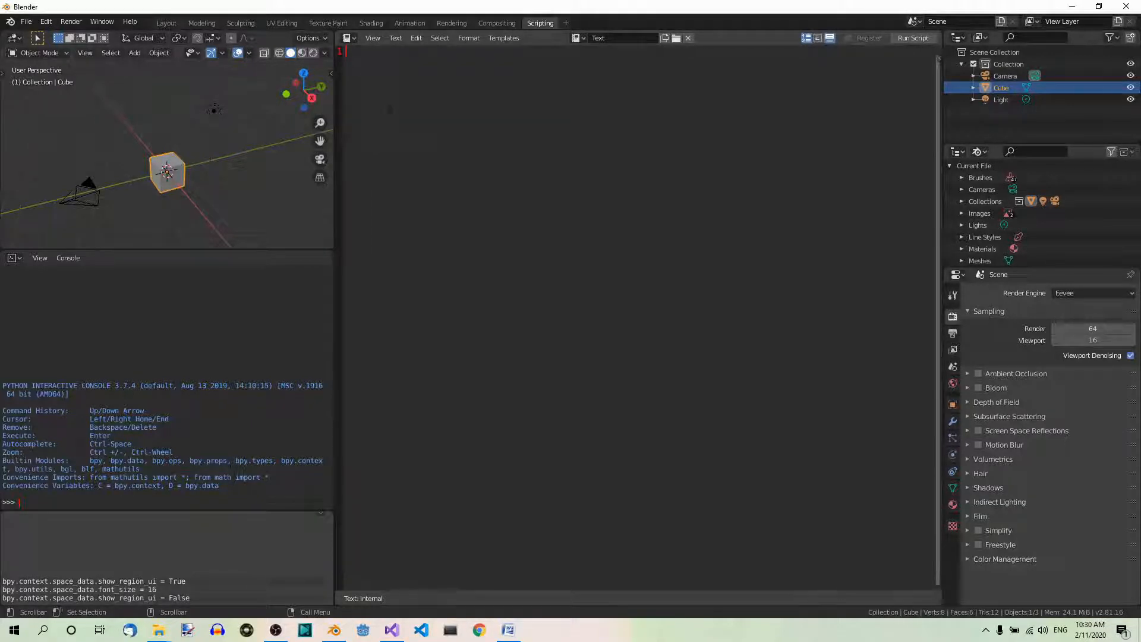
Step: Write 'import bpy', draft bpy.ops.transform lines, then delete the drafts
type("import bpy")
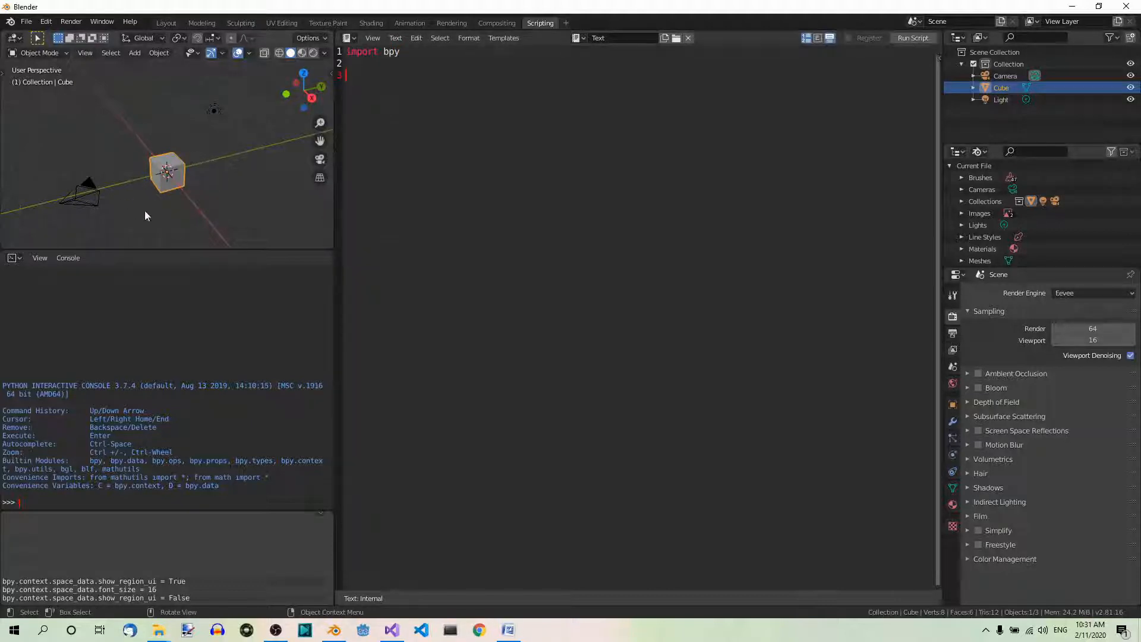
mouse_move(203, 171)
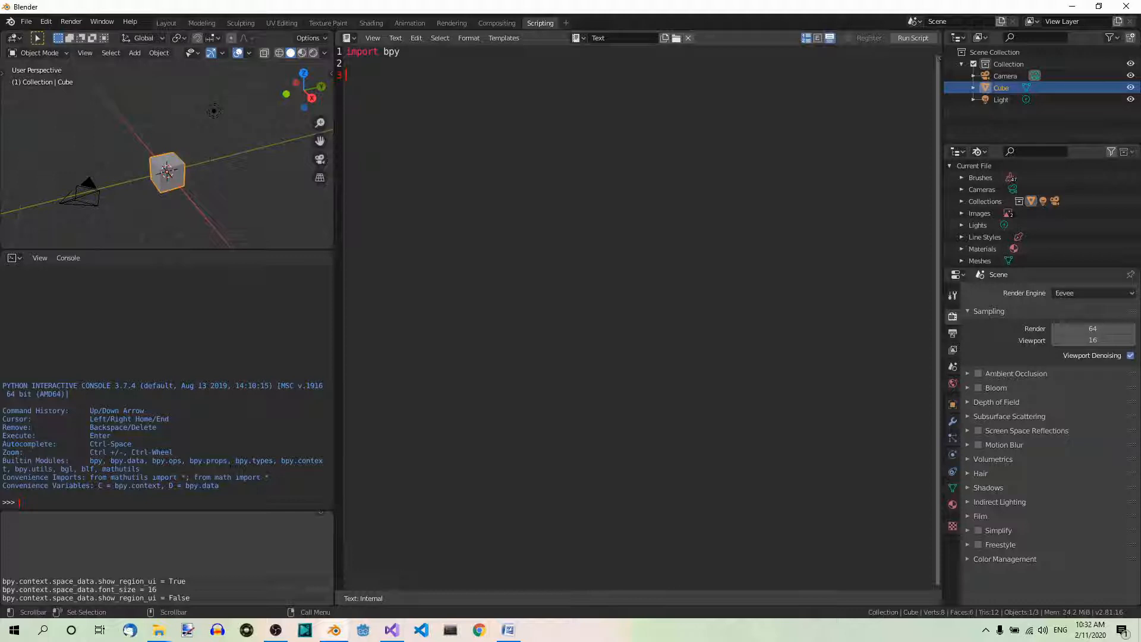
type("bpy.ops.transform.translate")
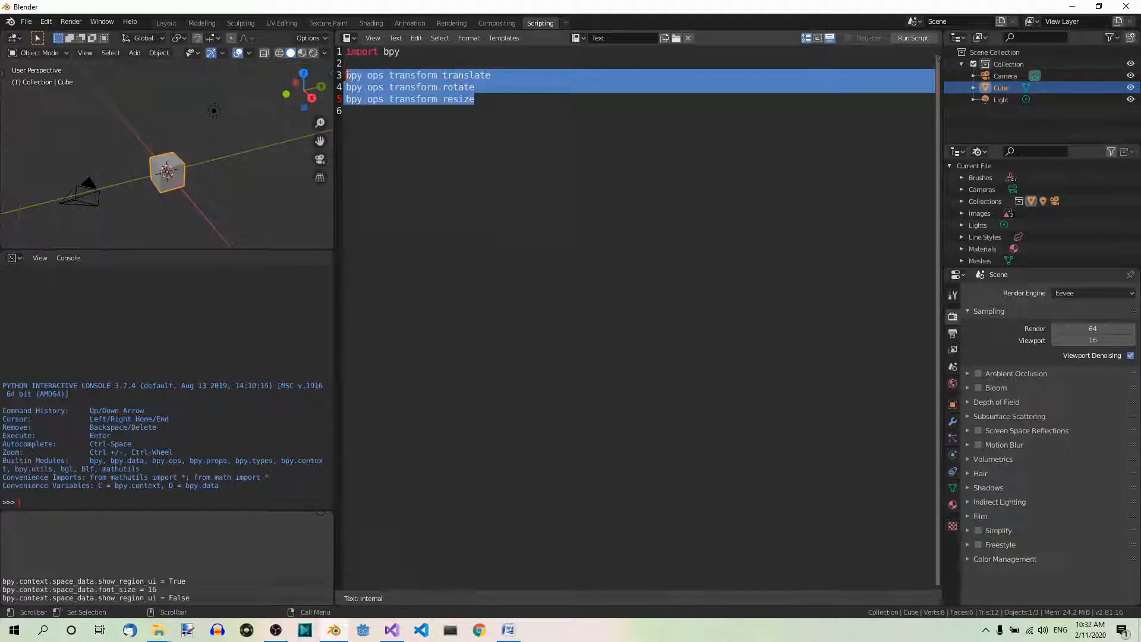
key("Delete")
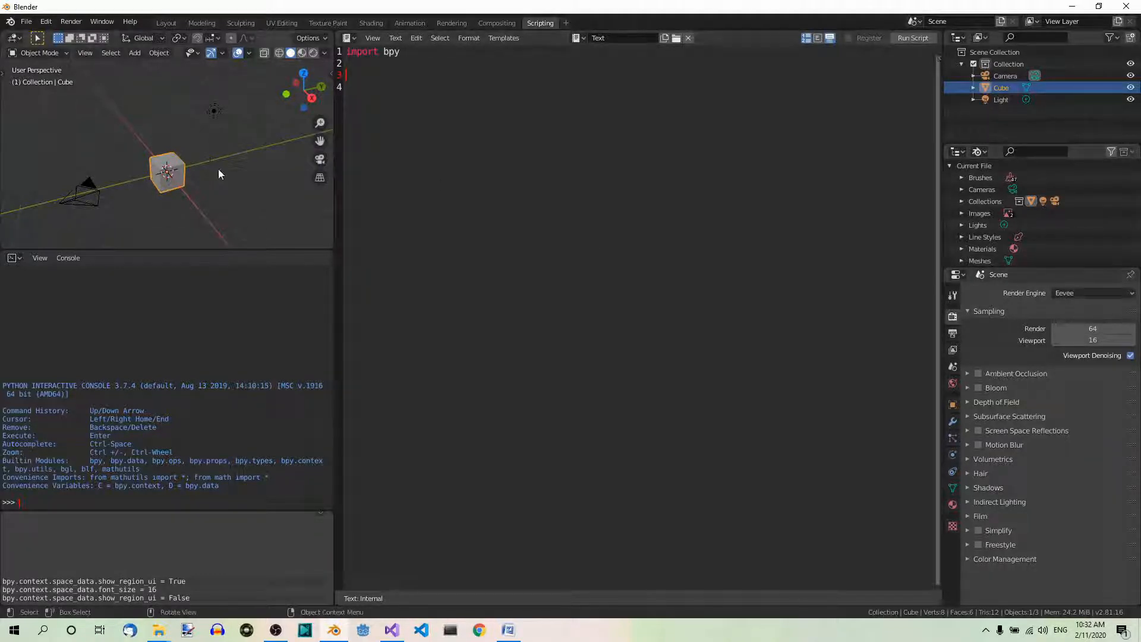
mouse_move(201, 182)
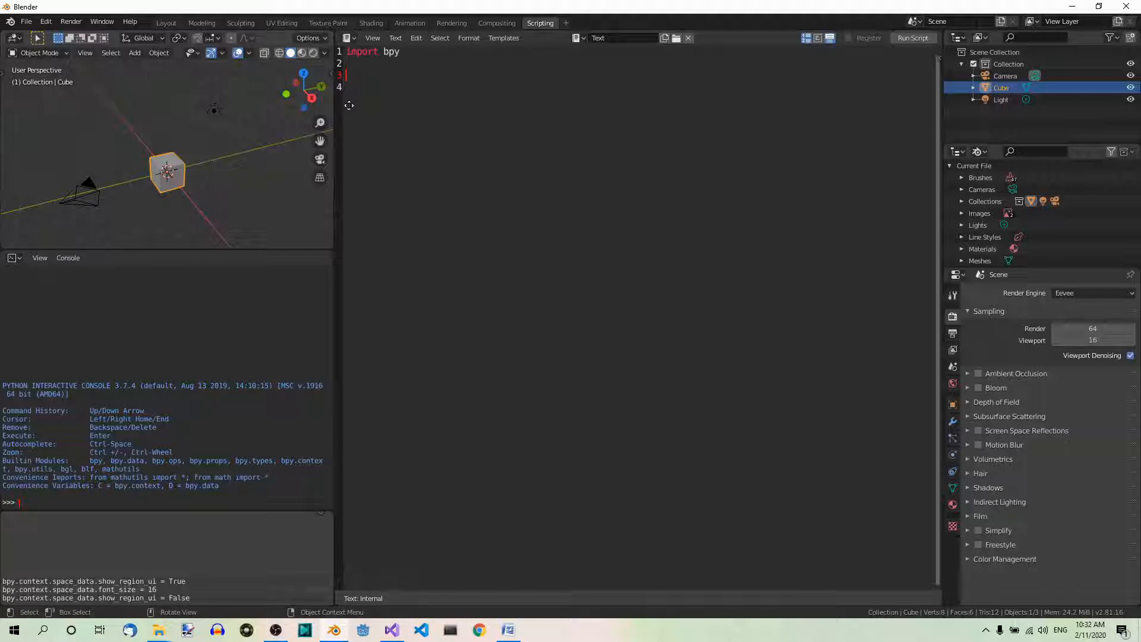
Step: Write the operator name bpy.ops.transform.translate on line 3
type("b")
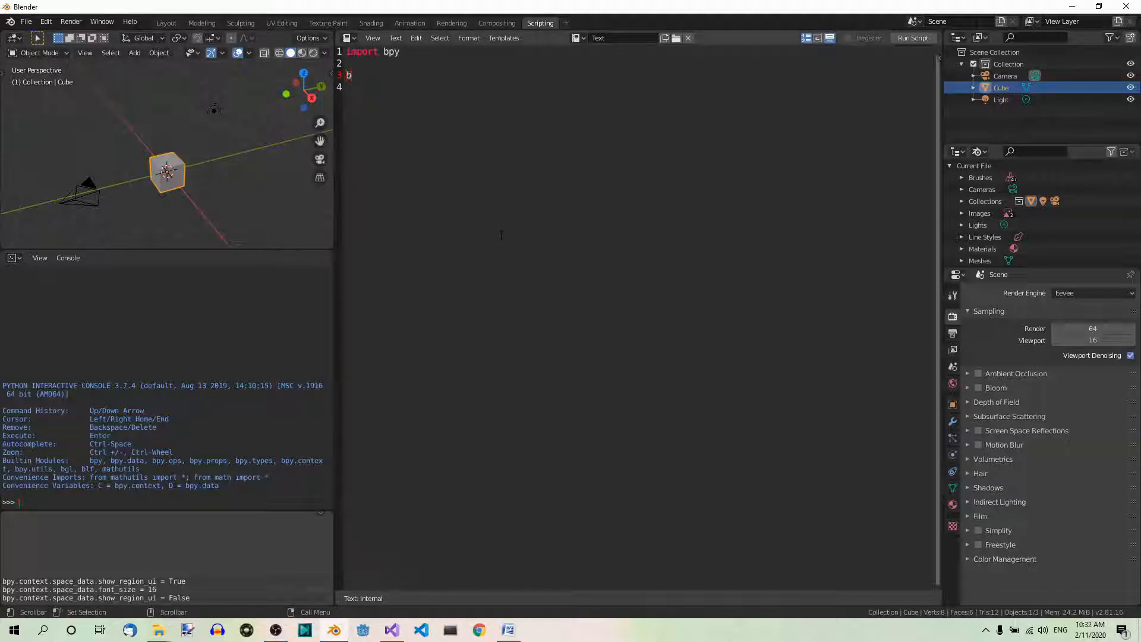
type("py")
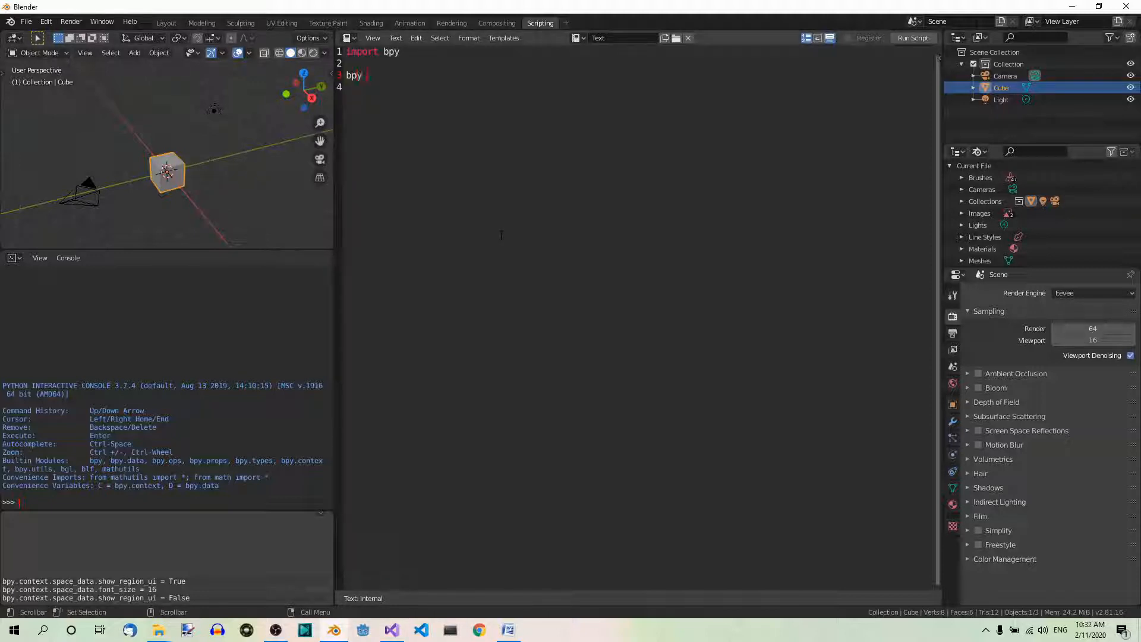
type(".ops")
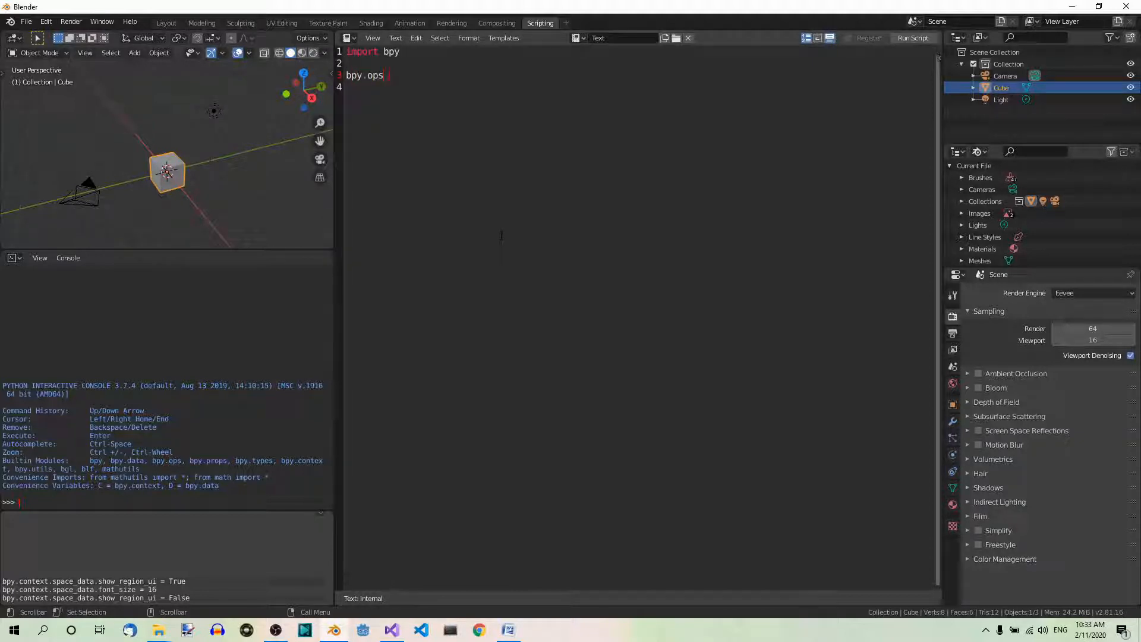
type(".trans")
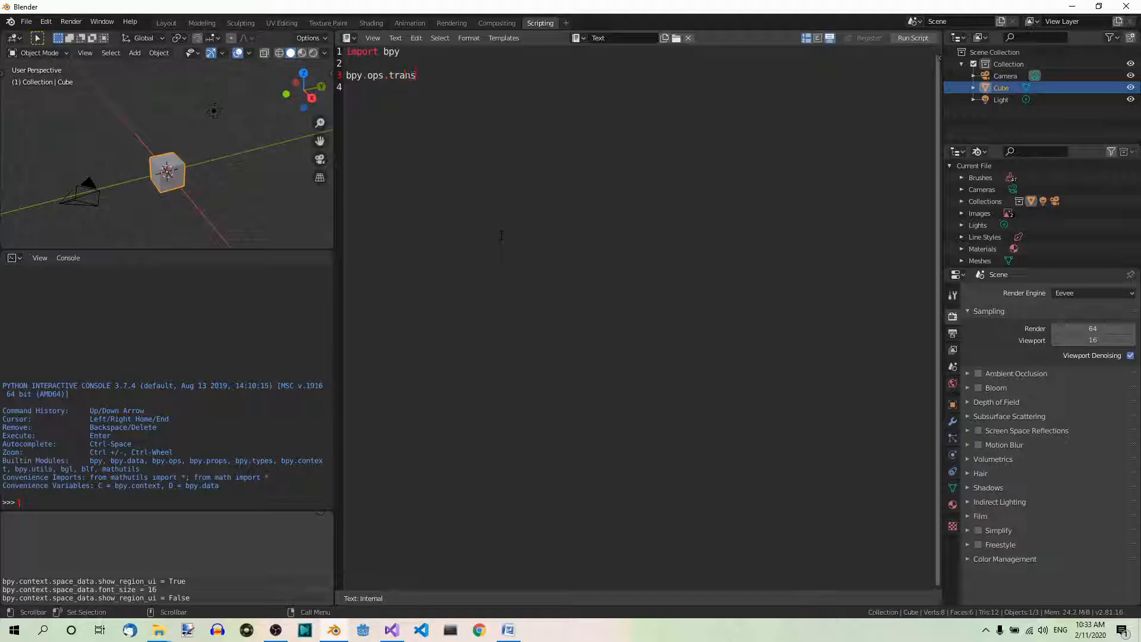
type("form")
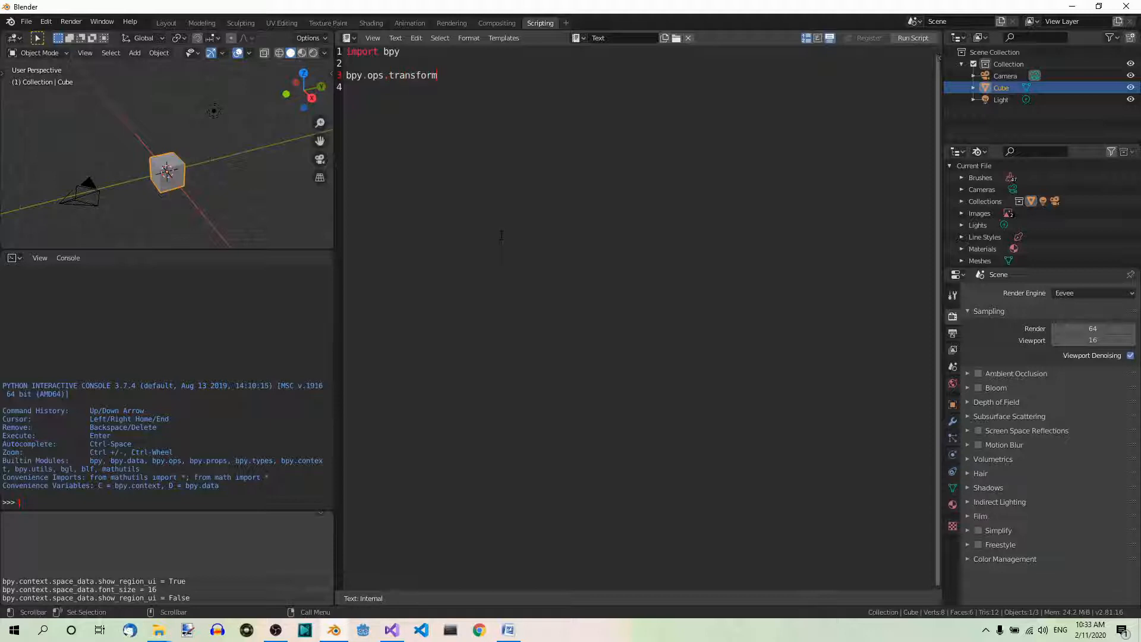
type("transla")
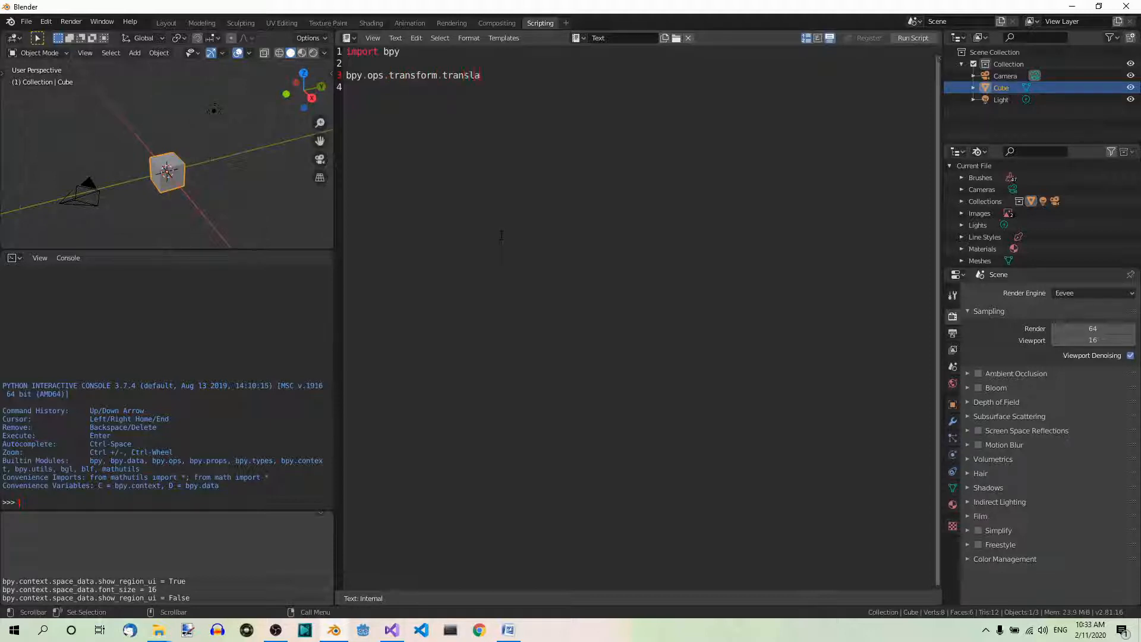
type("te")
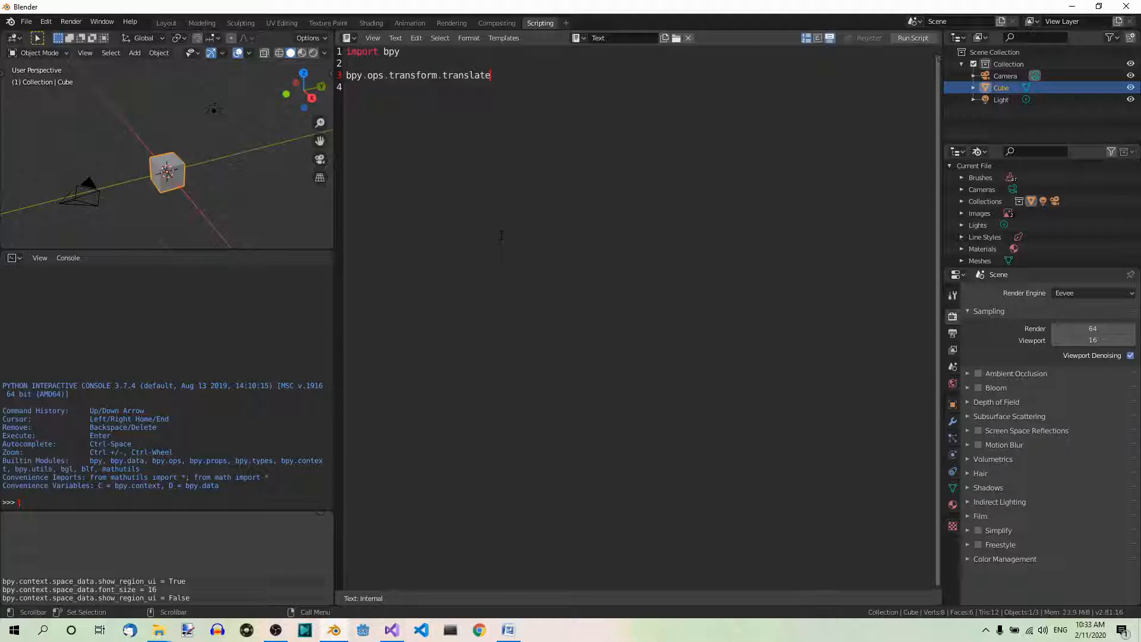
Step: Complete the call with value=(-4, 2, 5) to move the cube
type("(v")
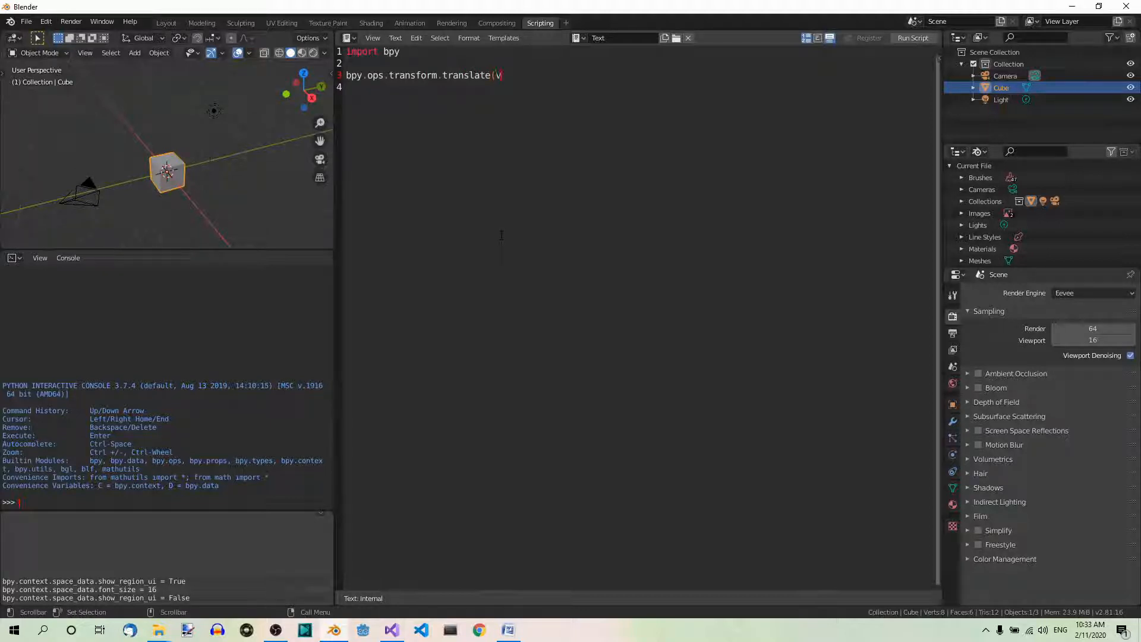
type("value=")
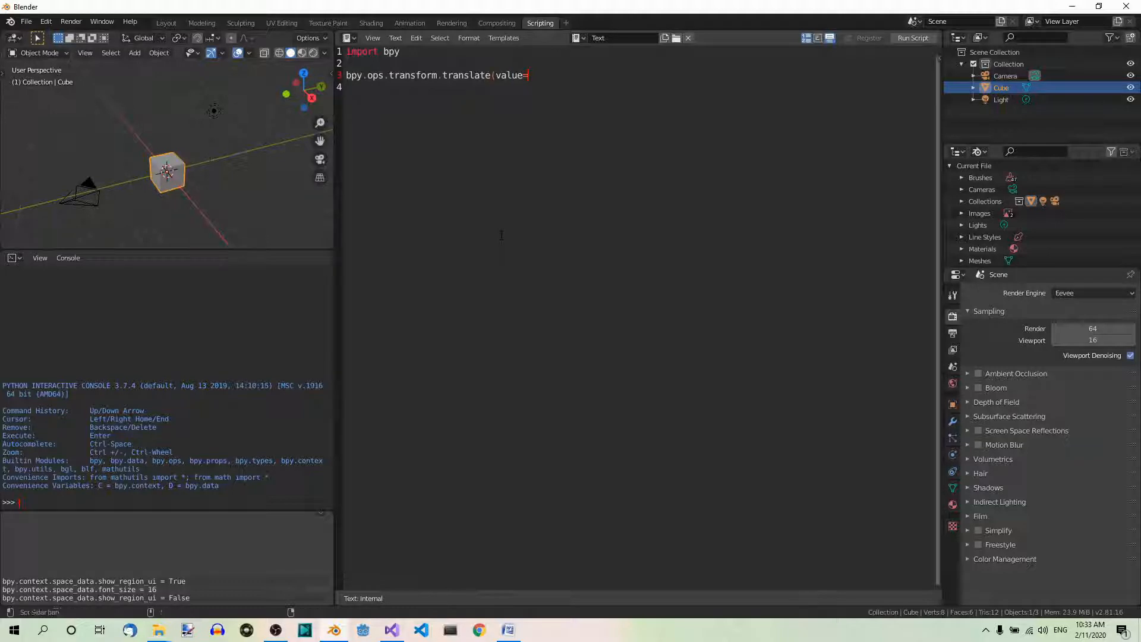
type("(")
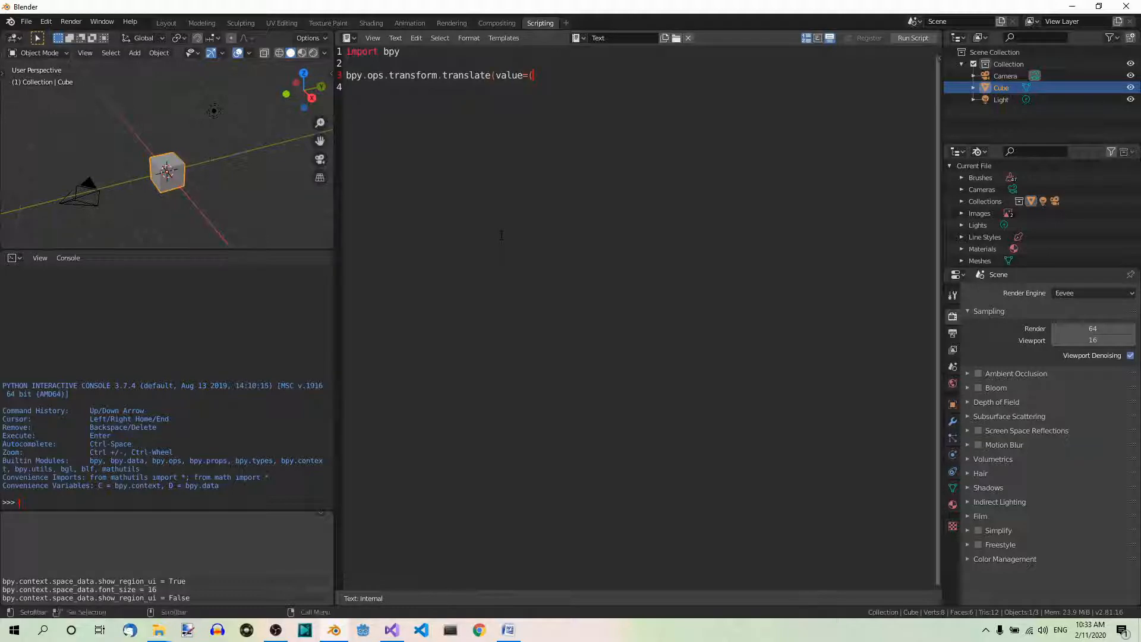
type("-4")
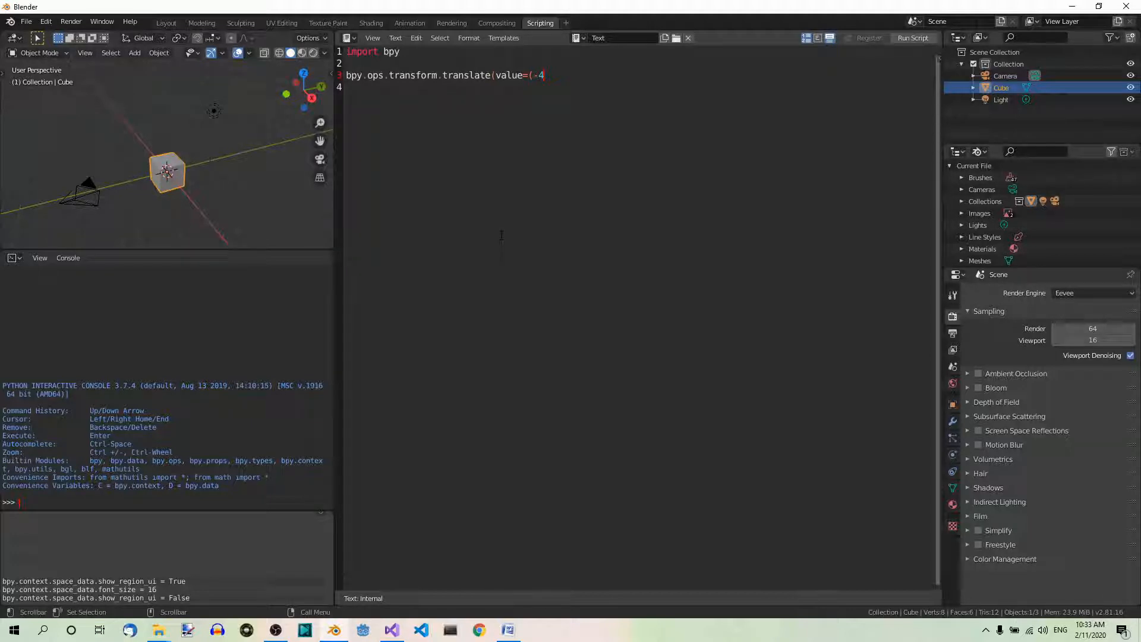
type(", 2")
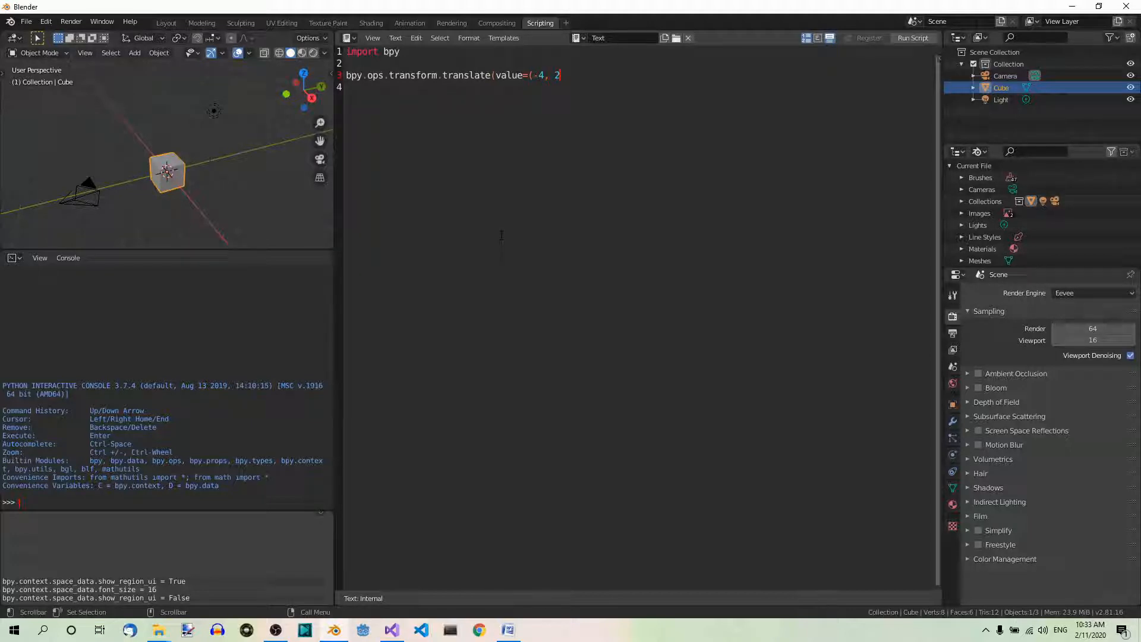
type(",, 5")
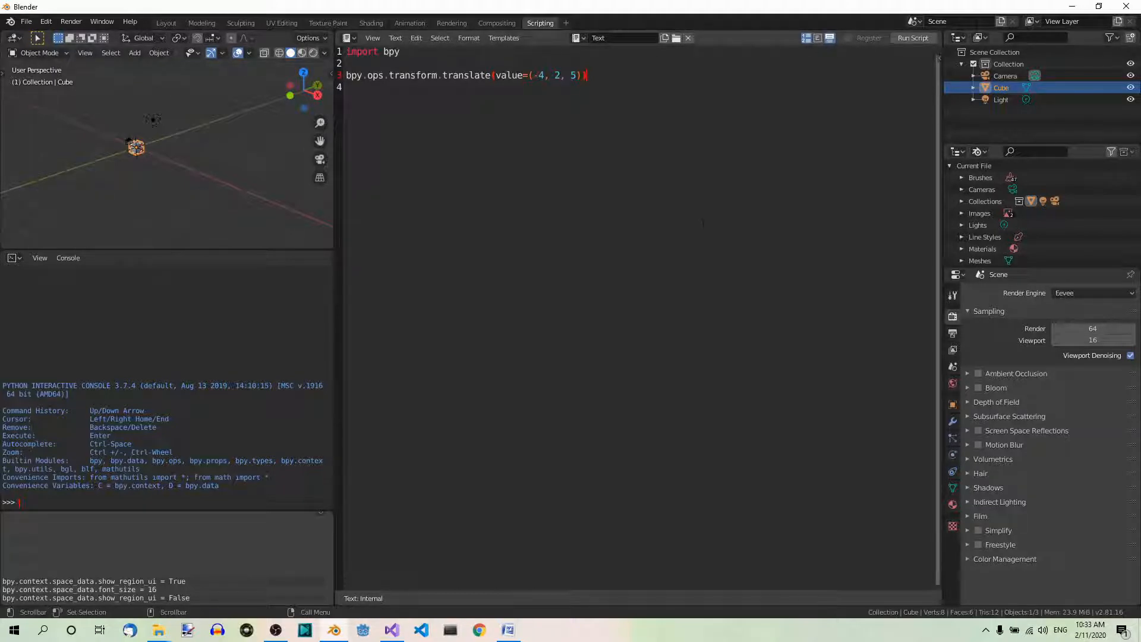
Step: Run the script to translate the cube by (-4, 2, 5), then comment out the line with #
left_click(913, 38)
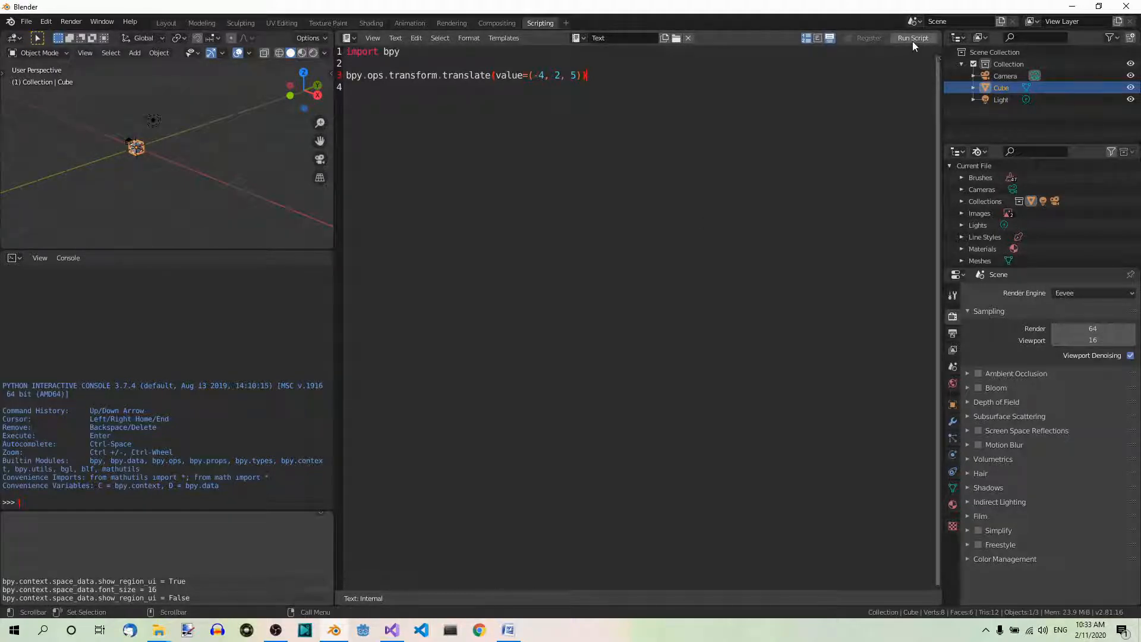
mouse_move(913, 38)
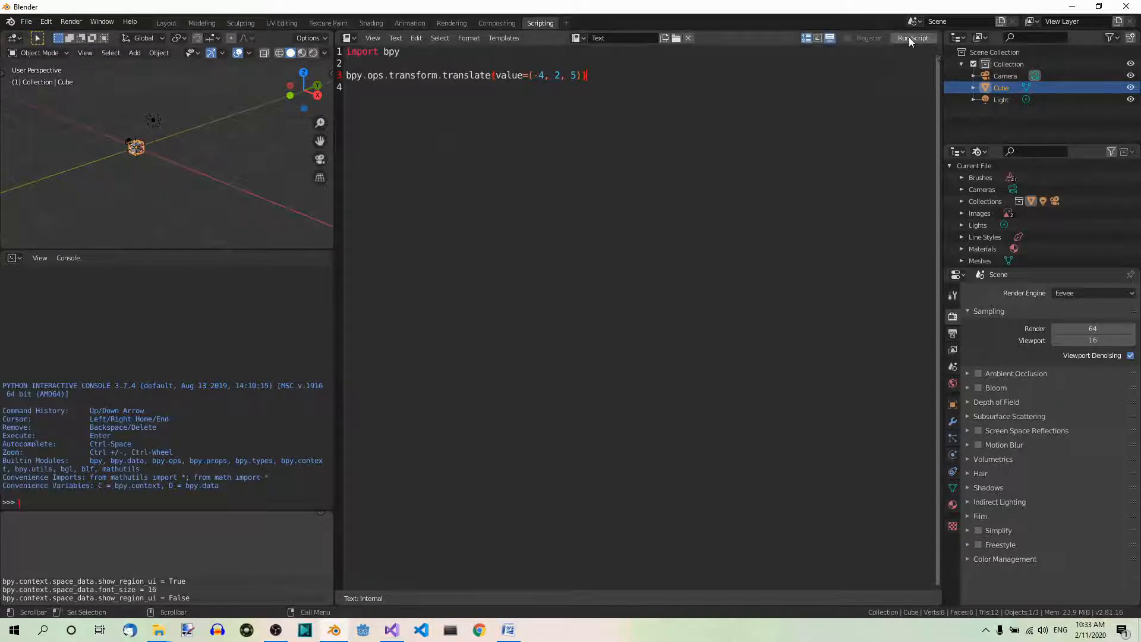
left_click(912, 38)
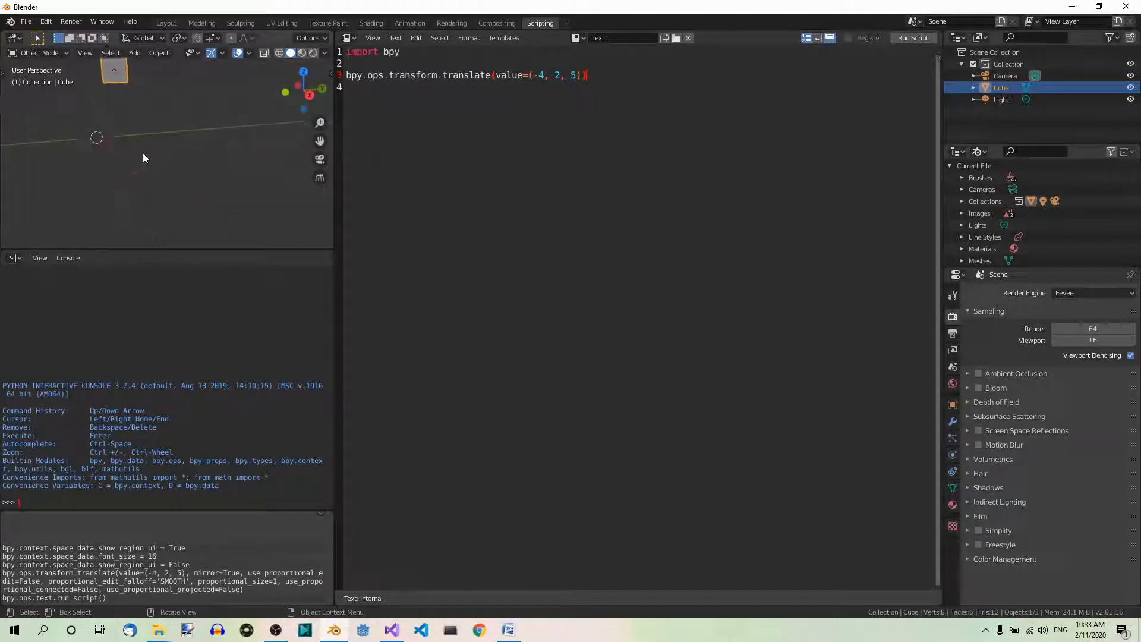
left_click(913, 38)
type("#")
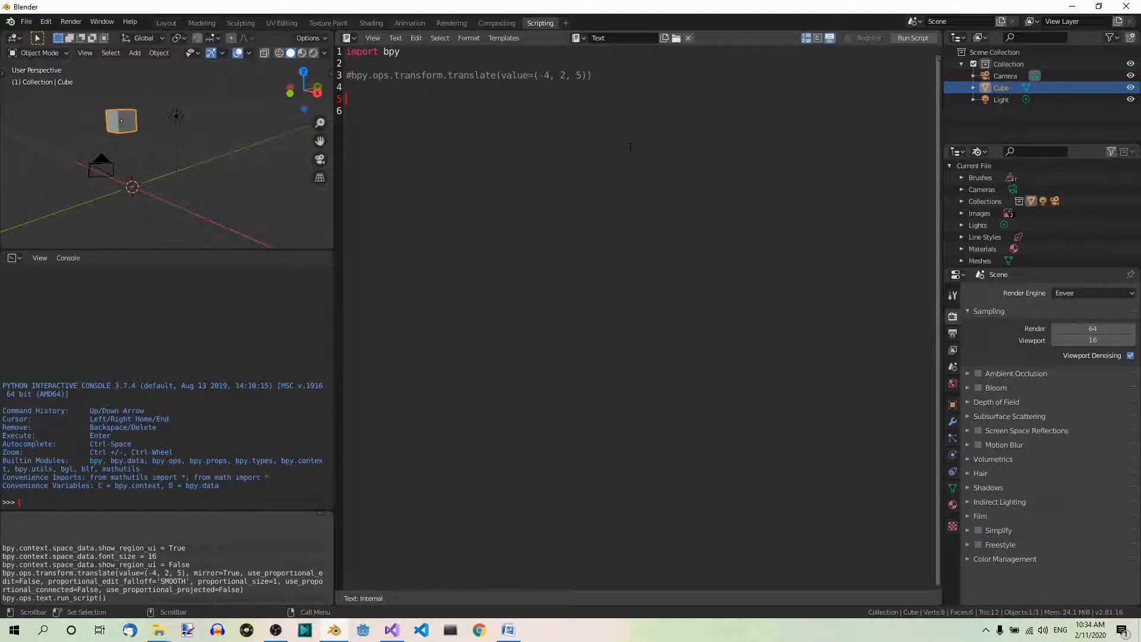
Step: Write the operator name bpy.ops.transform.resize on a new line
type("b")
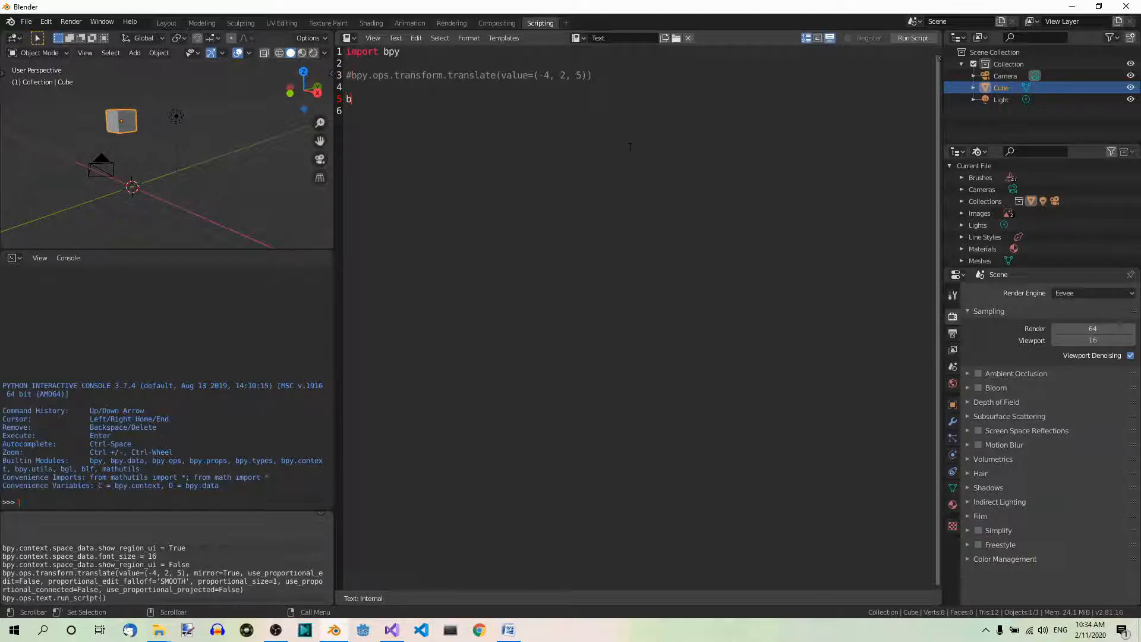
type("py.")
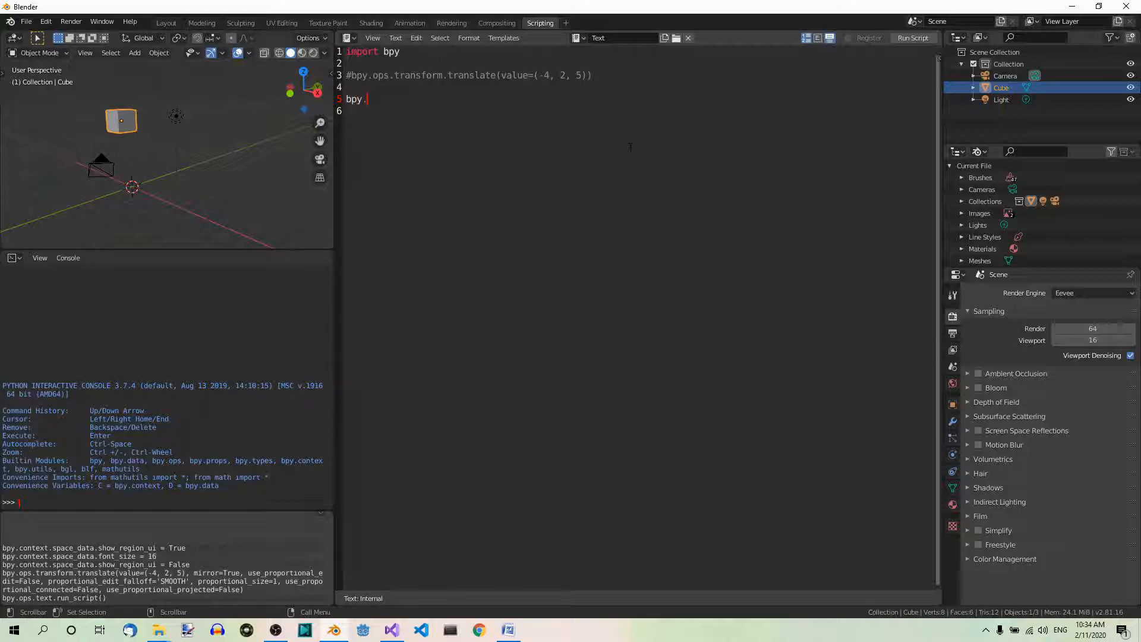
type("ops.t")
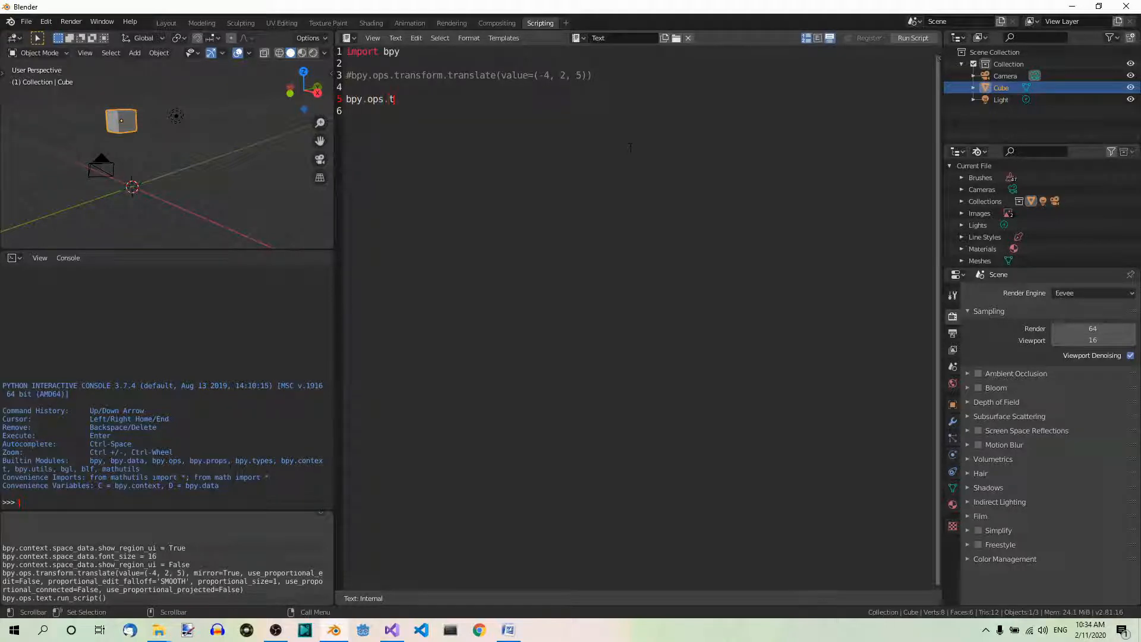
type("ransform")
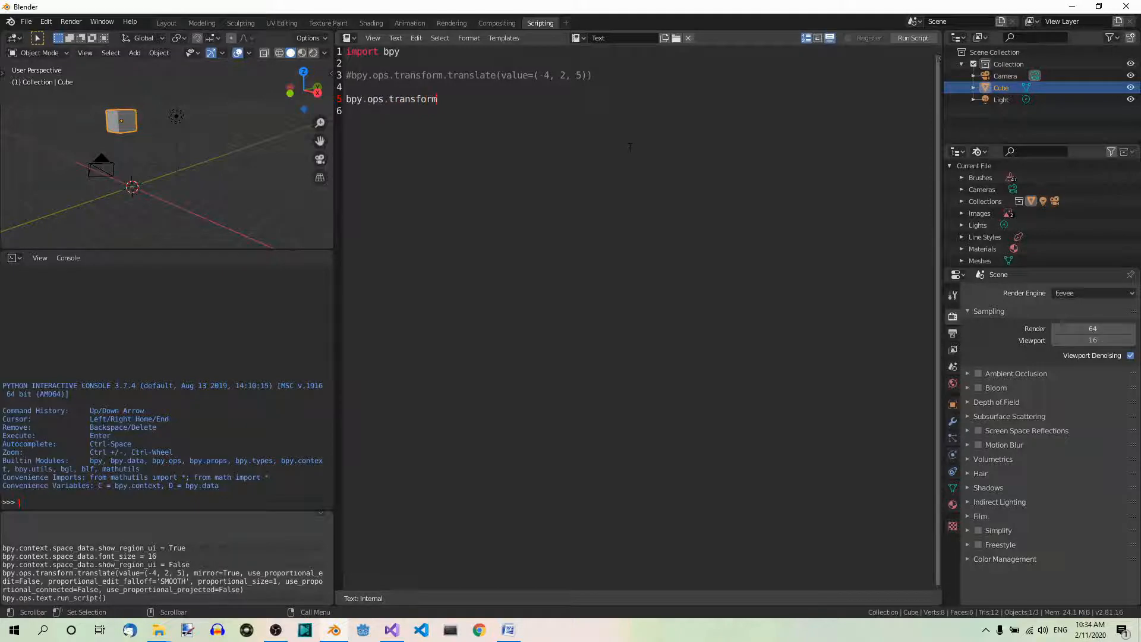
type(".resi")
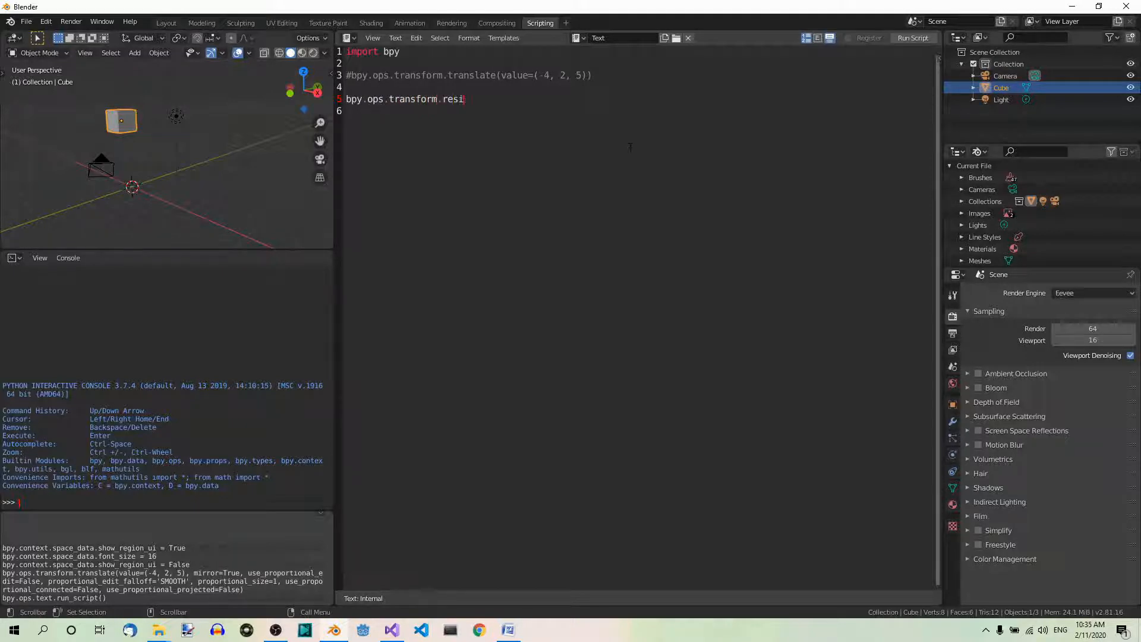
type("ze")
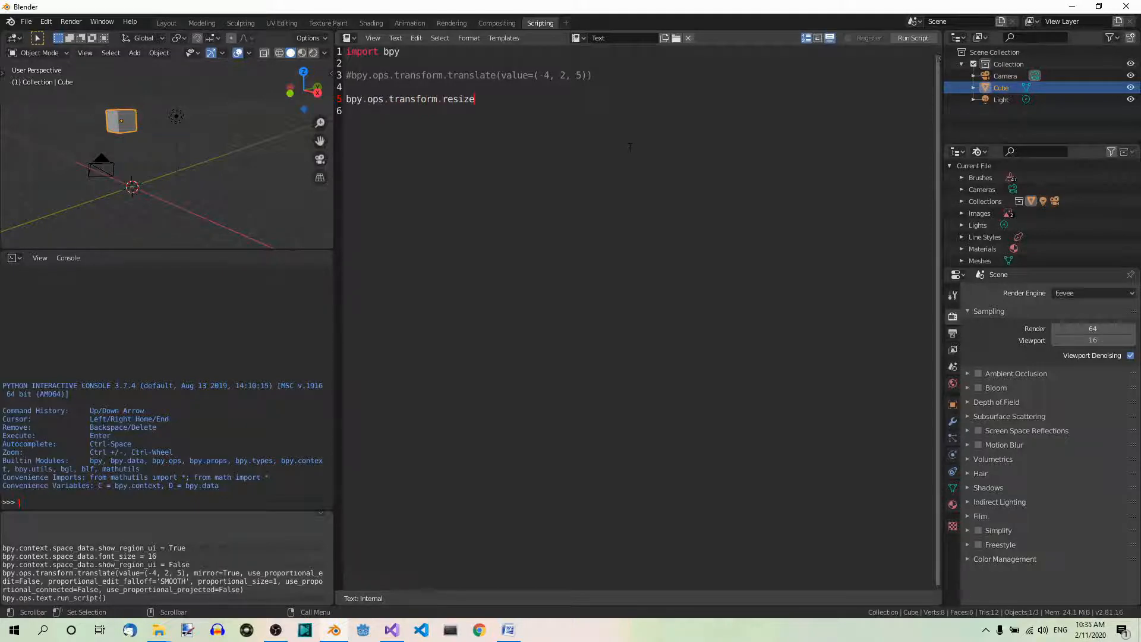
Step: Complete the call with value=(5, 1, 3) to scale the cube
type("(value=")
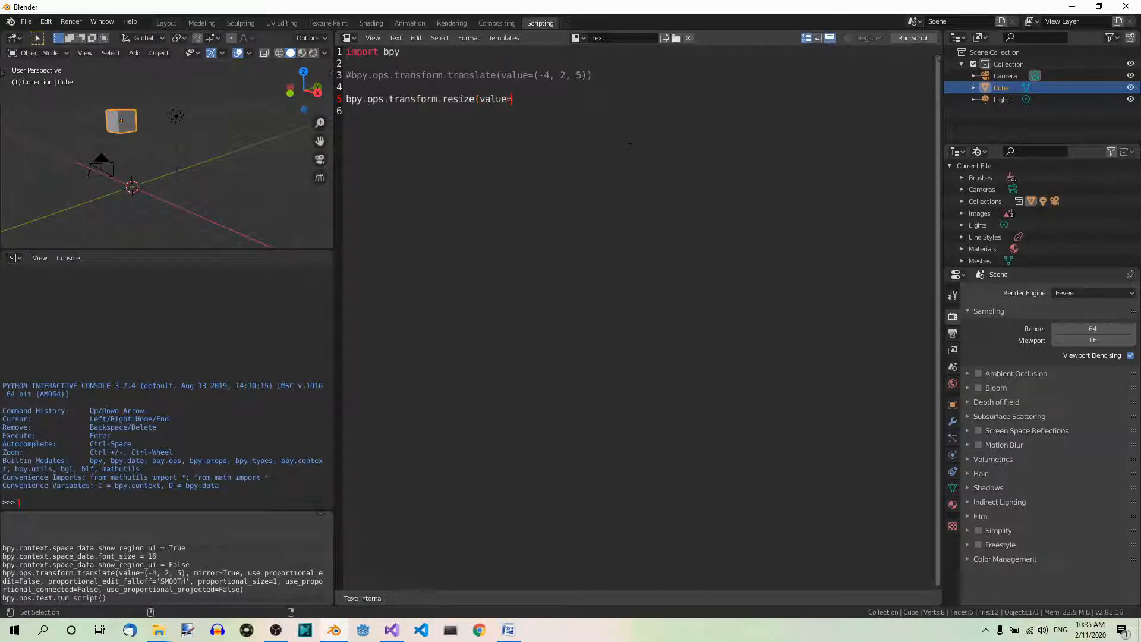
type("(5")
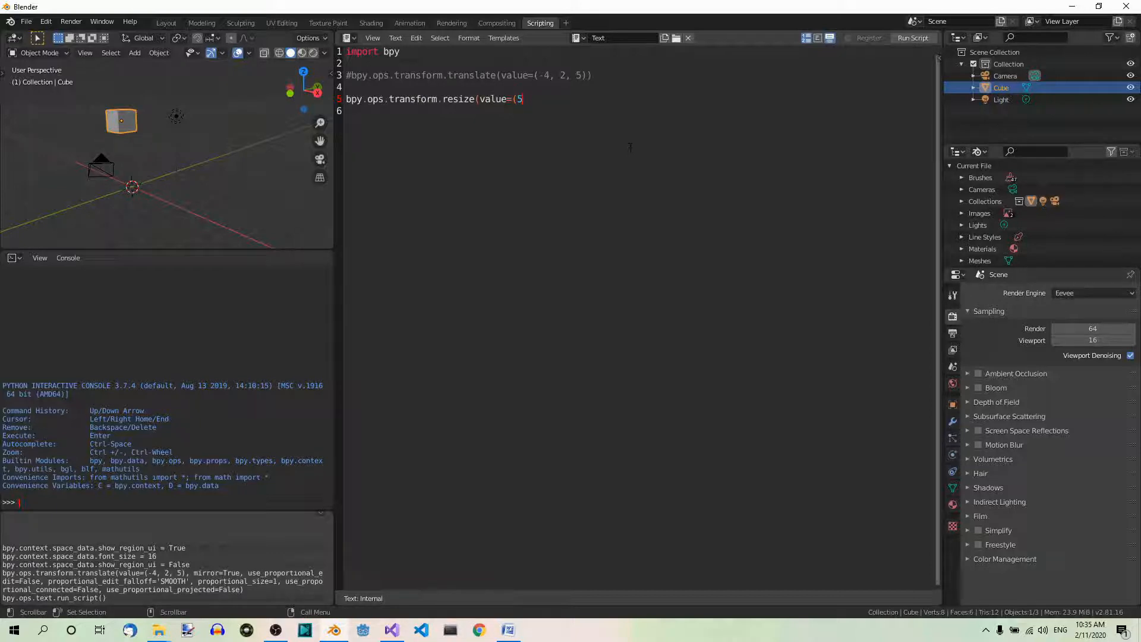
type(", 1")
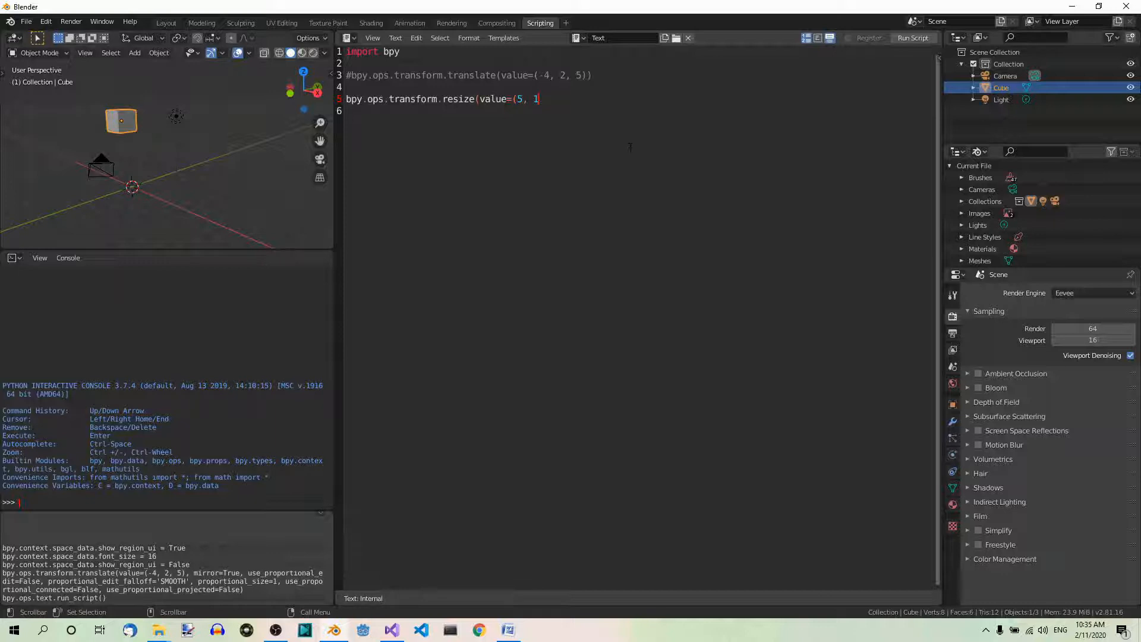
type(", 3")
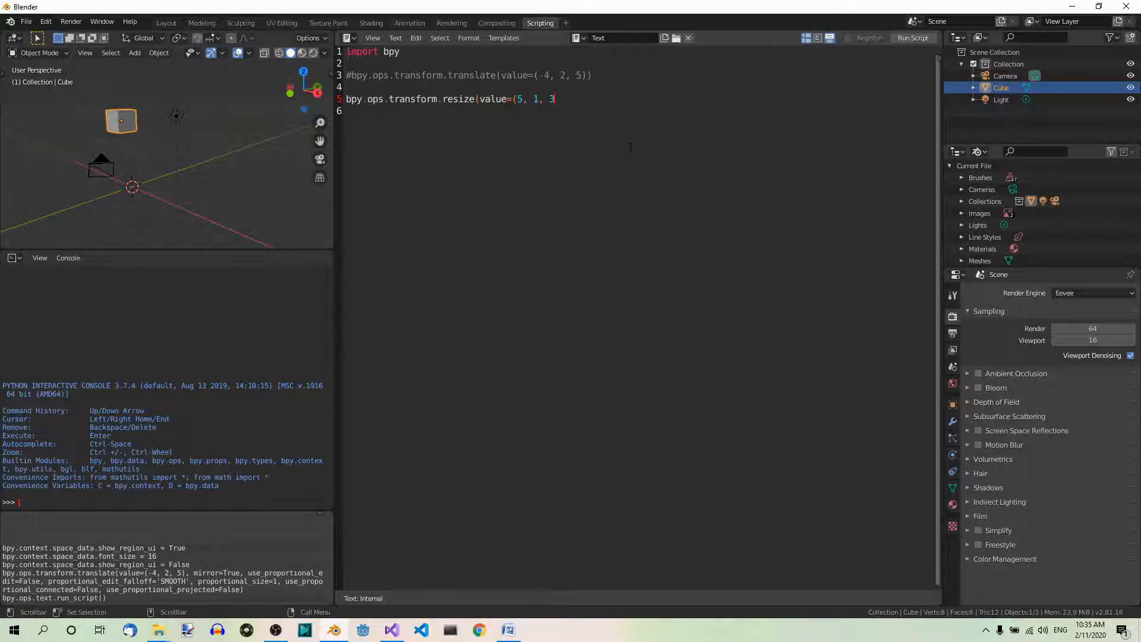
type(")")
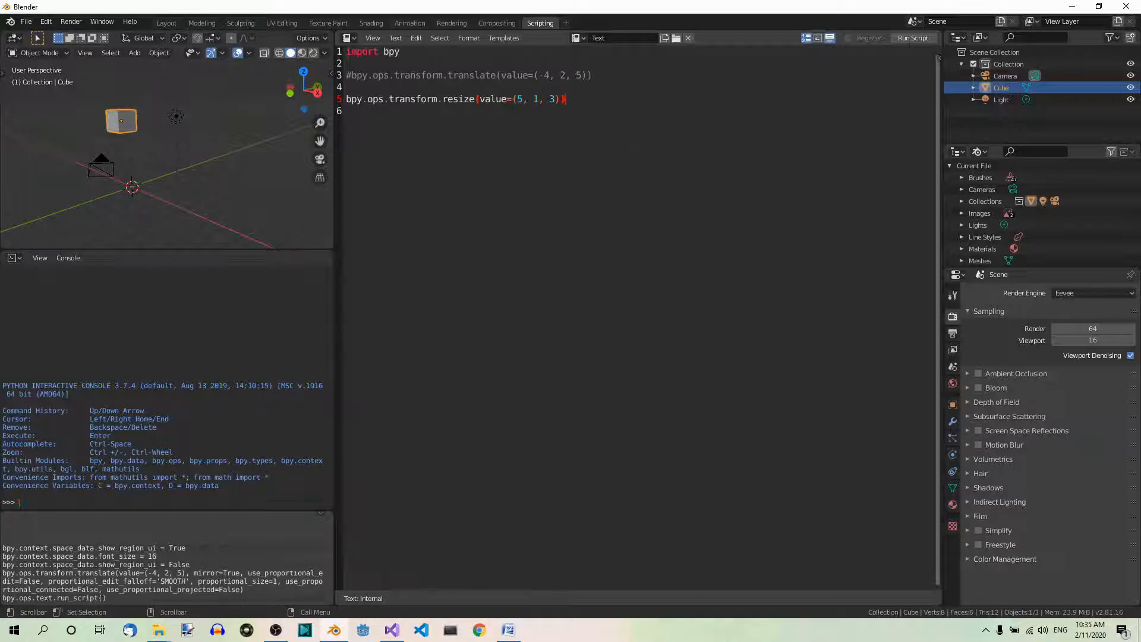
Step: Run the script so the cube is scaled by (5, 1, 3) into a wide box
left_click(912, 38)
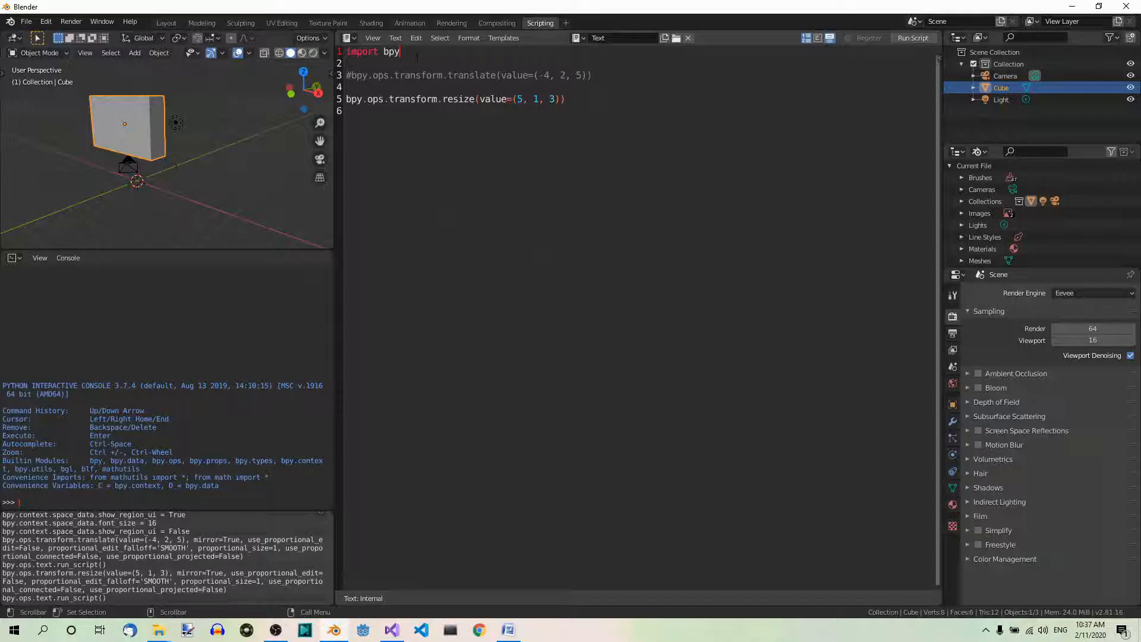
Step: Add 'import math' on the script's second line
type("import")
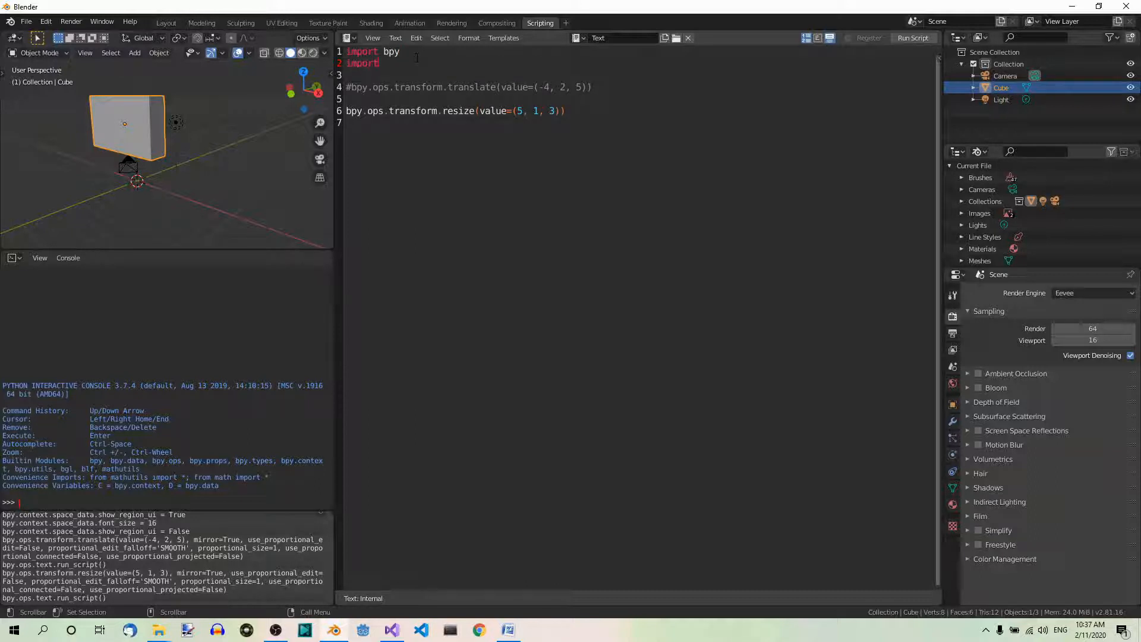
type("math")
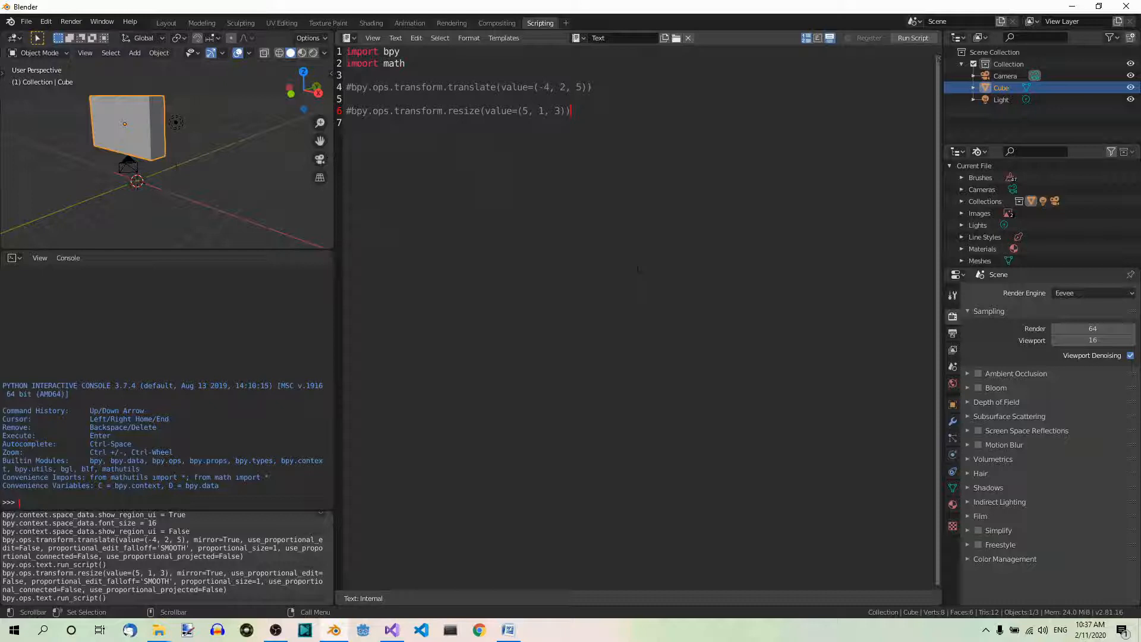
Step: Write bpy.ops.transform.rotate(value=math.pi/4 on a new line 8
key("Return")
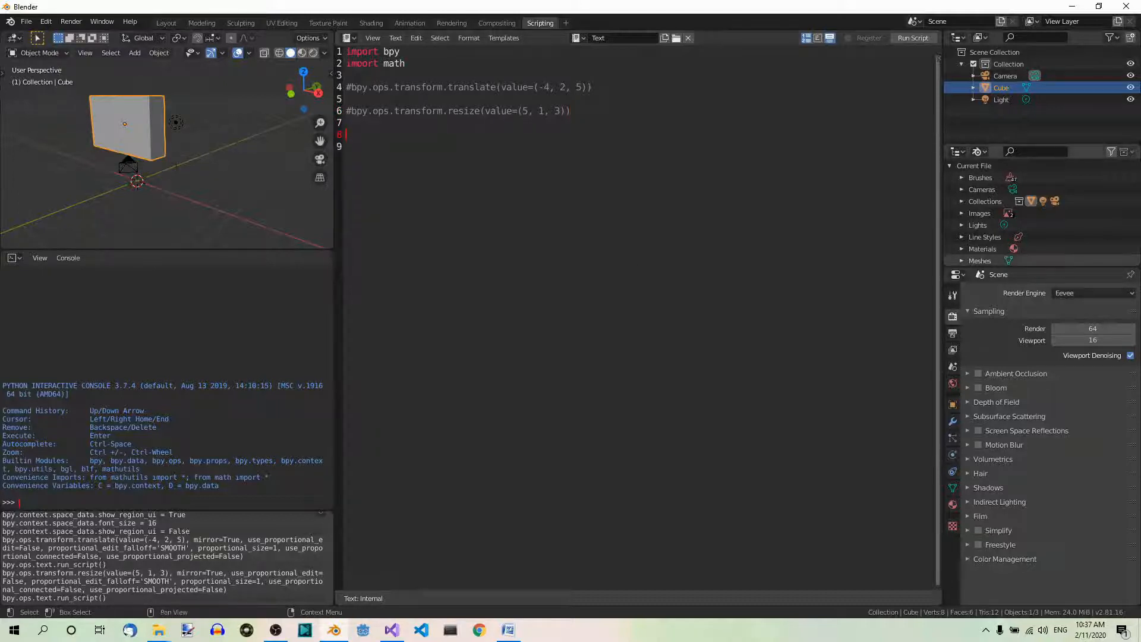
mouse_move(412, 196)
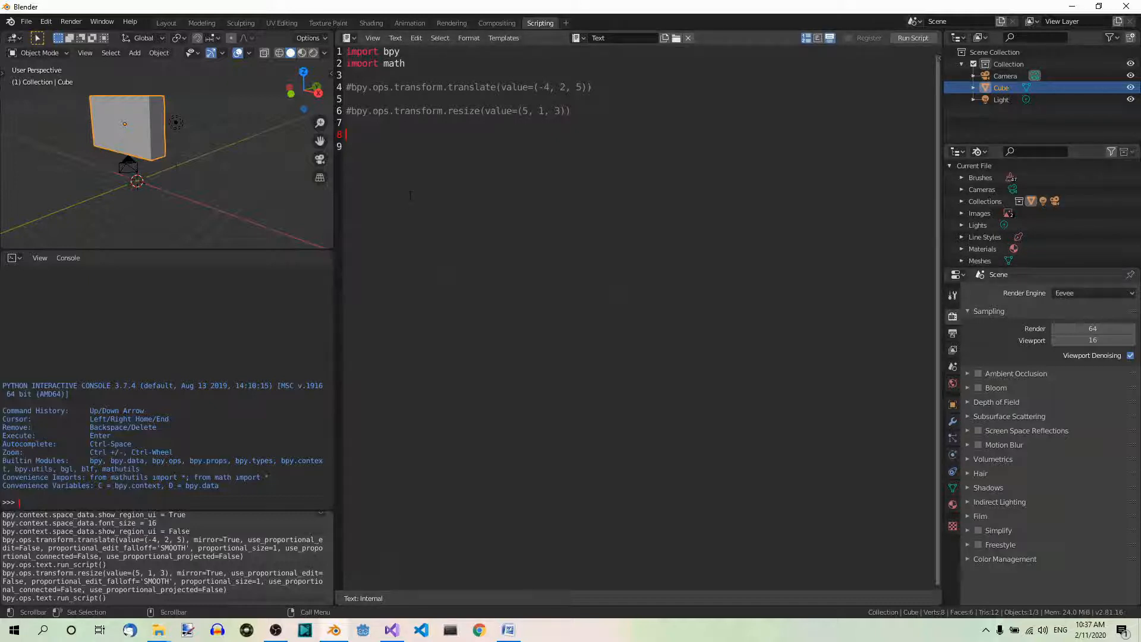
type("bpy")
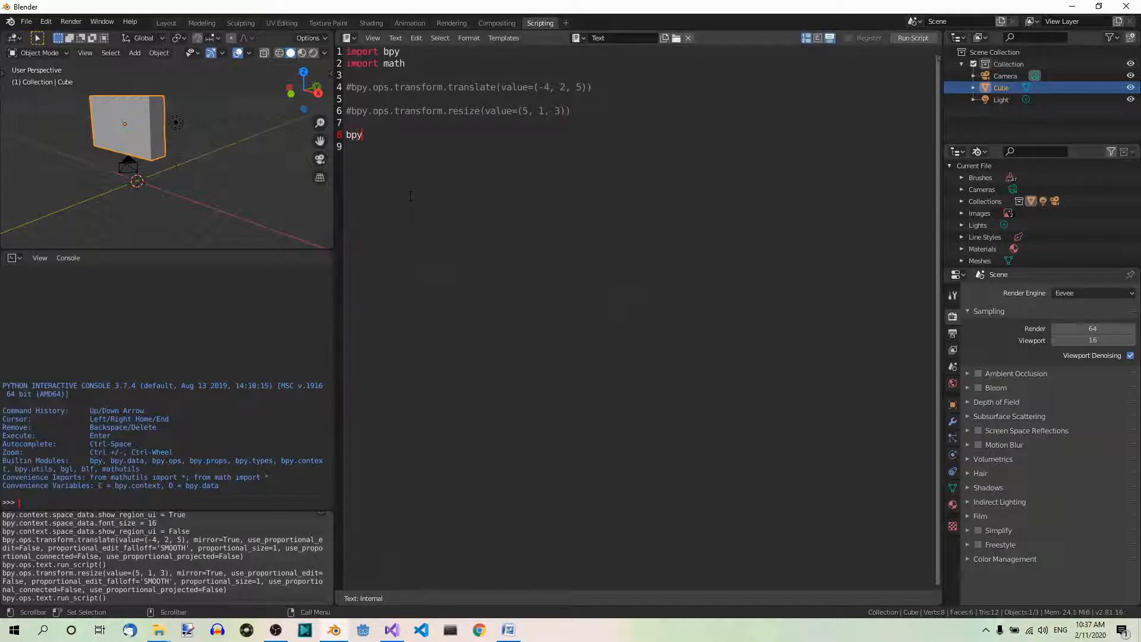
type(".ops.")
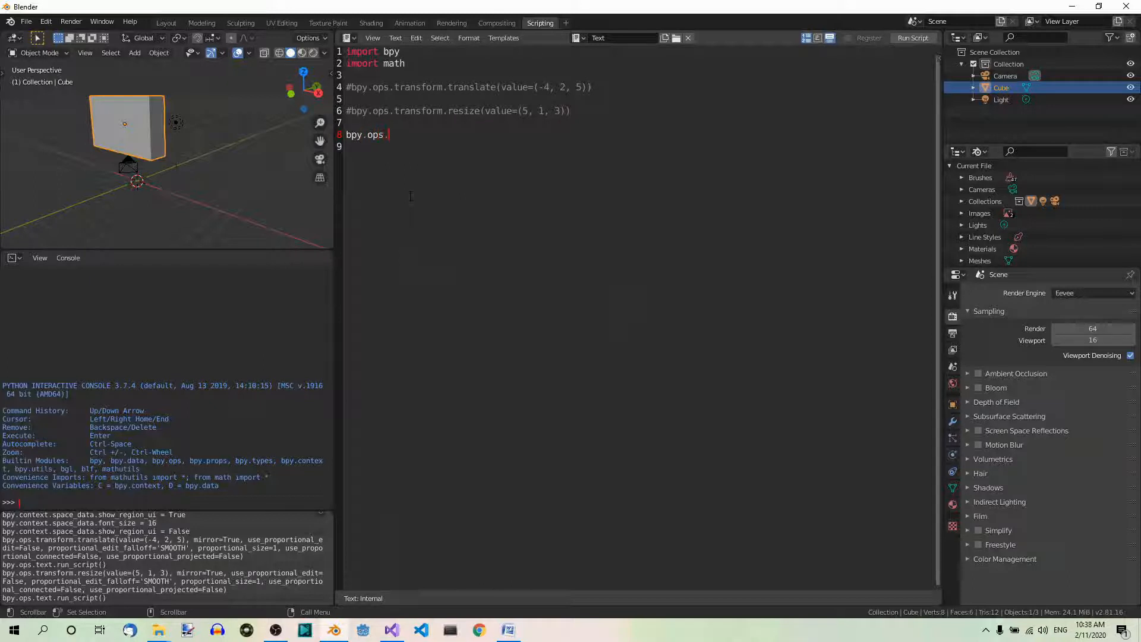
type("transfo")
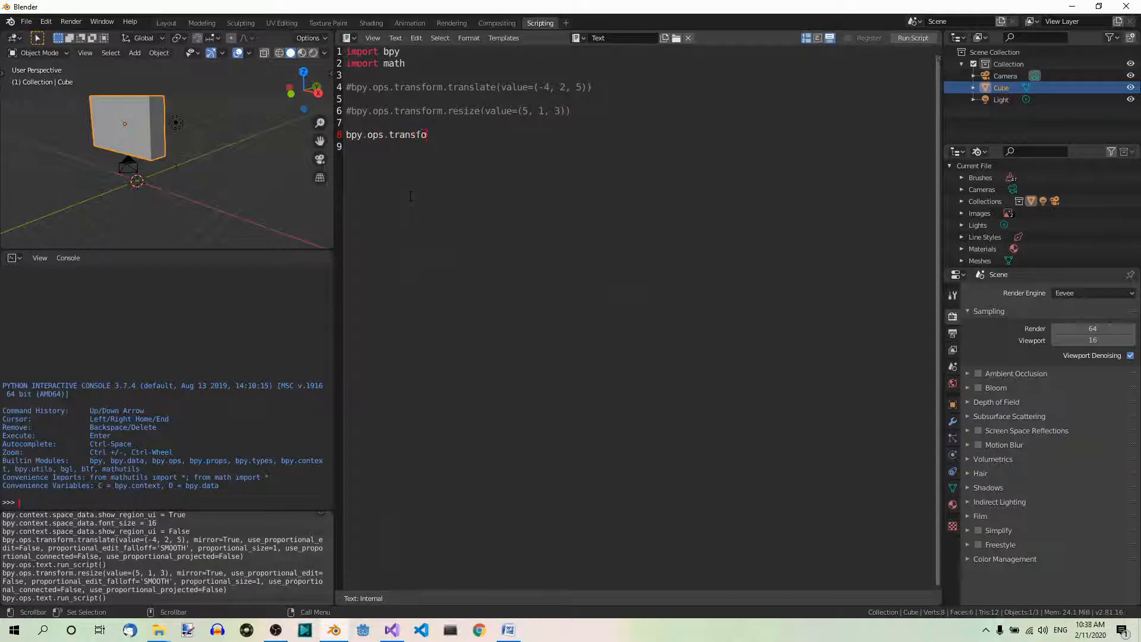
type("rm")
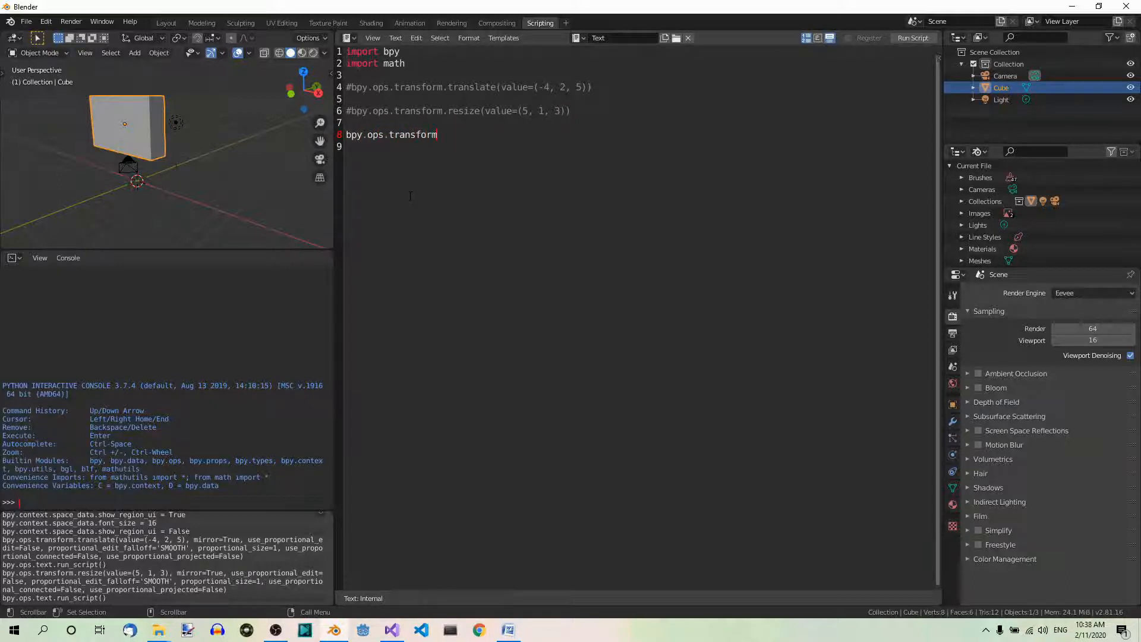
type("rota")
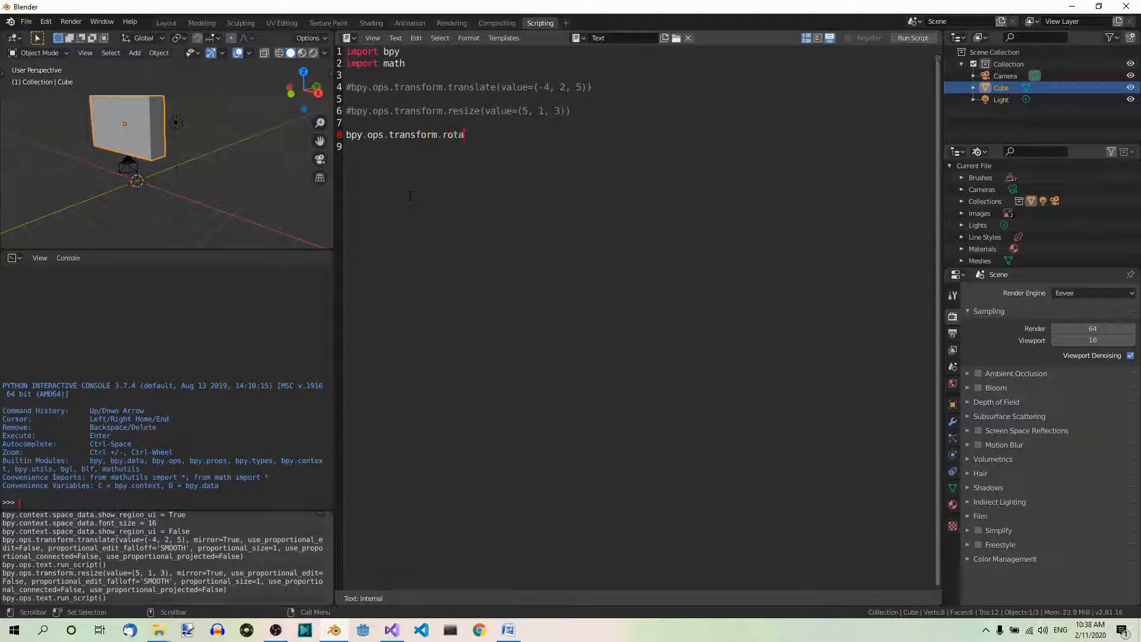
type("te")
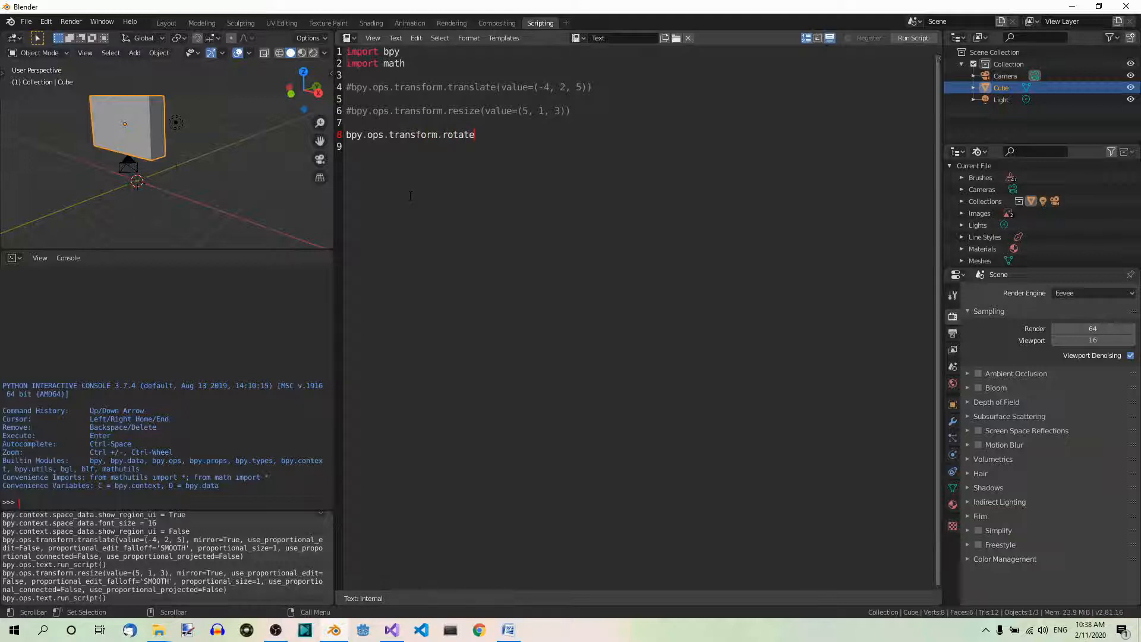
type("(valu")
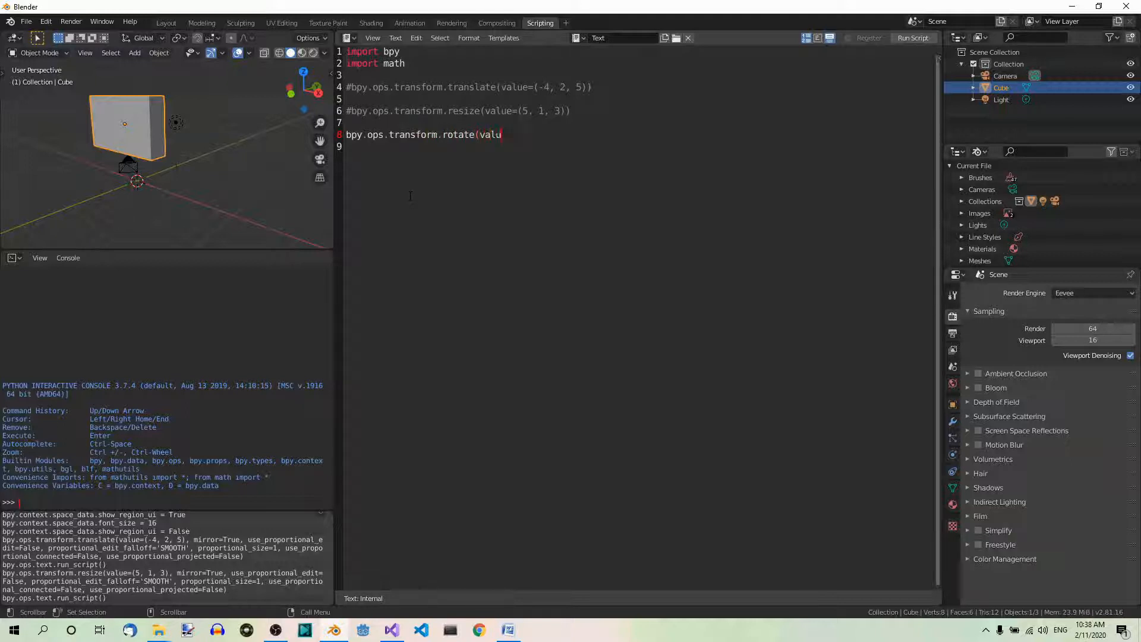
type("e")
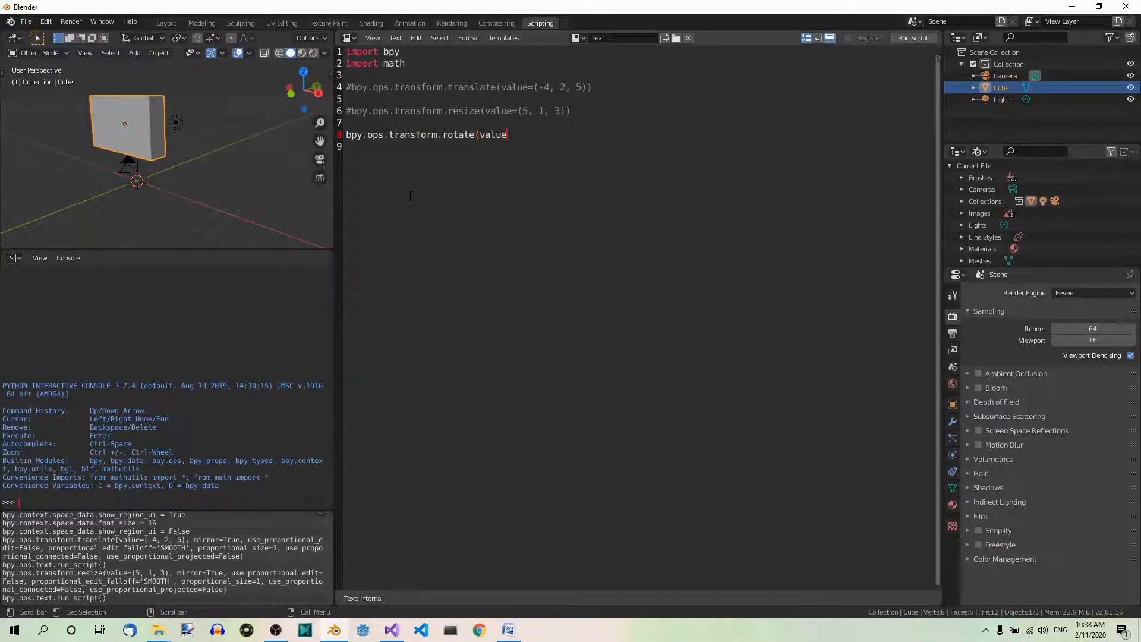
type("=math")
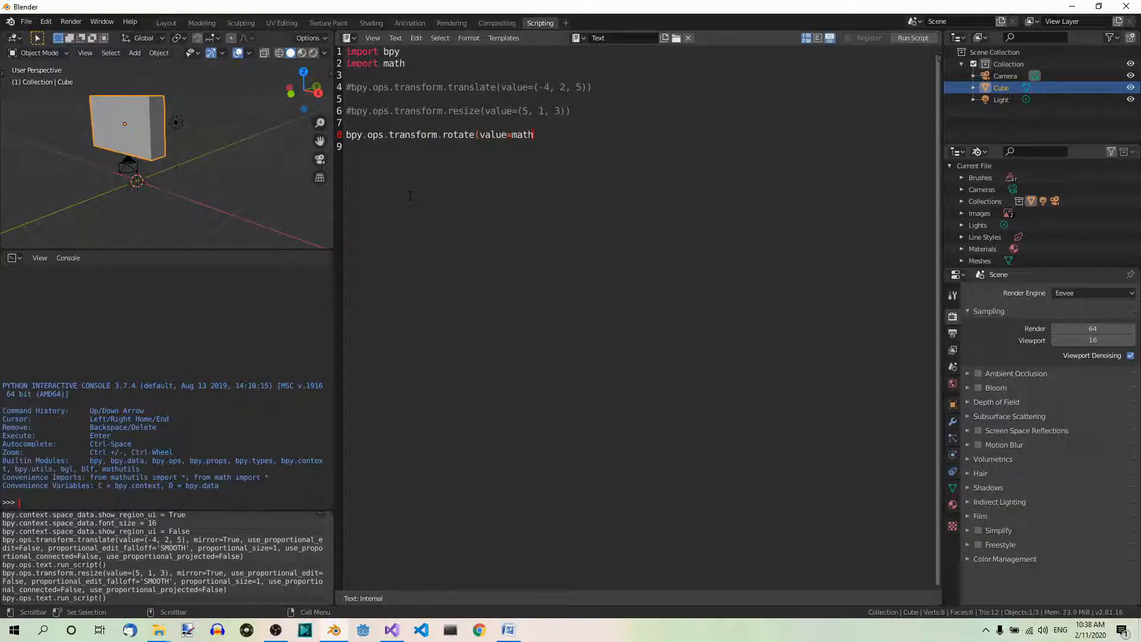
type(".pi")
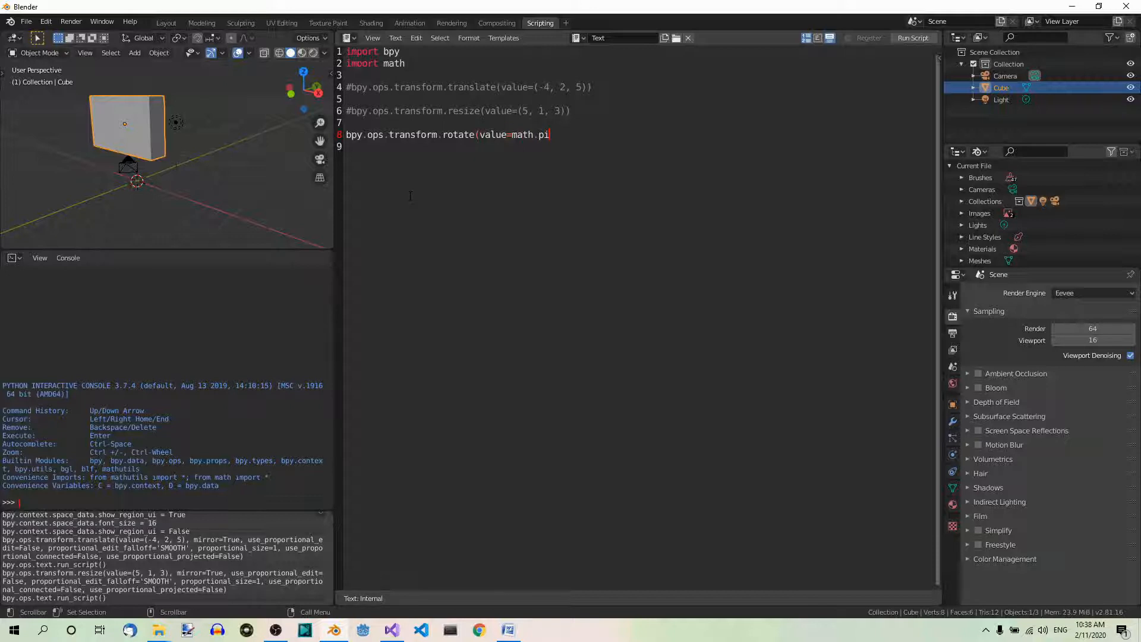
type("/4")
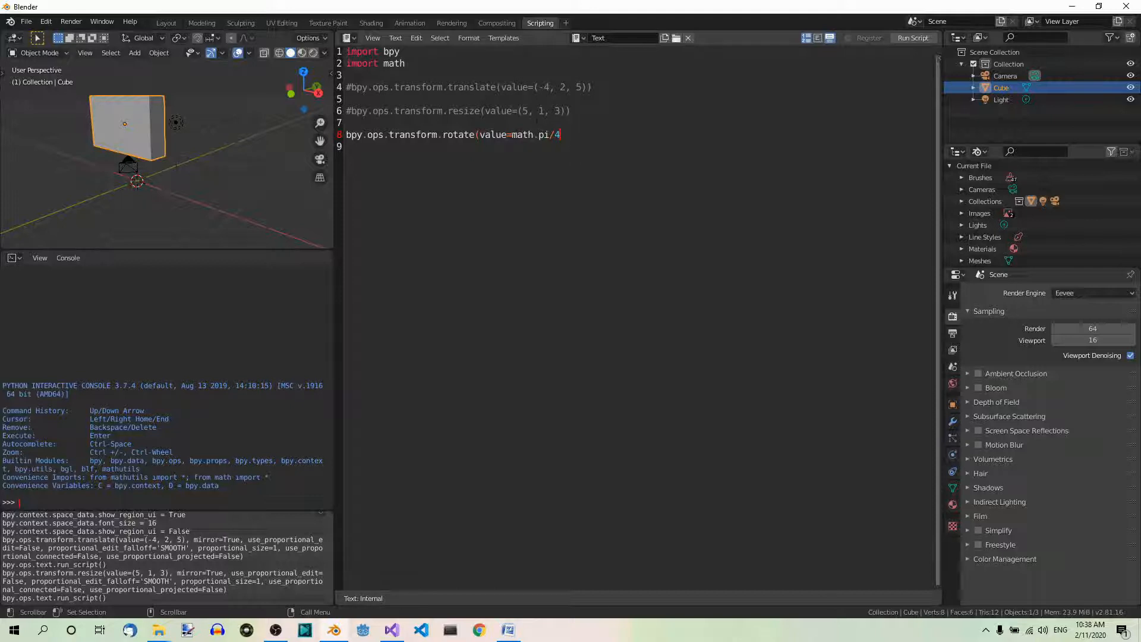
Step: Finish the rotate call with orient_axis='Y' for a quarter-pi turn about Y
left_click(913, 38)
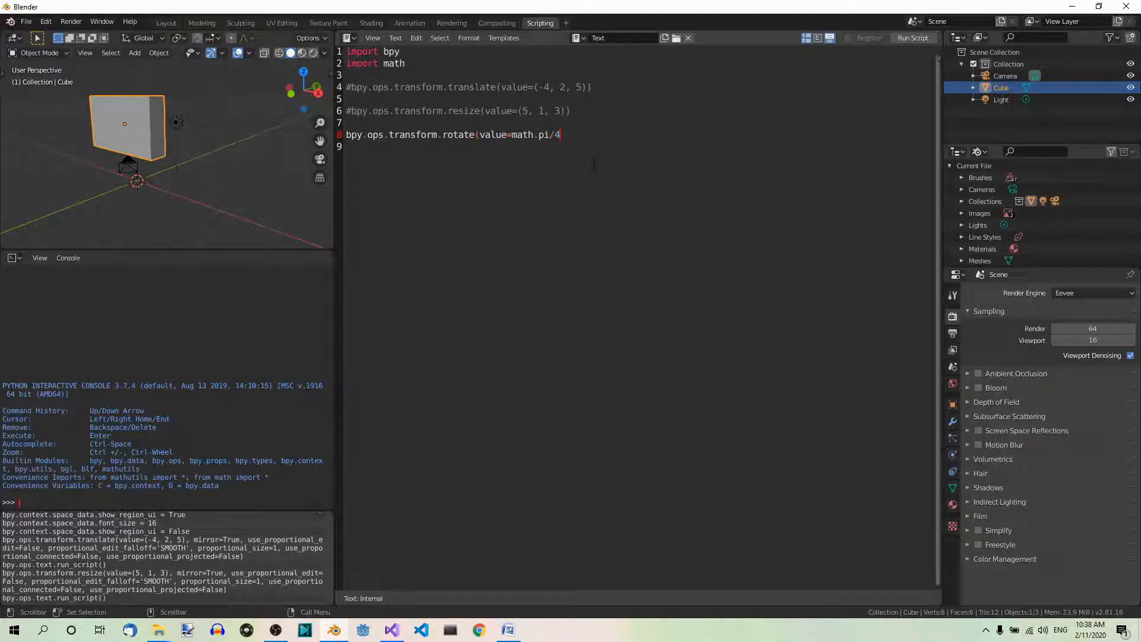
type(",")
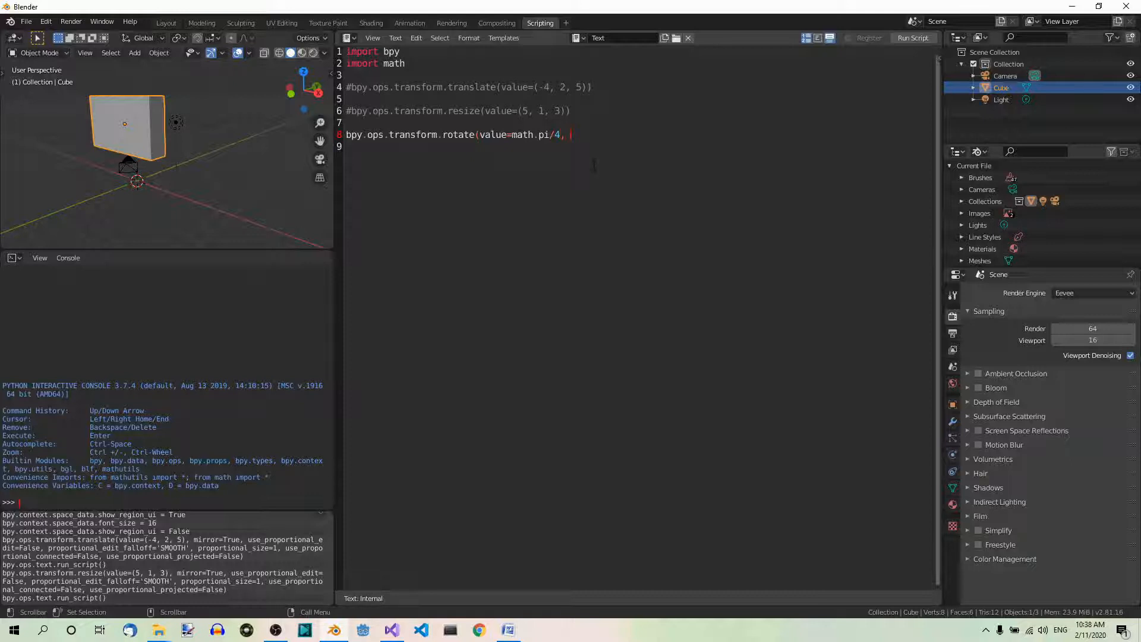
type("ori")
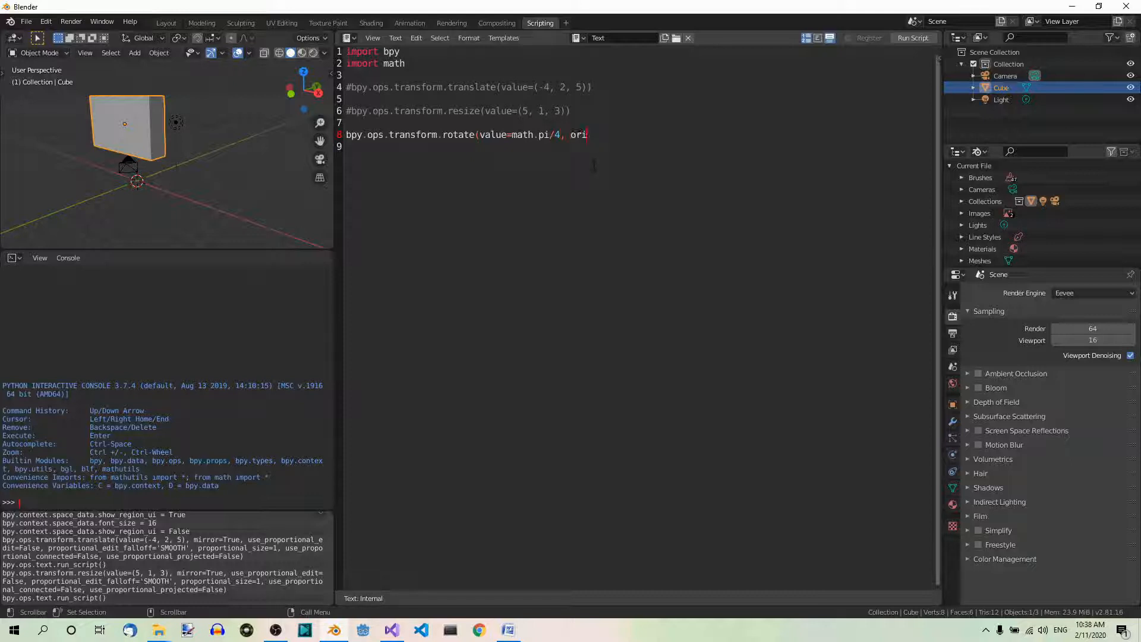
type("ent_")
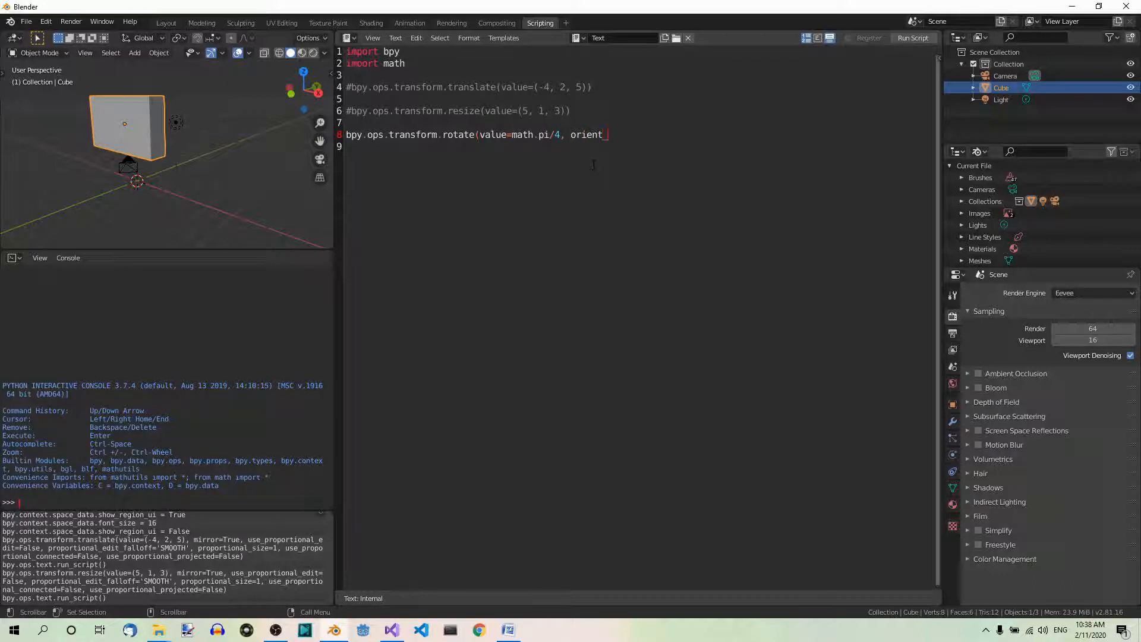
type("_axis")
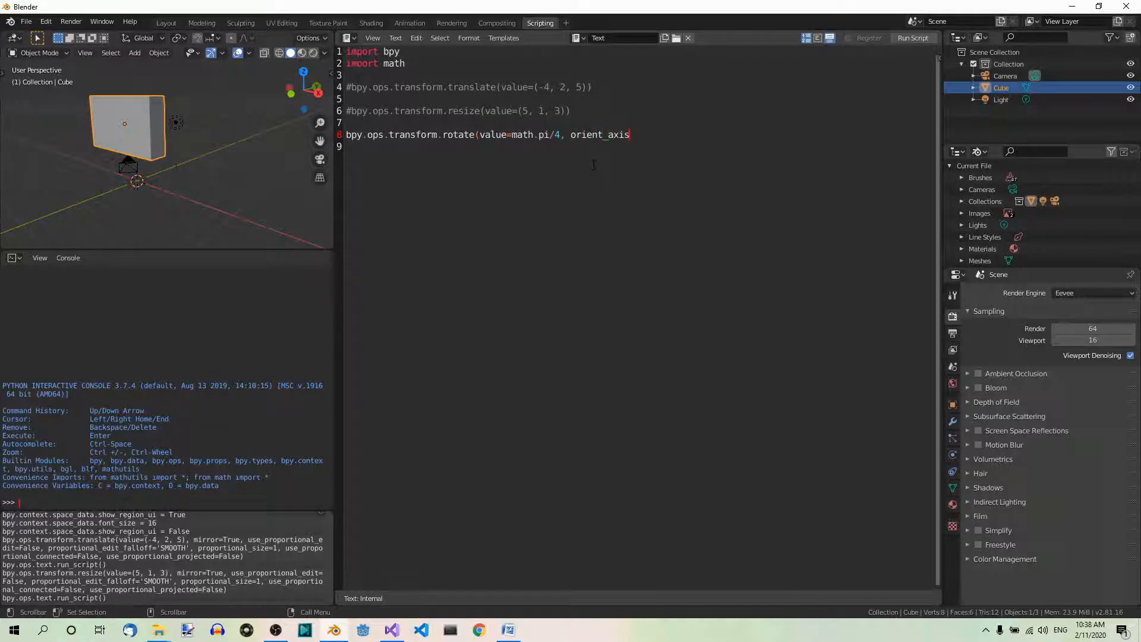
type("=")
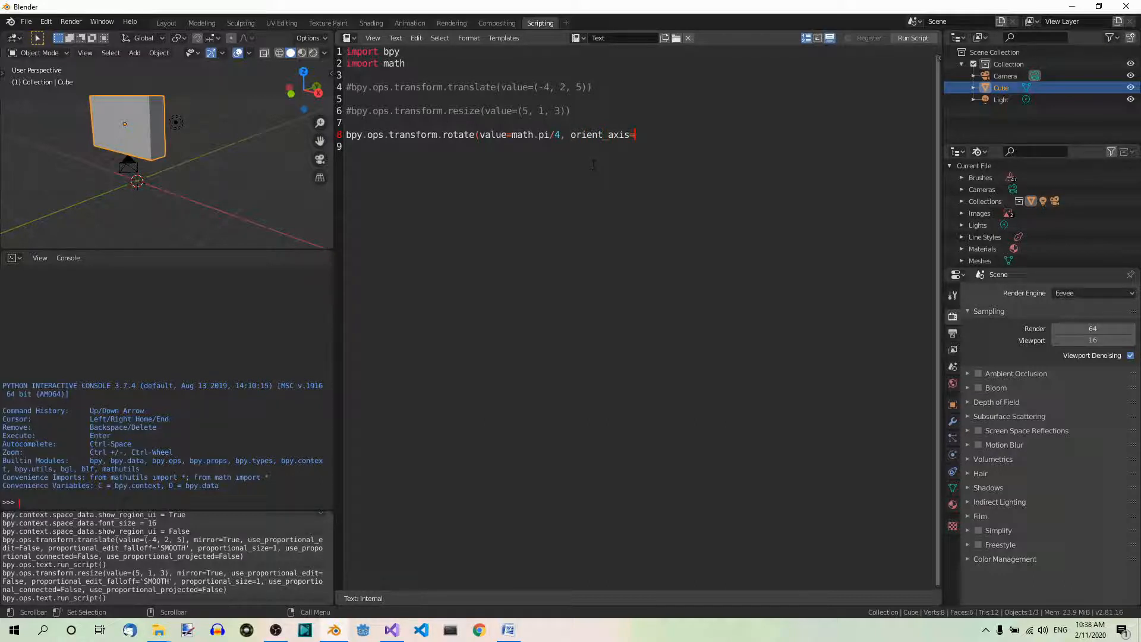
type("'Y'")
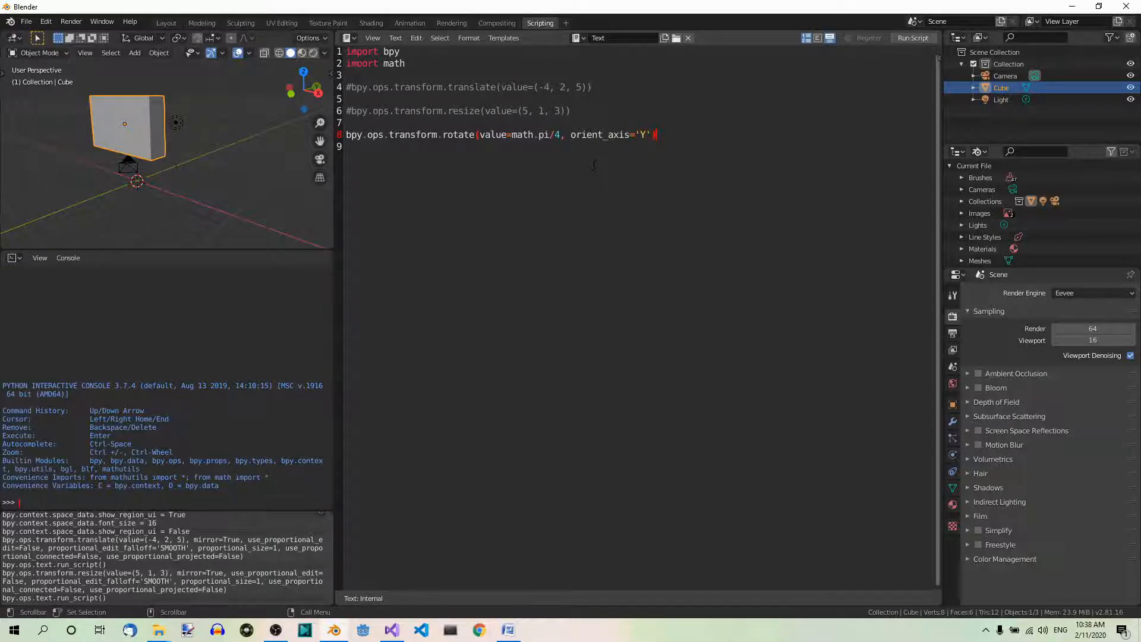
scroll("down", 3)
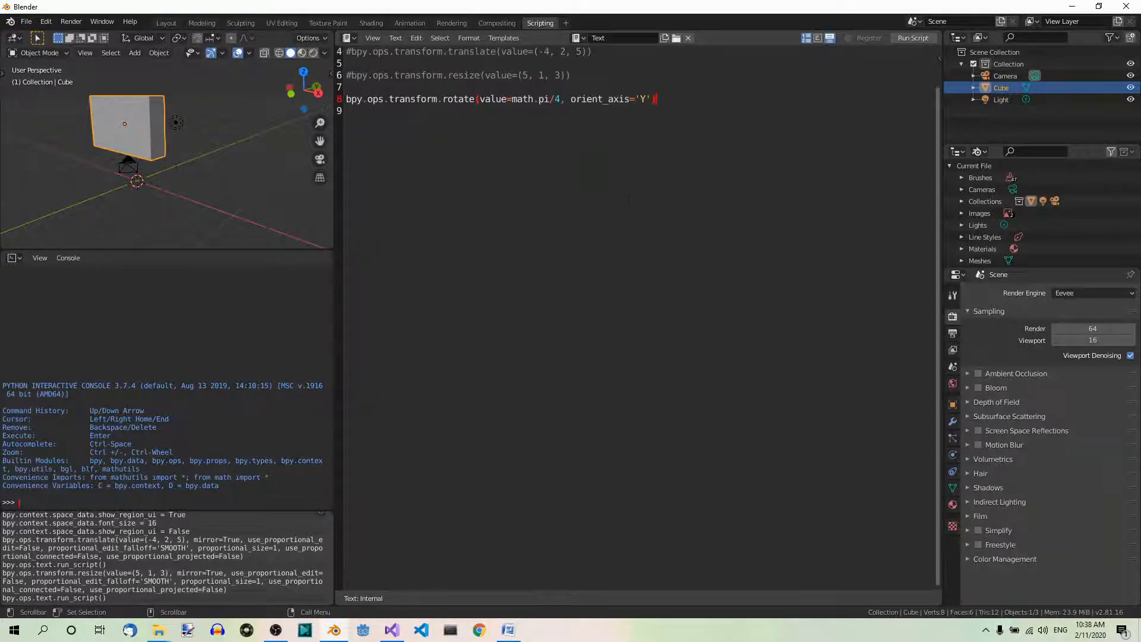
Step: Run the script to rotate the cube 45 degrees about Y and inspect the result
left_click(913, 38)
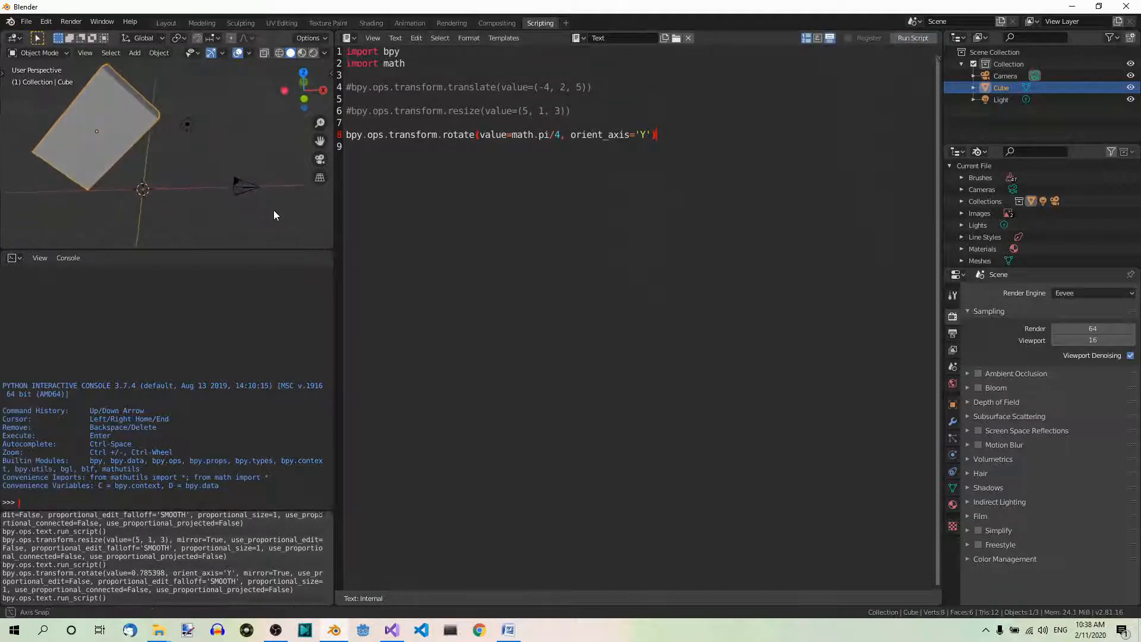
left_click_drag(274, 215, 242, 213)
type("#")
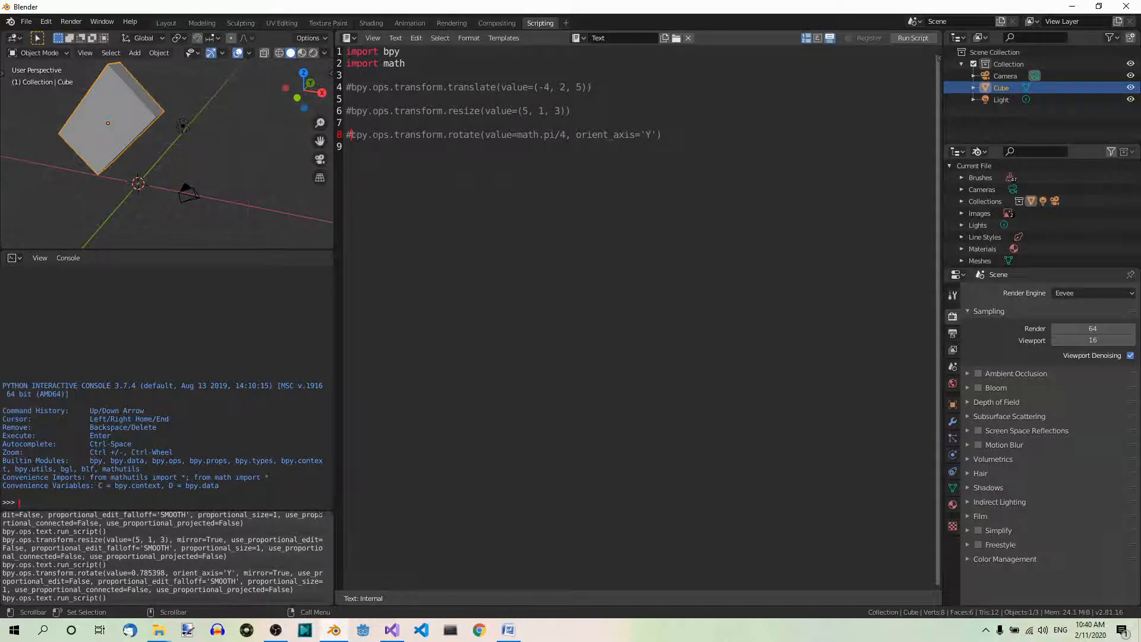
Step: Write a new rotate line with value=-math.radians(45) on line 10
left_click_drag(352, 134, 463, 135)
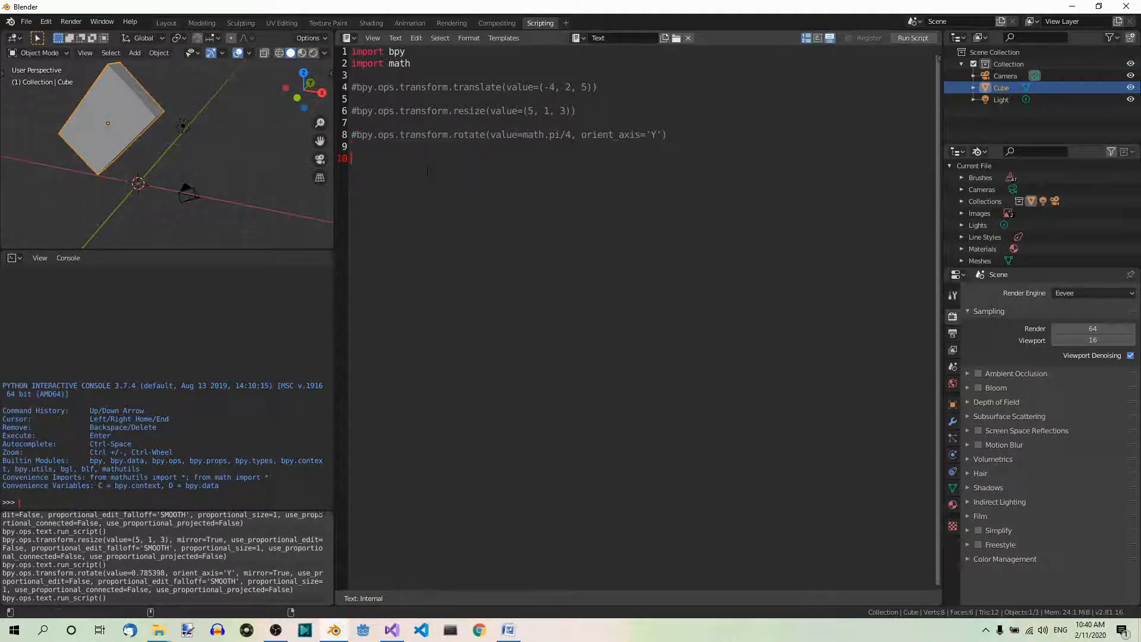
type("bpy.ops.transform.rotate")
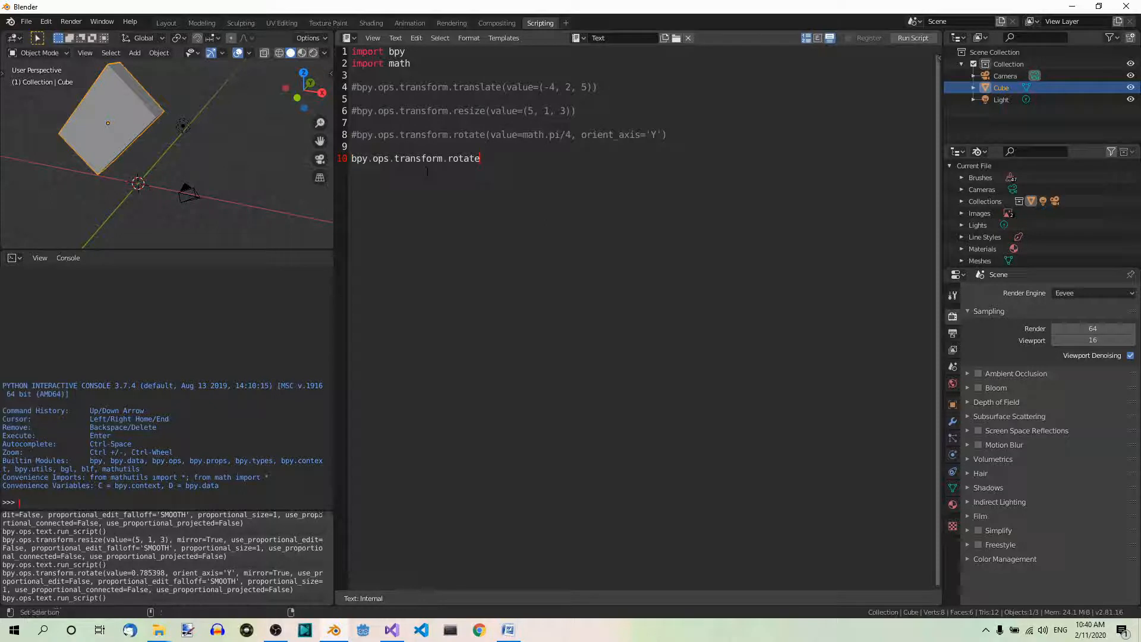
type("(v")
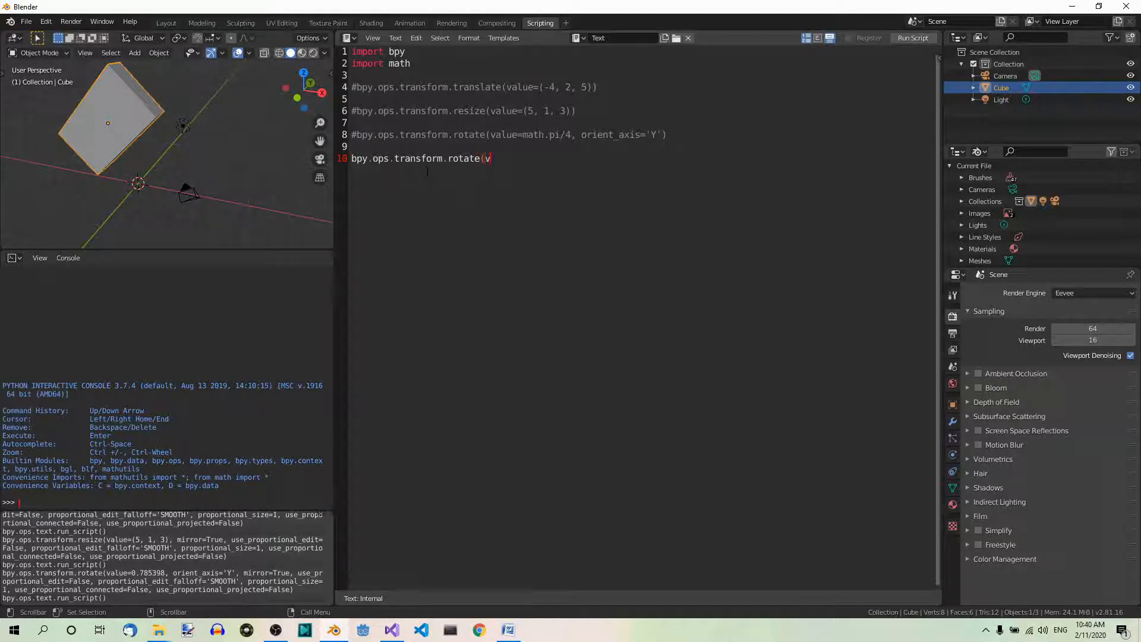
type("alue")
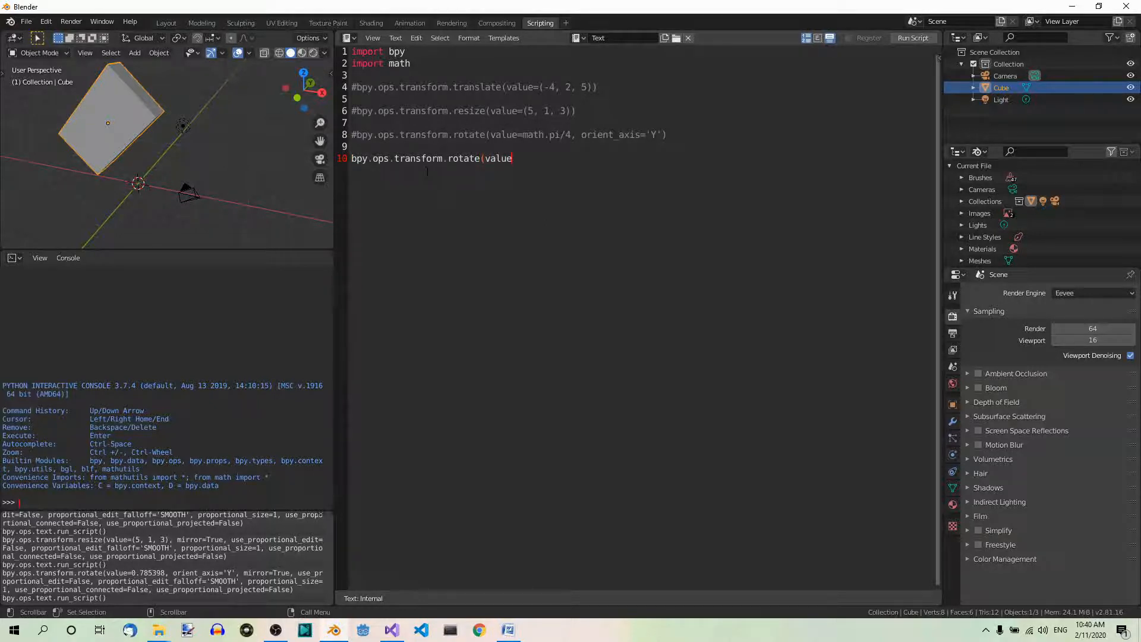
type("=")
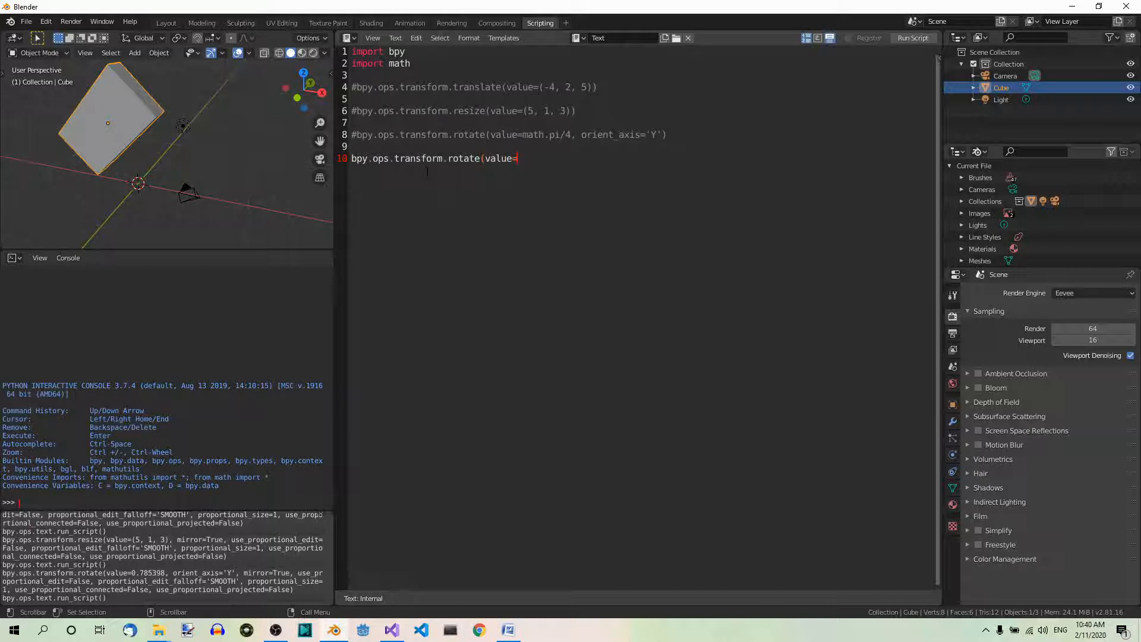
type("-math")
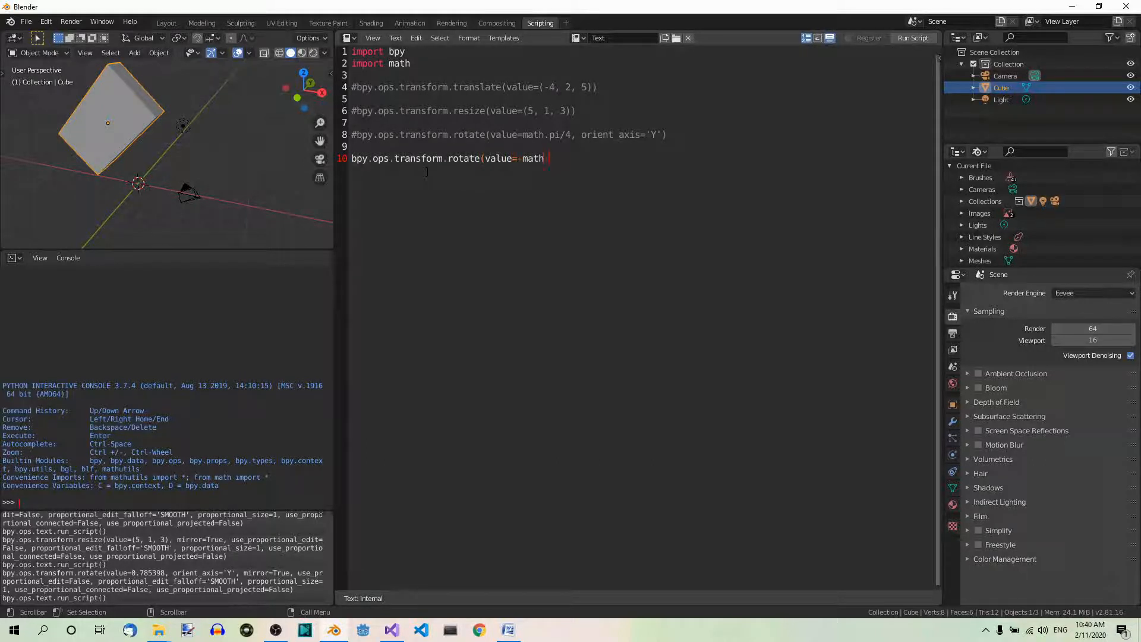
type(".radia")
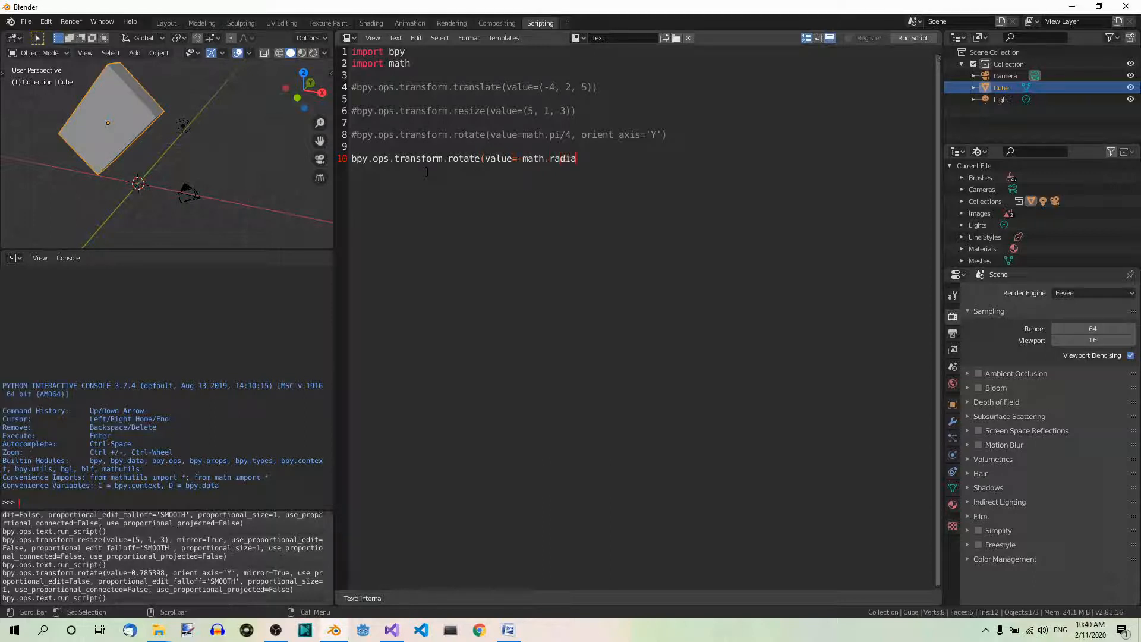
type("ns()")
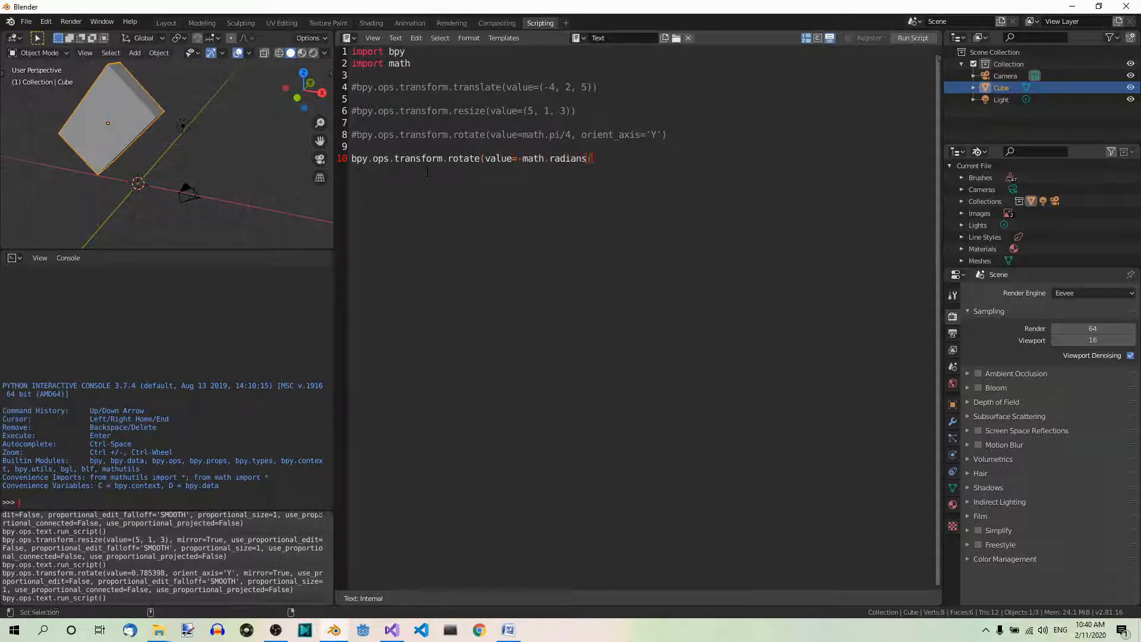
type("45")
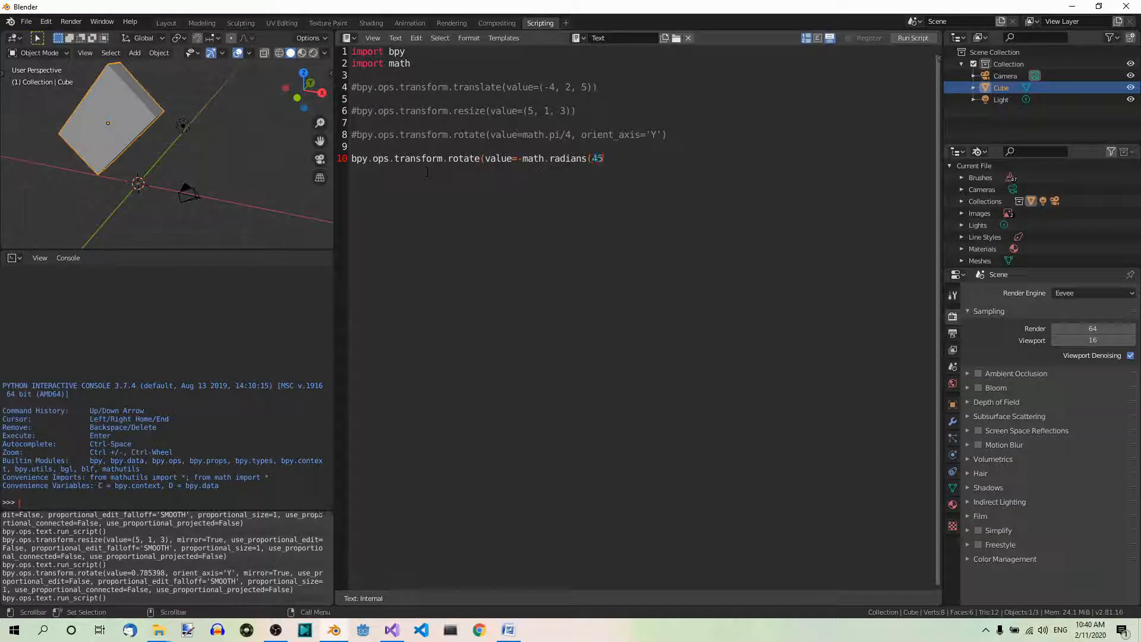
type(")")
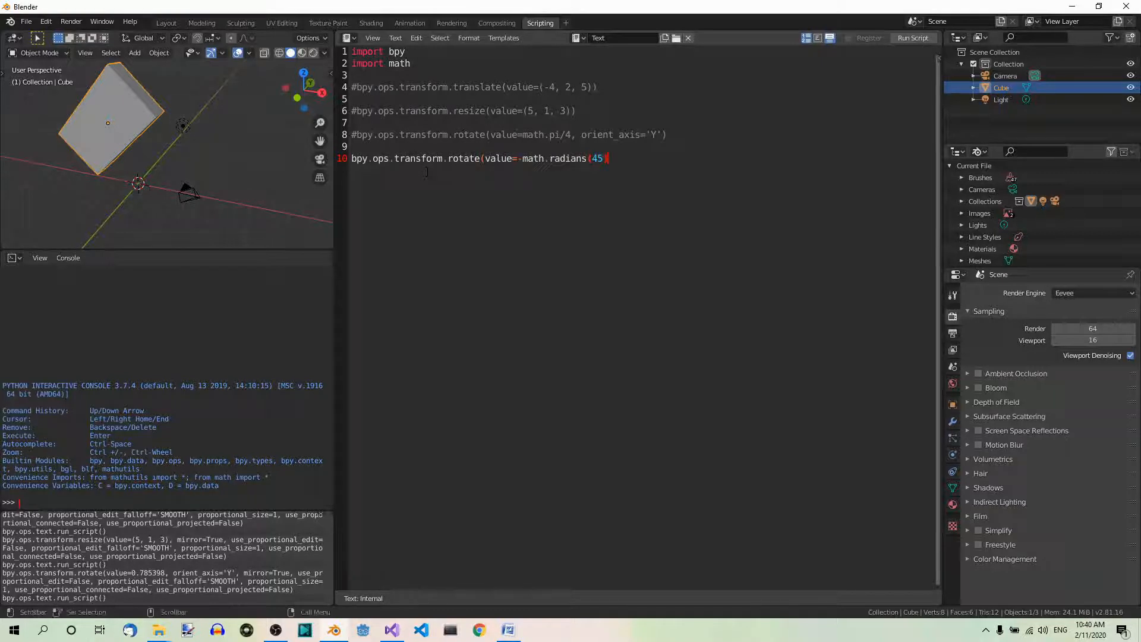
type("),")
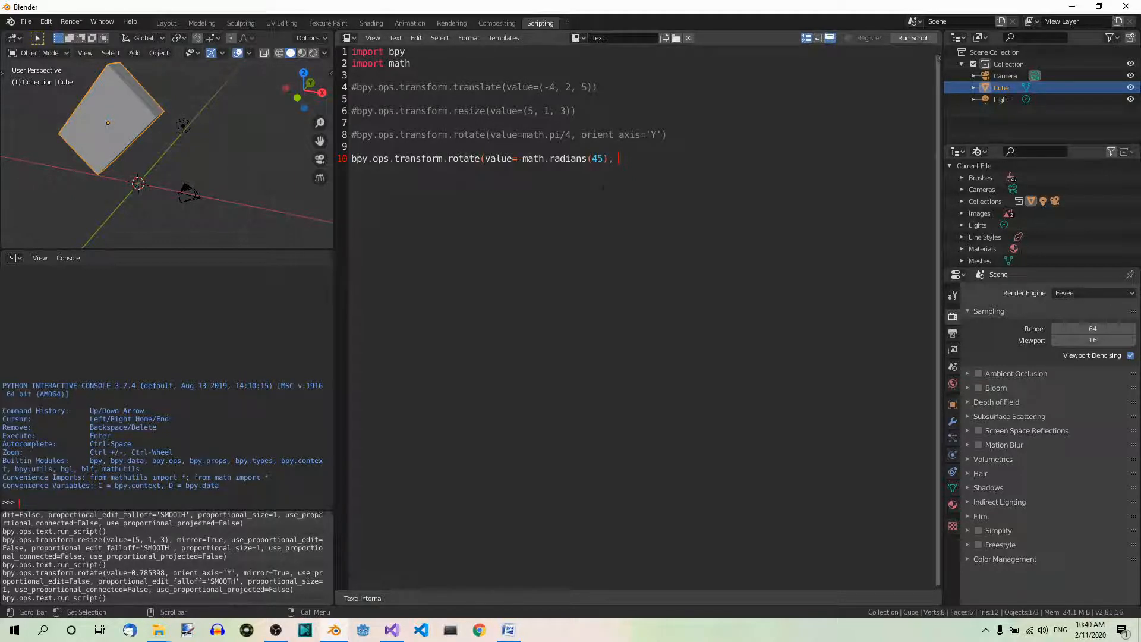
Step: Complete the rotate line with orient_axis='X' so it turns about the X axis
type("orient")
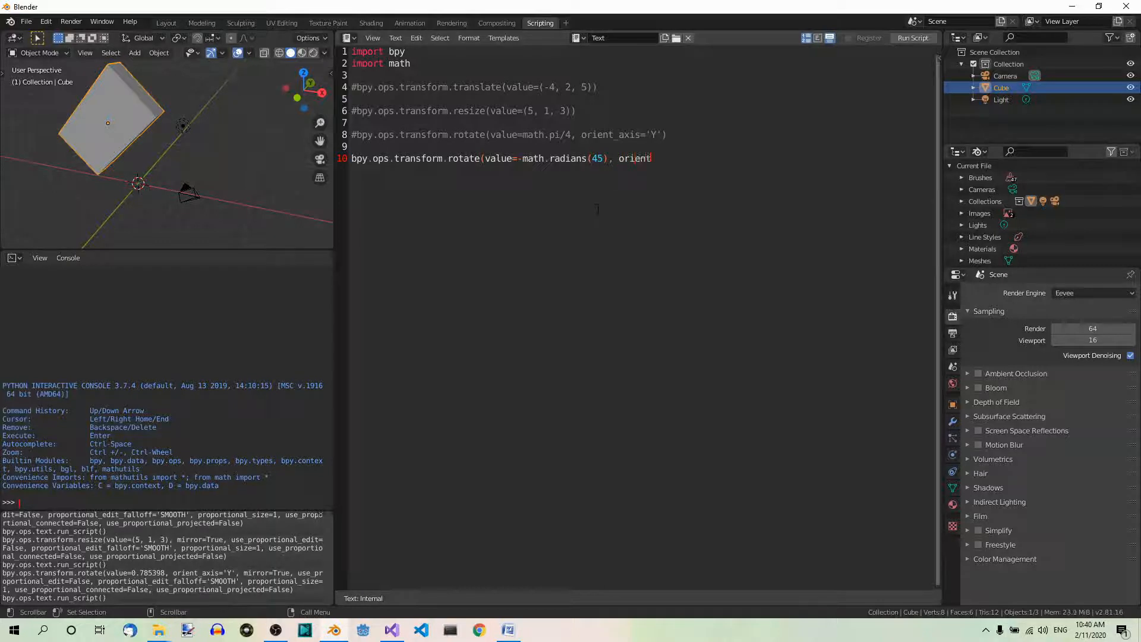
type("_axis=")
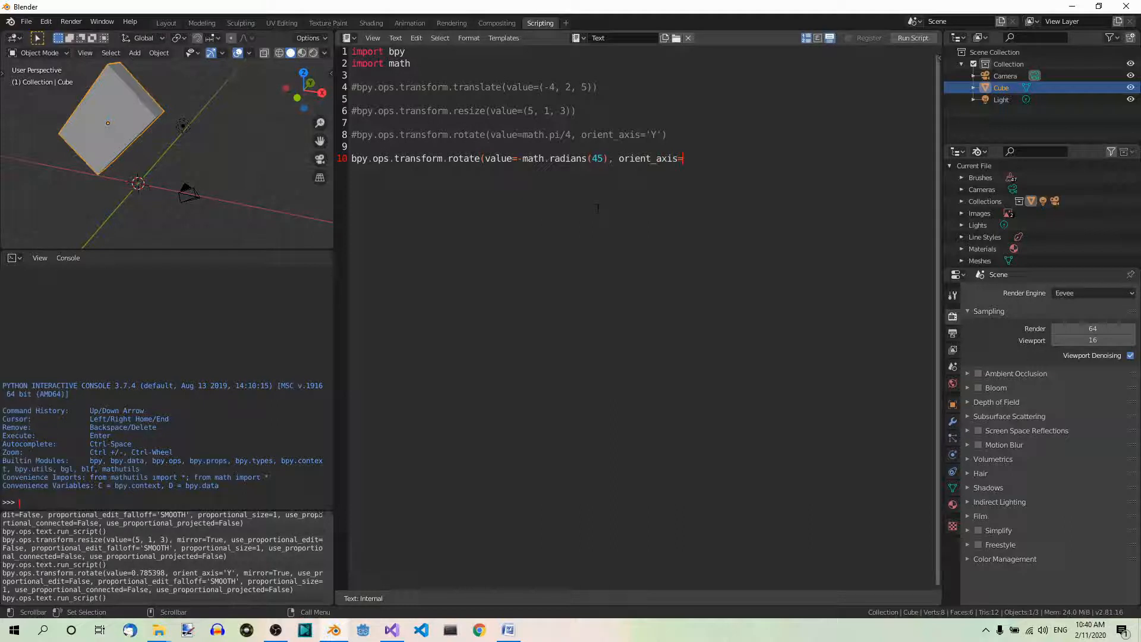
type("X')")
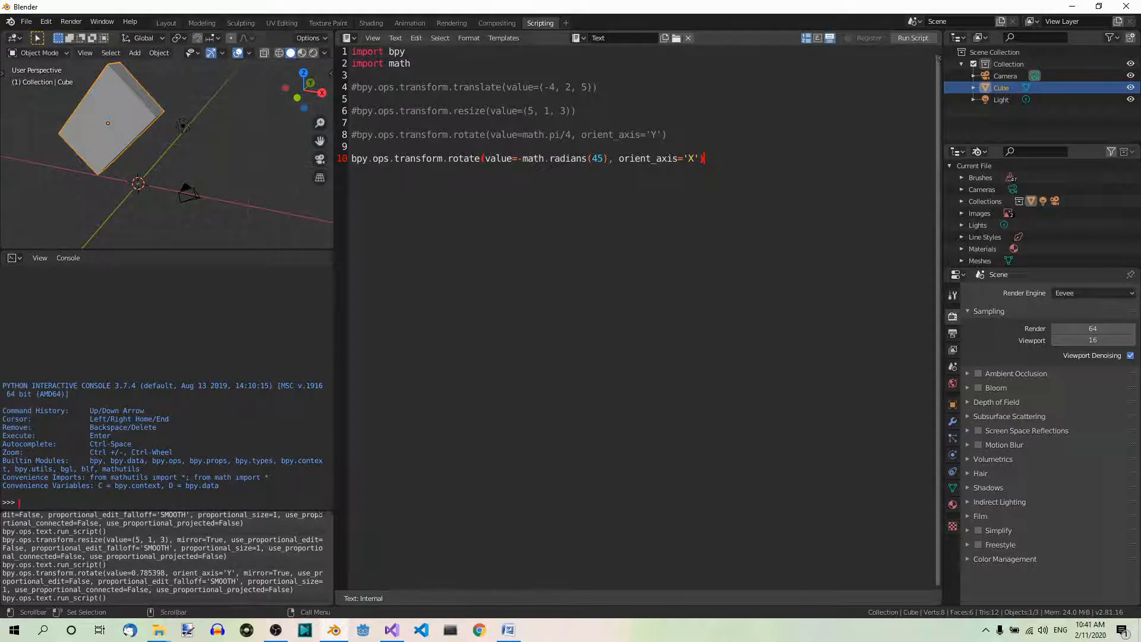
Step: Run the script so the cube rotates -45 degrees about the X axis
left_click(912, 38)
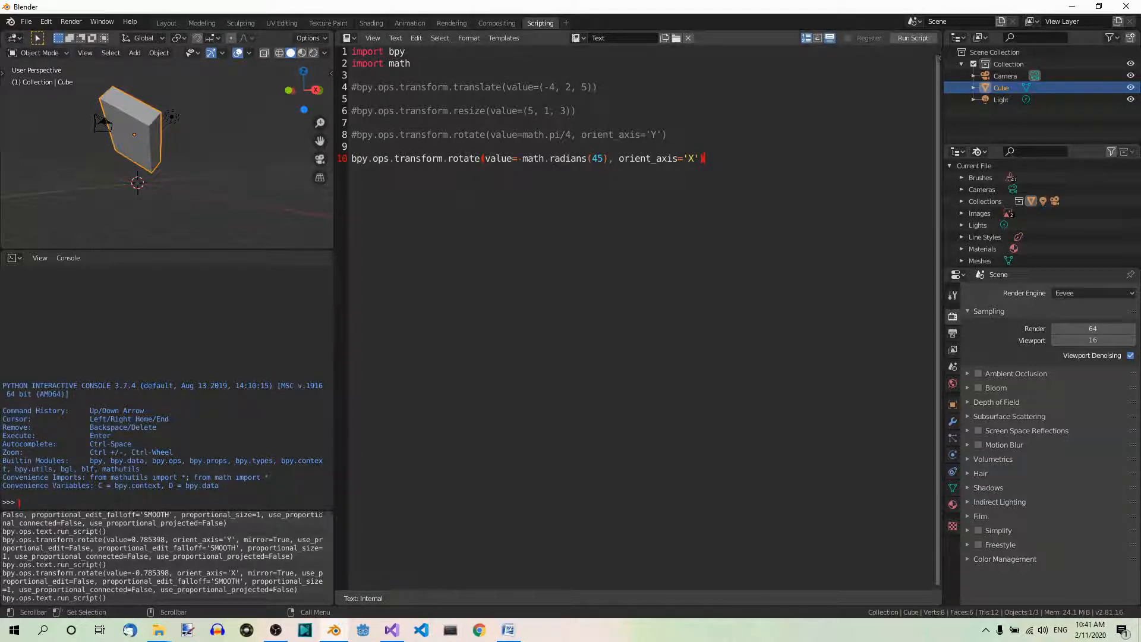
mouse_move(175, 151)
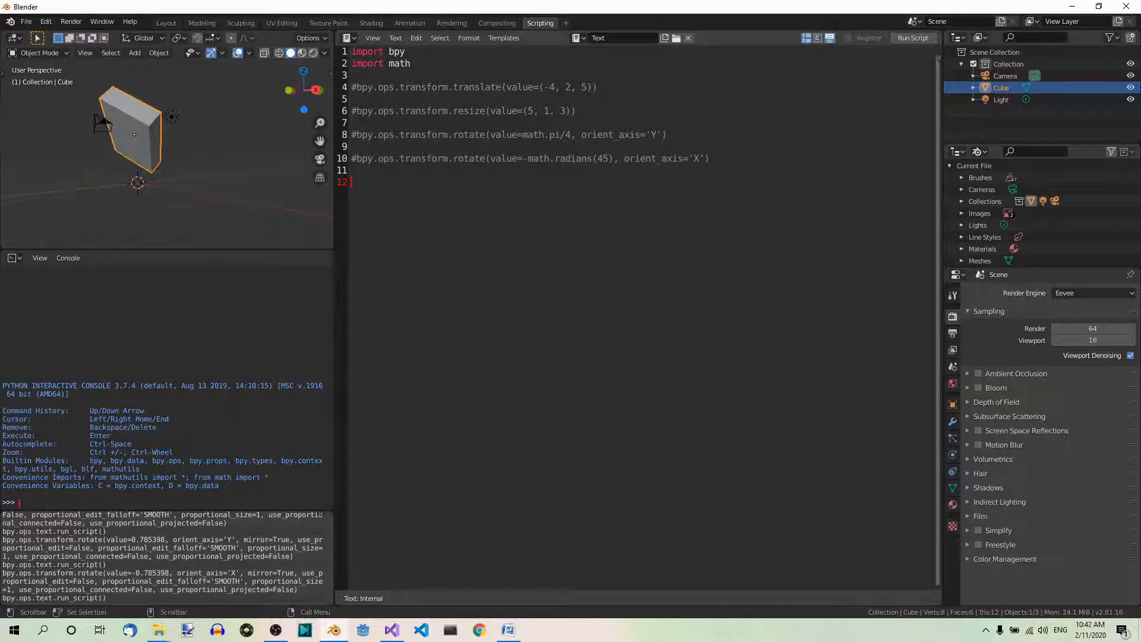
Step: Write a translate line on line 12 with value=(0, -15, 0)
type("bpy.")
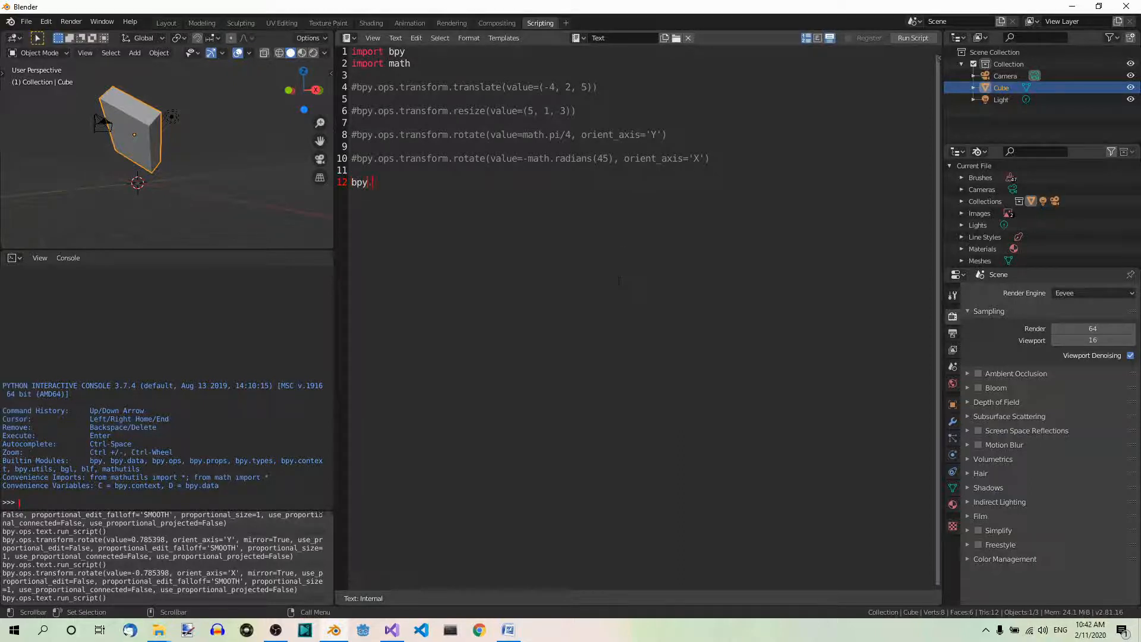
type("ops.")
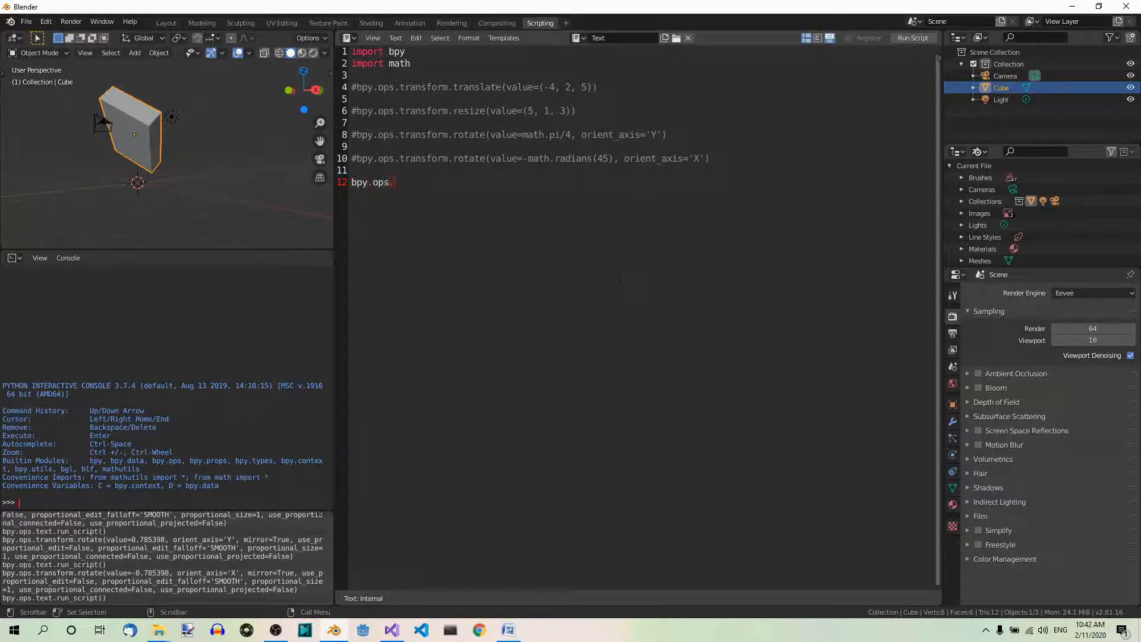
type("transfor")
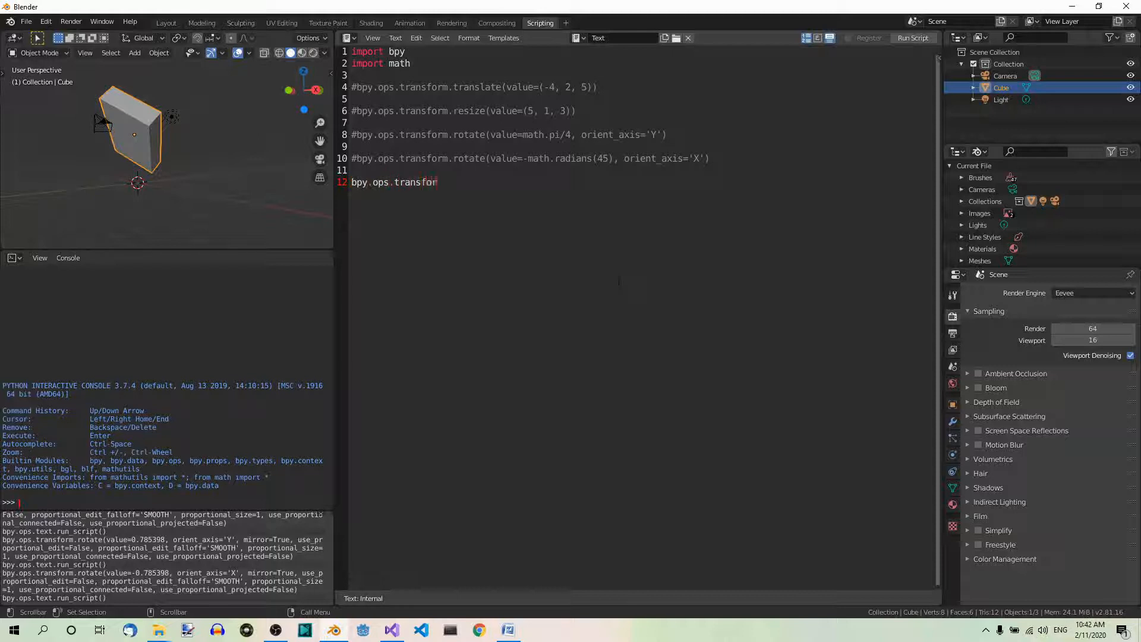
type("m.t")
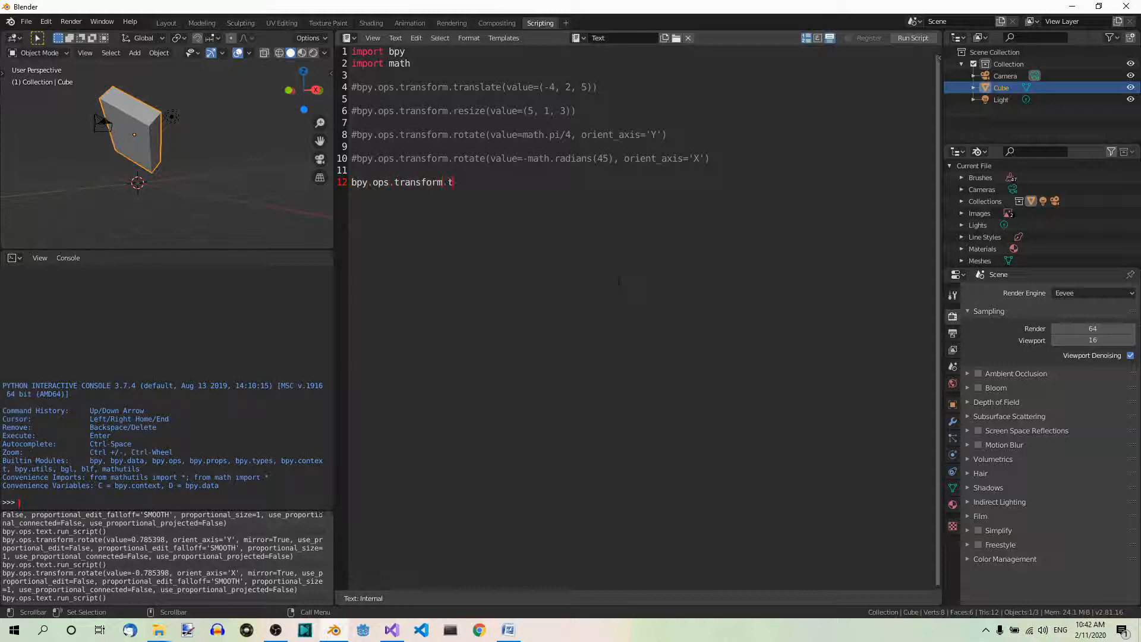
type("ranslate")
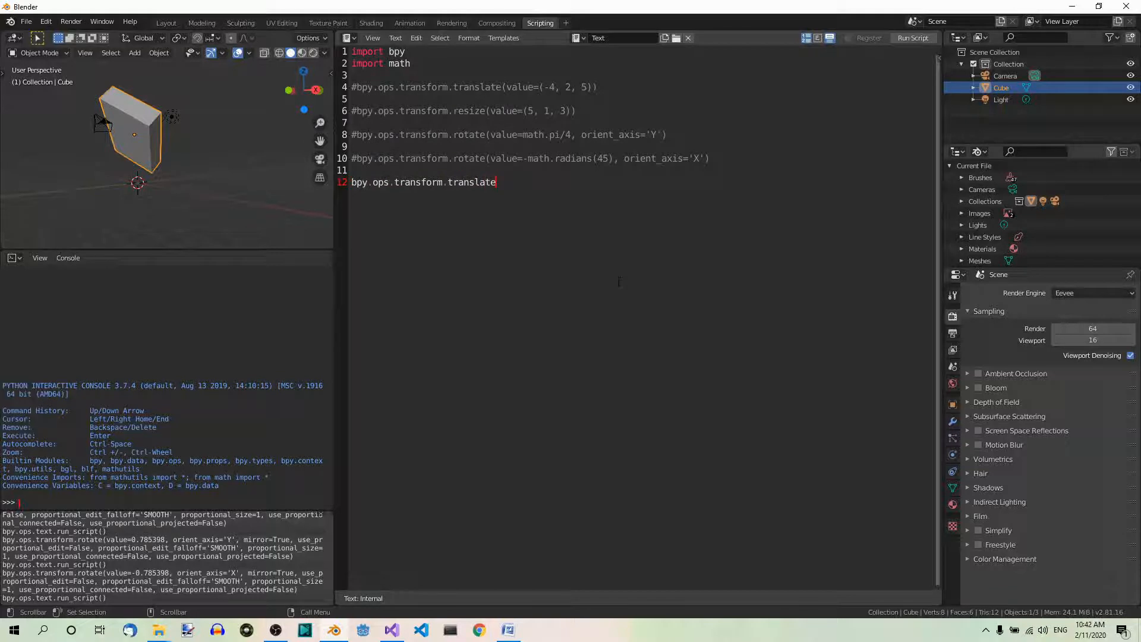
type("(")
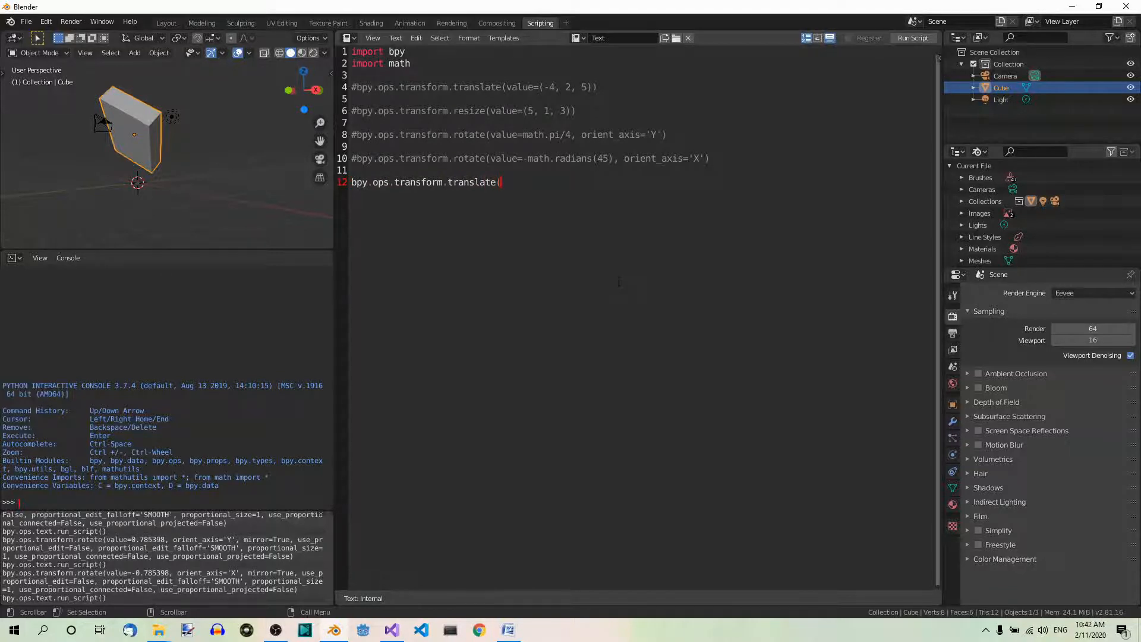
type("value")
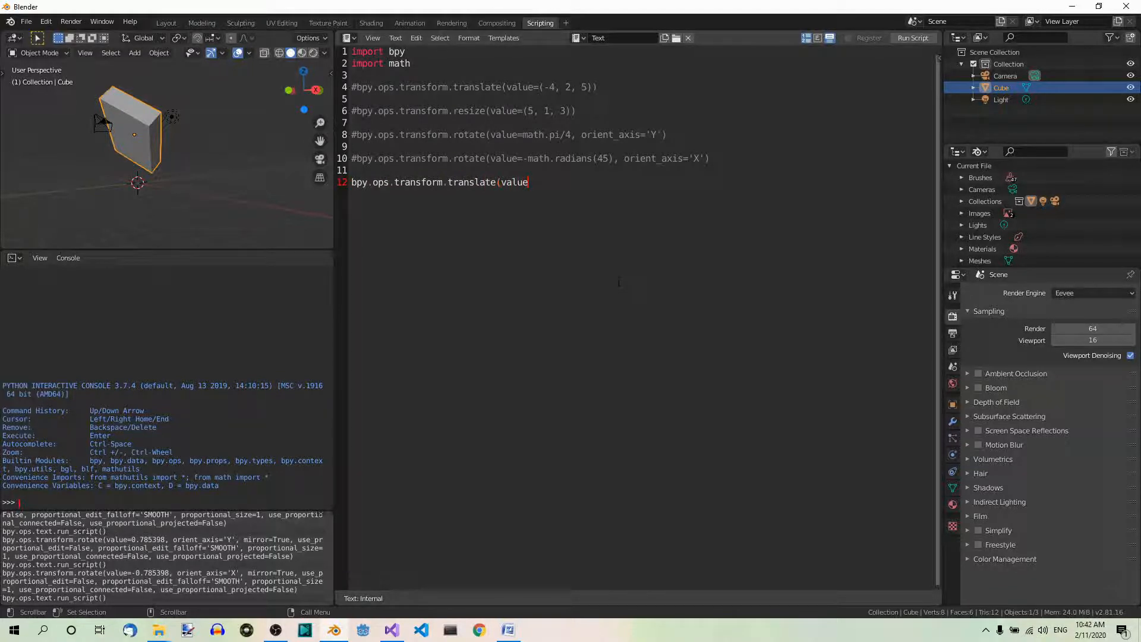
type("=(")
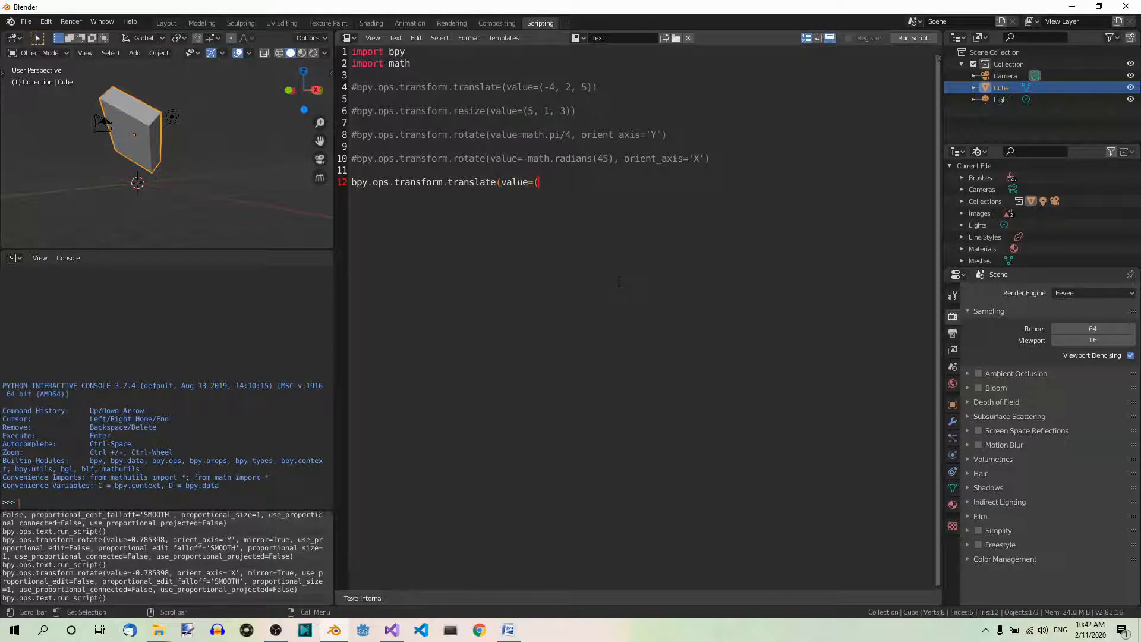
type("0,")
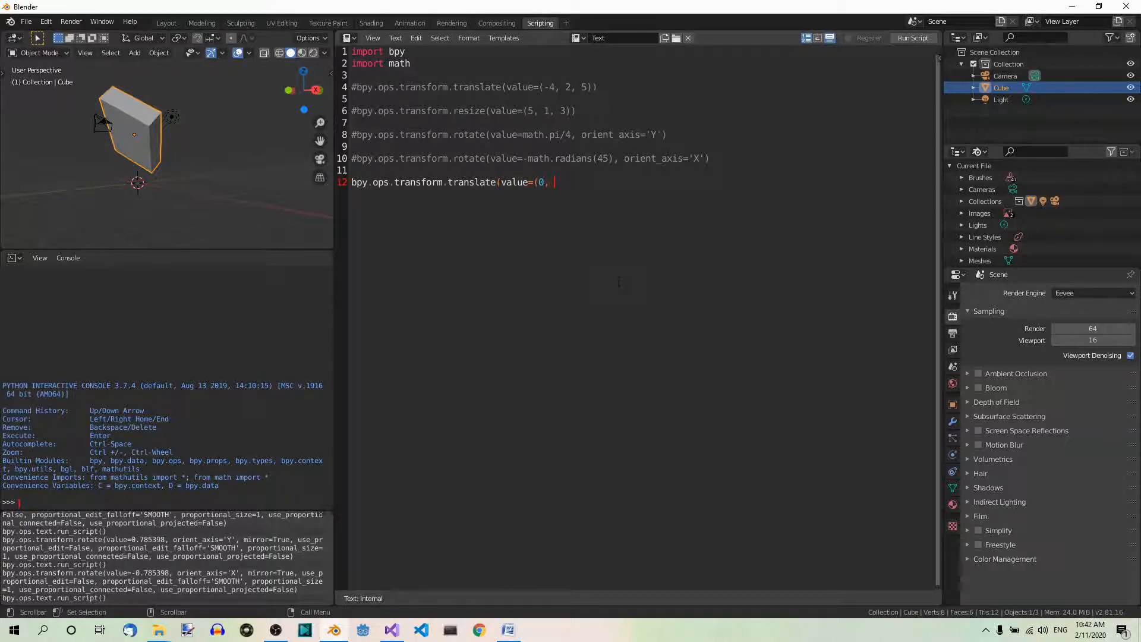
type("-15")
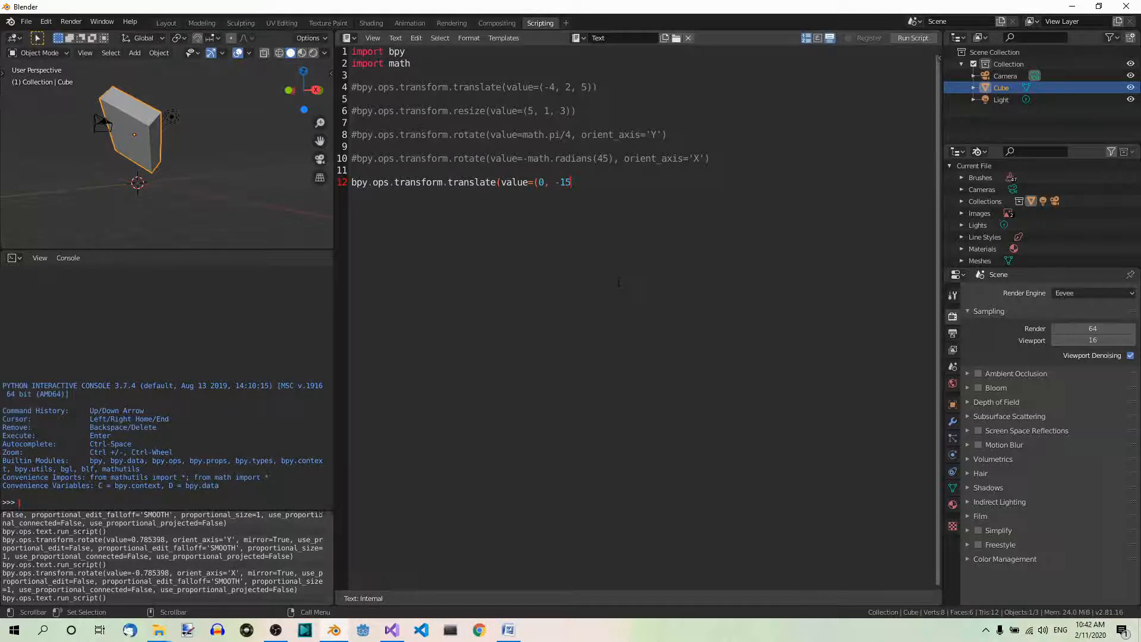
type(",")
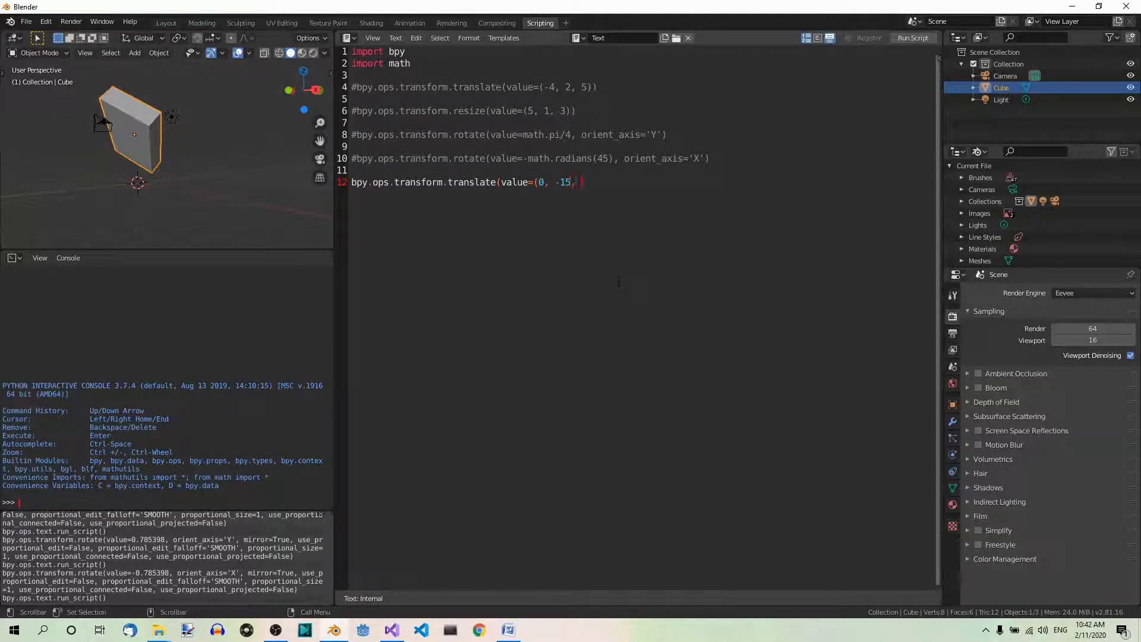
type("0), orient")
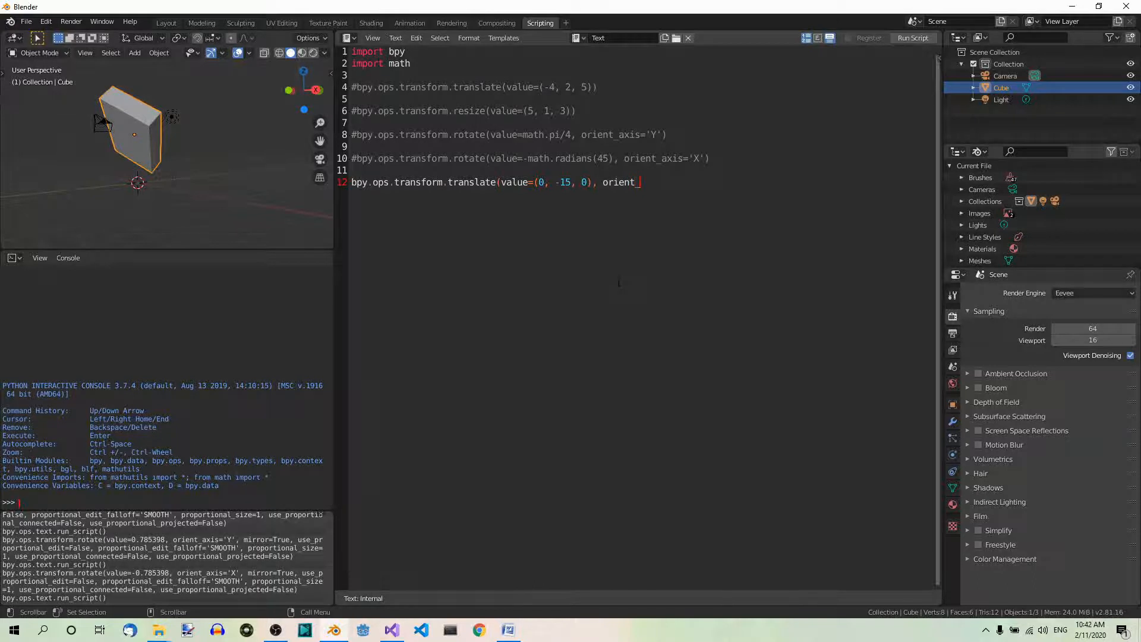
Step: Give the translate line orient_type='LOCAL' so it moves along the cube's own Y
type("_type")
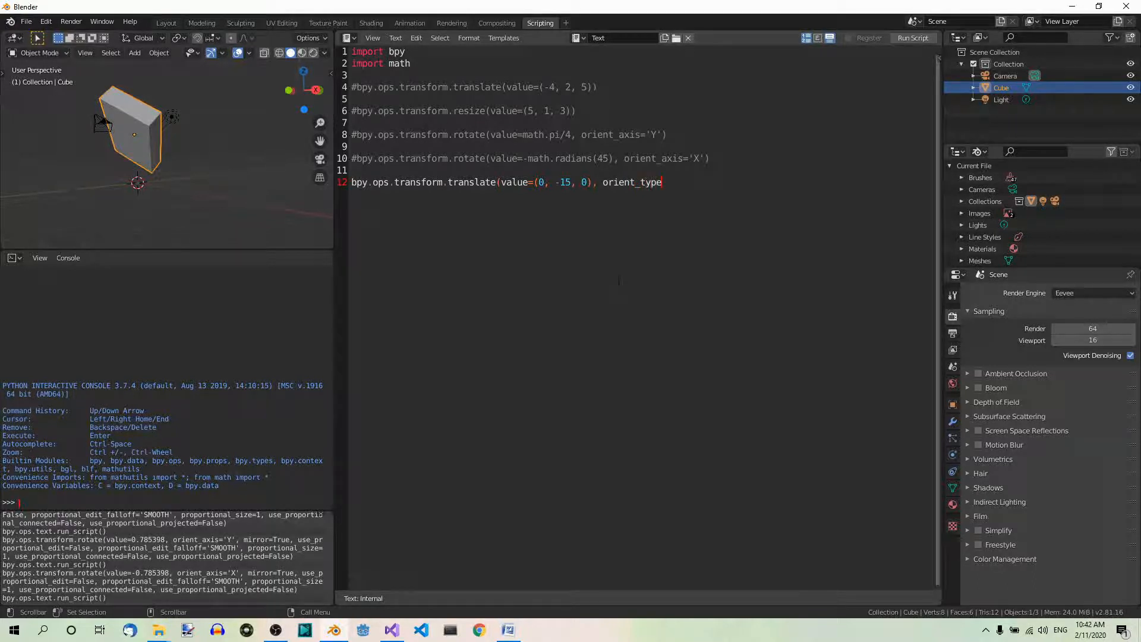
type("='LOCAL")
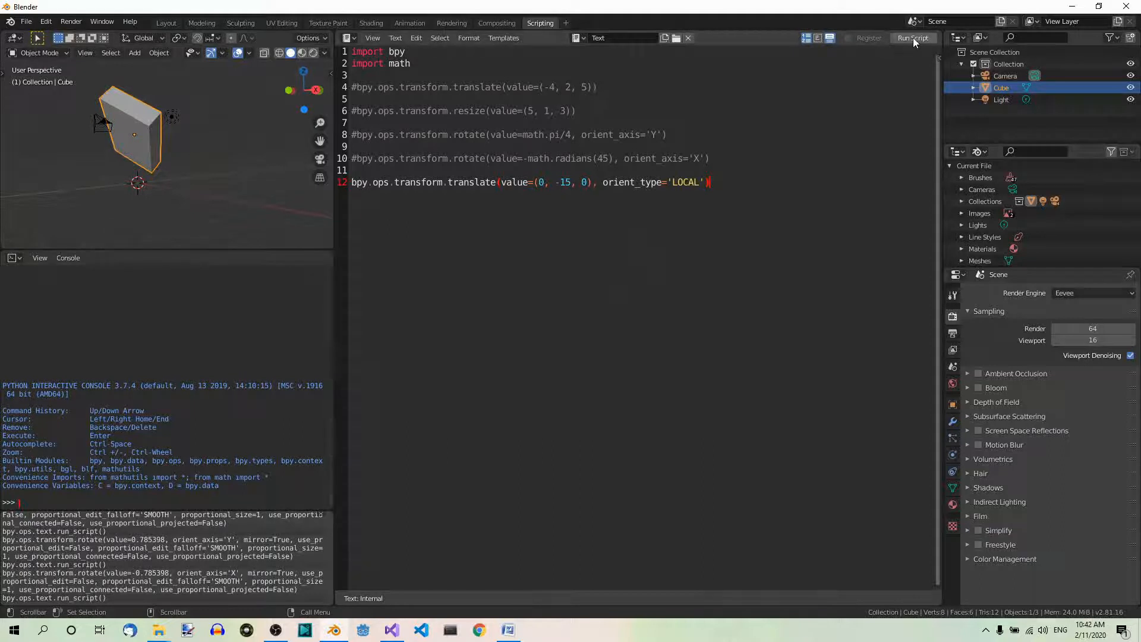
Step: Run the script so the cube slides 15 units along its local negative Y axis
left_click(912, 38)
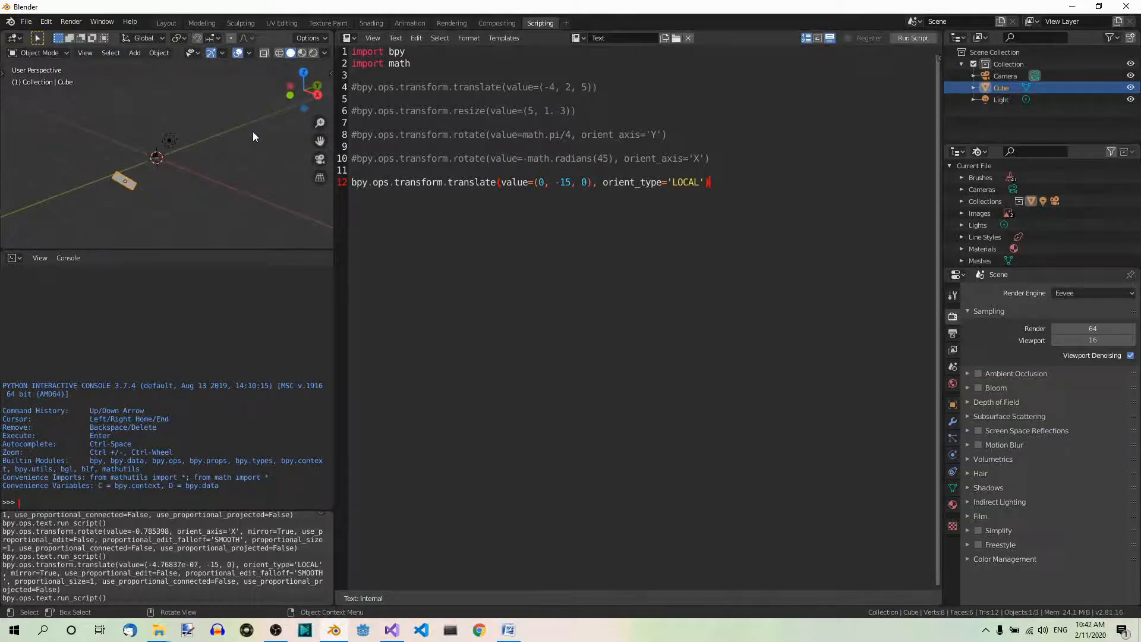
mouse_move(138, 181)
type("#")
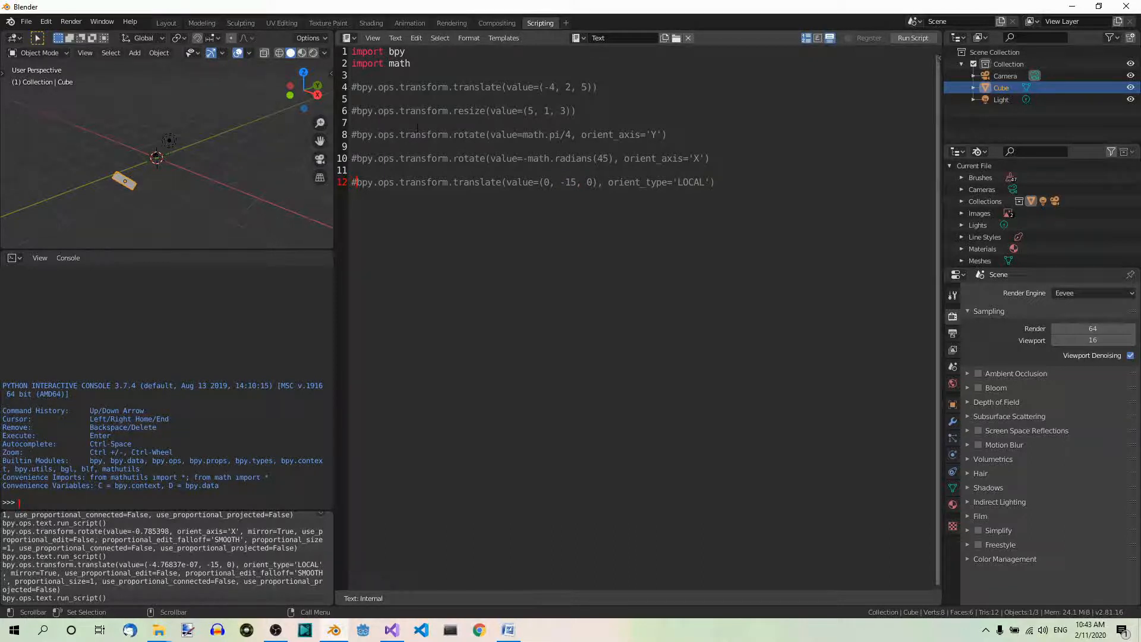
Step: Write a resize line on line 14 with value=(1, 4, 1)
double_click(418, 111)
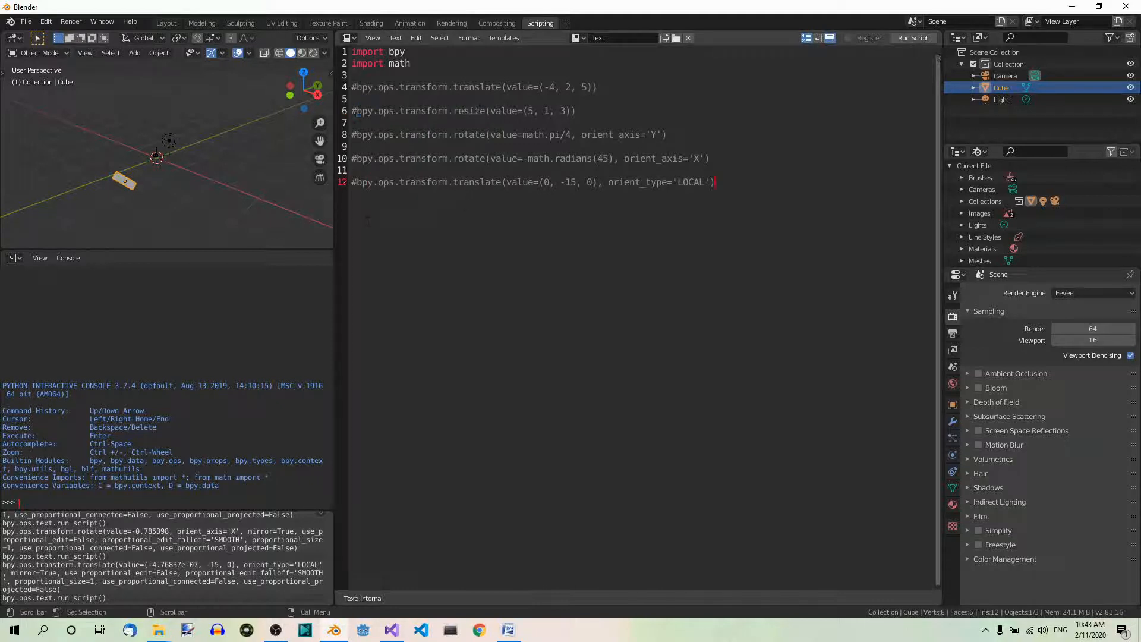
type("bpy.ops.transform.resize")
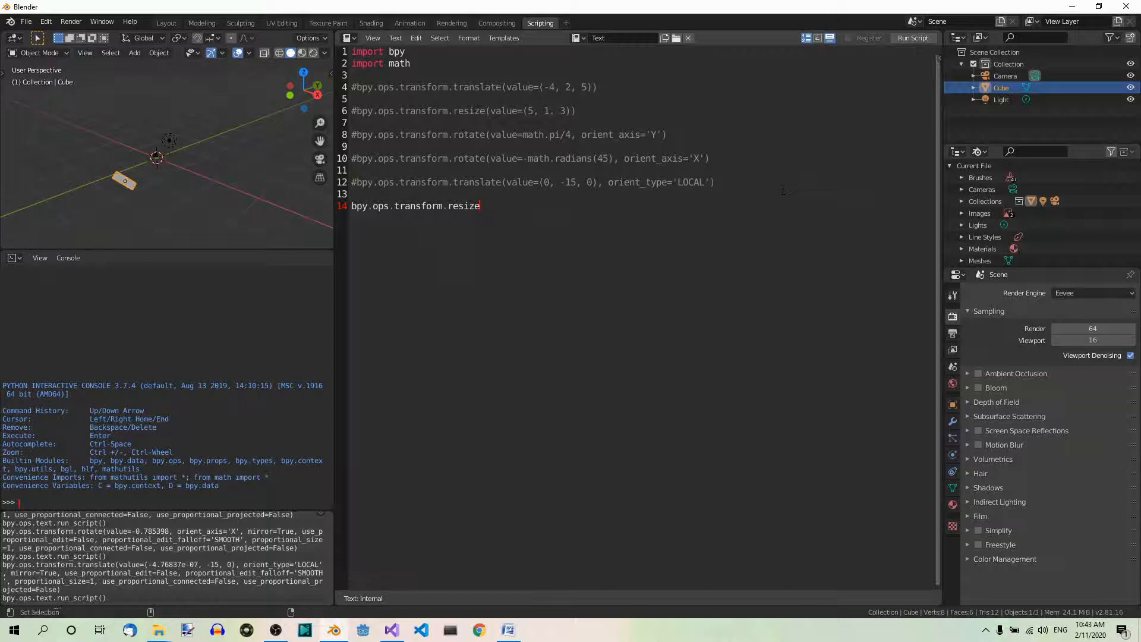
type("(v")
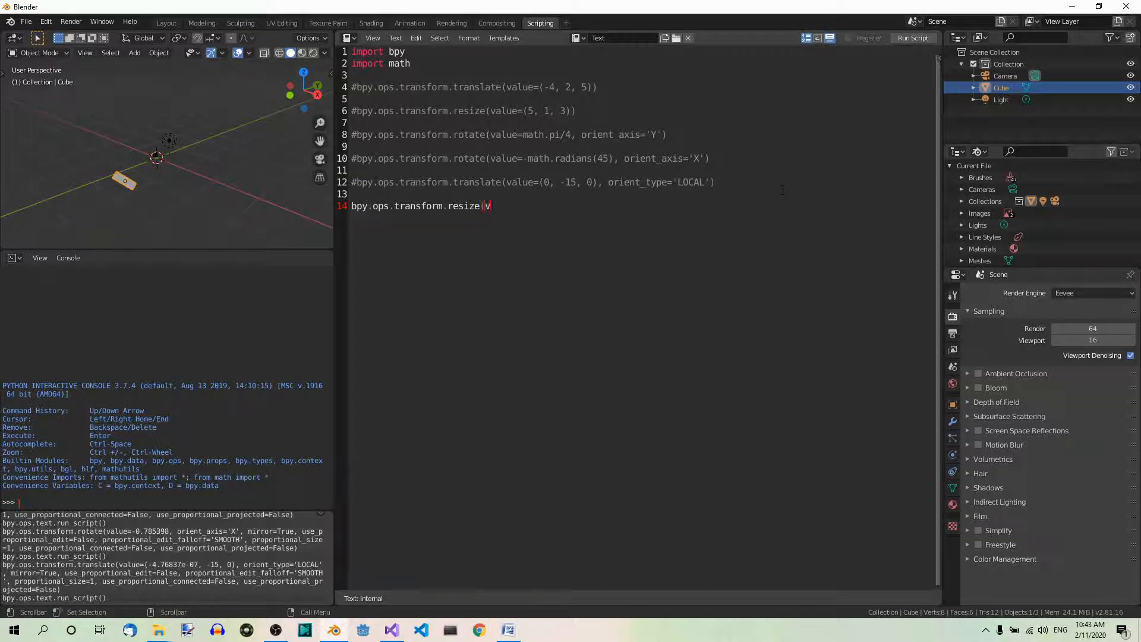
type("value=")
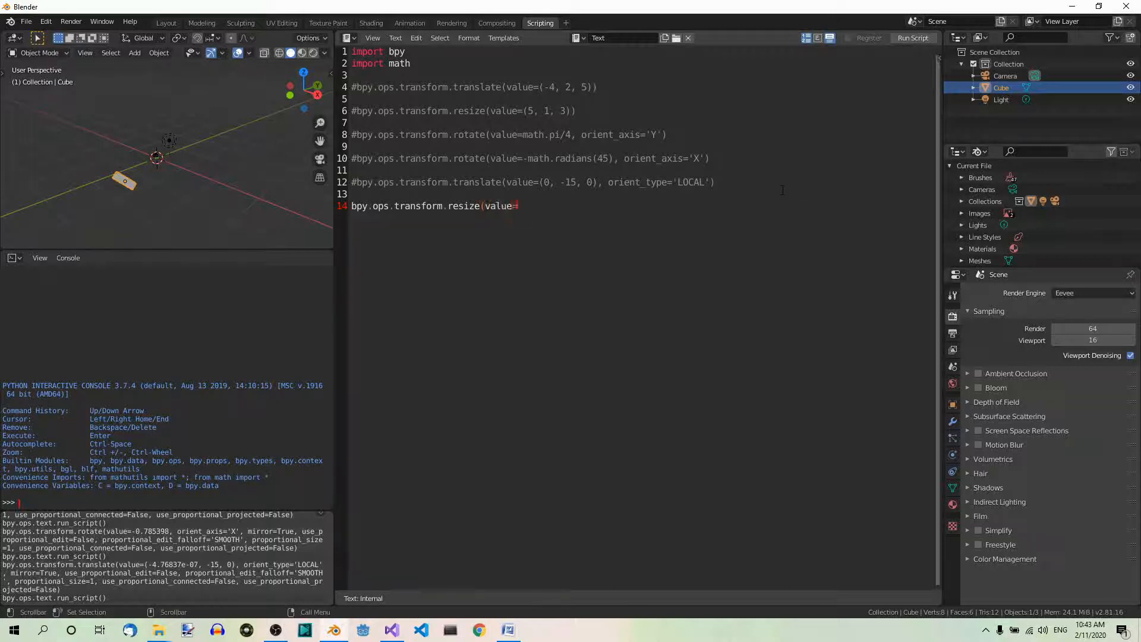
type("(")
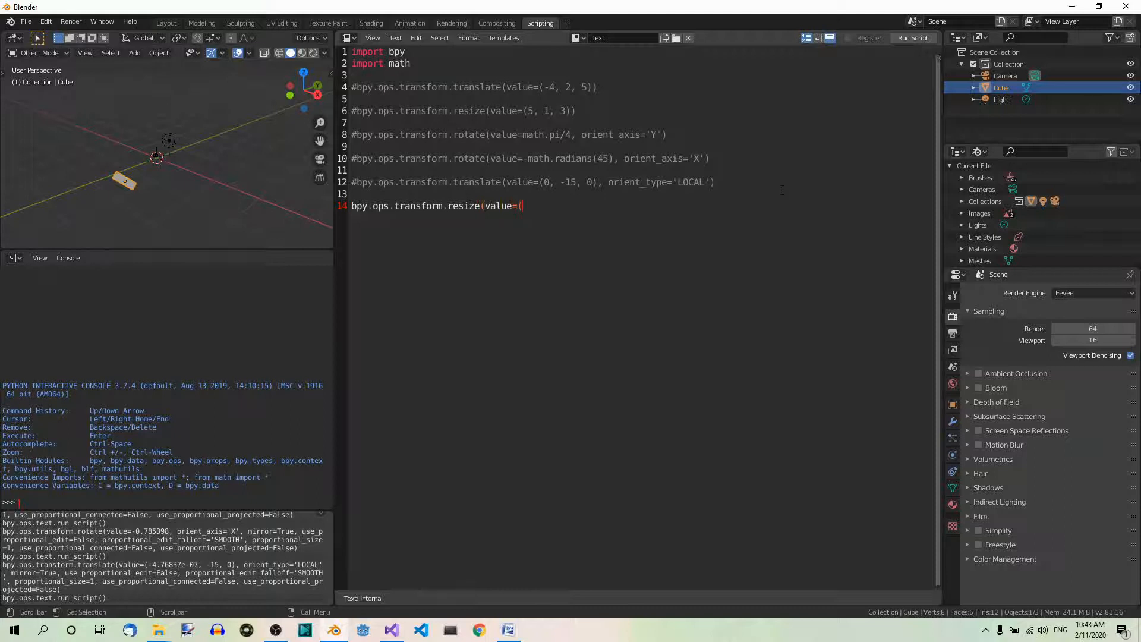
type("1,")
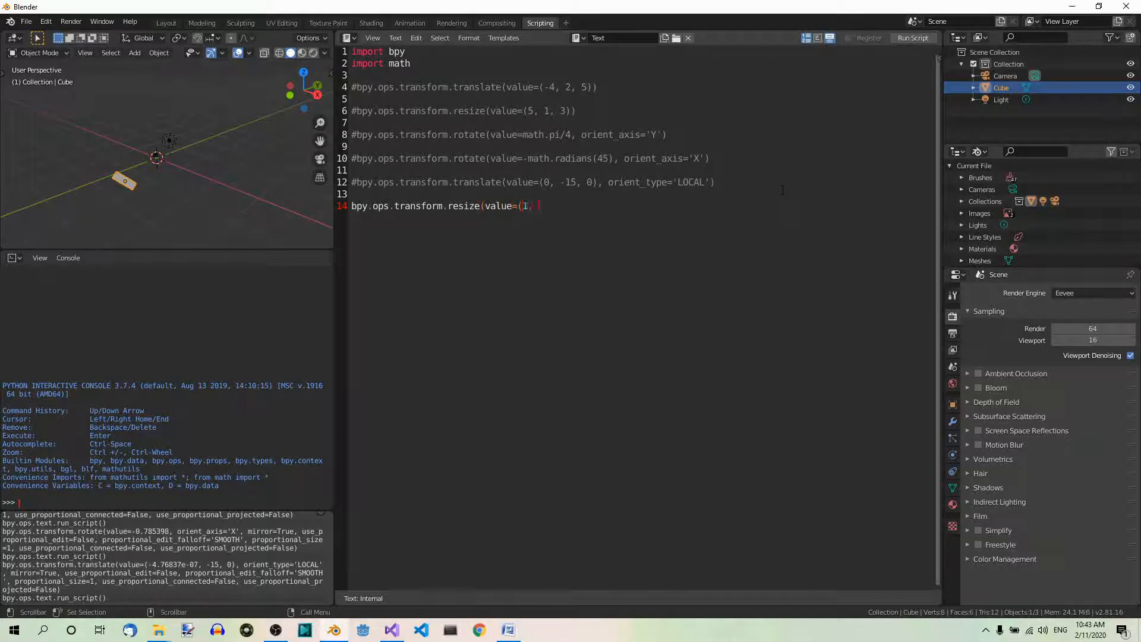
type("4,")
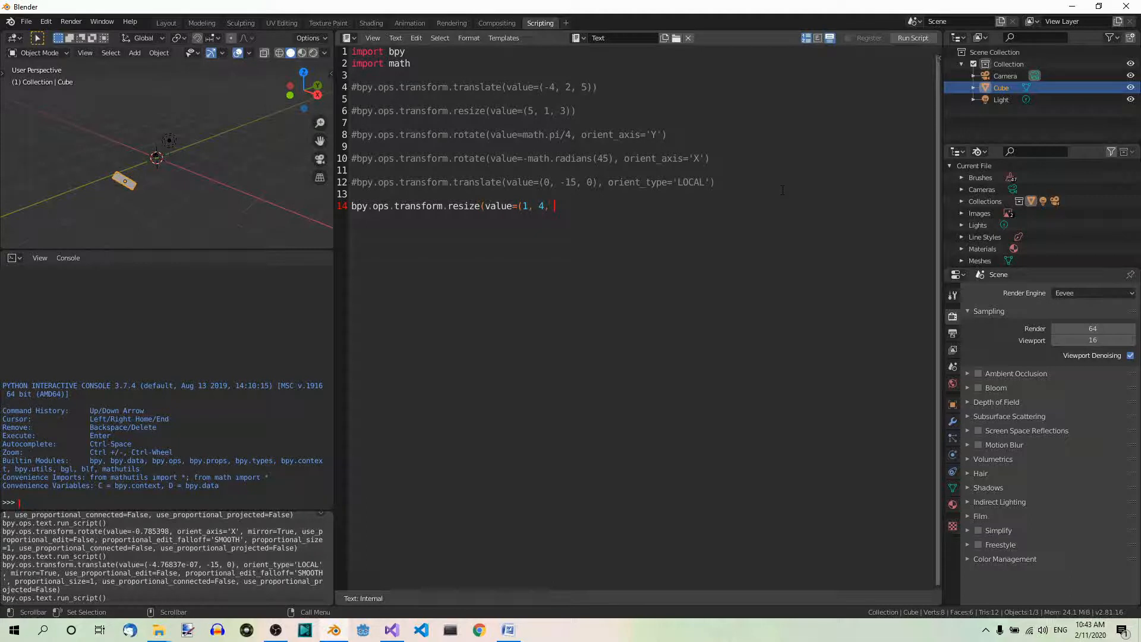
type("1")
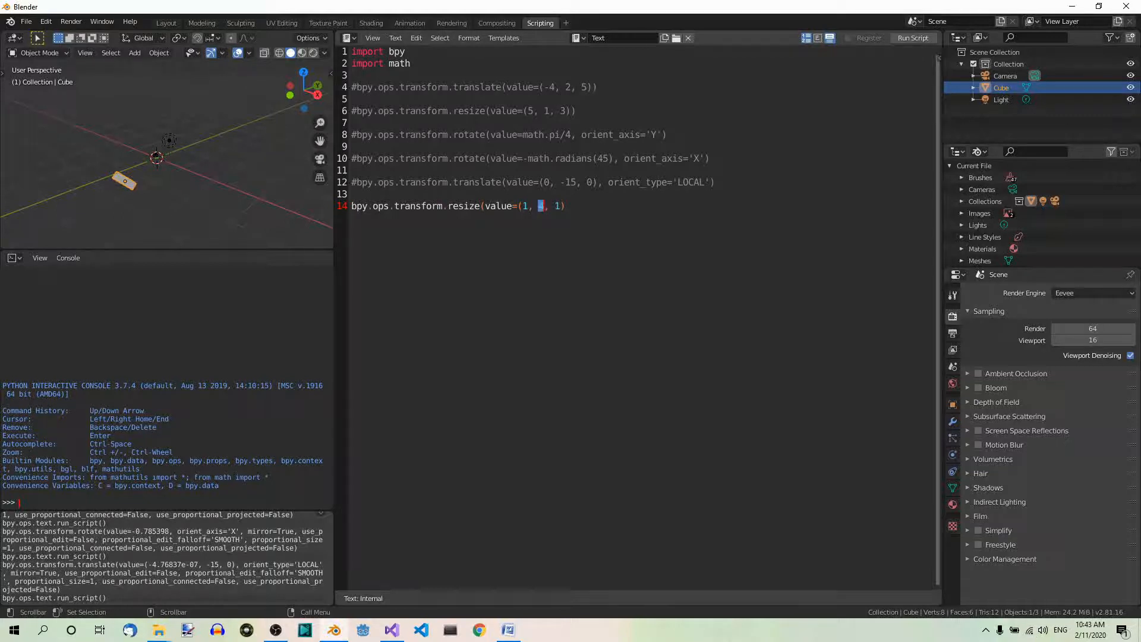
mouse_move(529, 219)
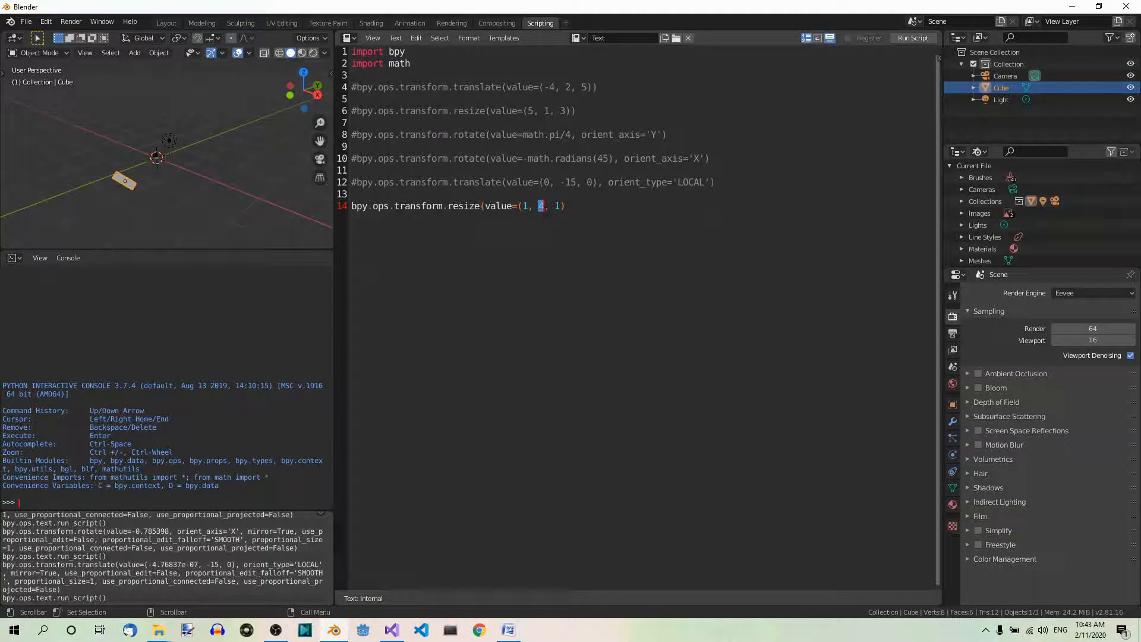
Step: Finish the resize line with orient_type='LOCAL' to scale in the cube's own space
type("4")
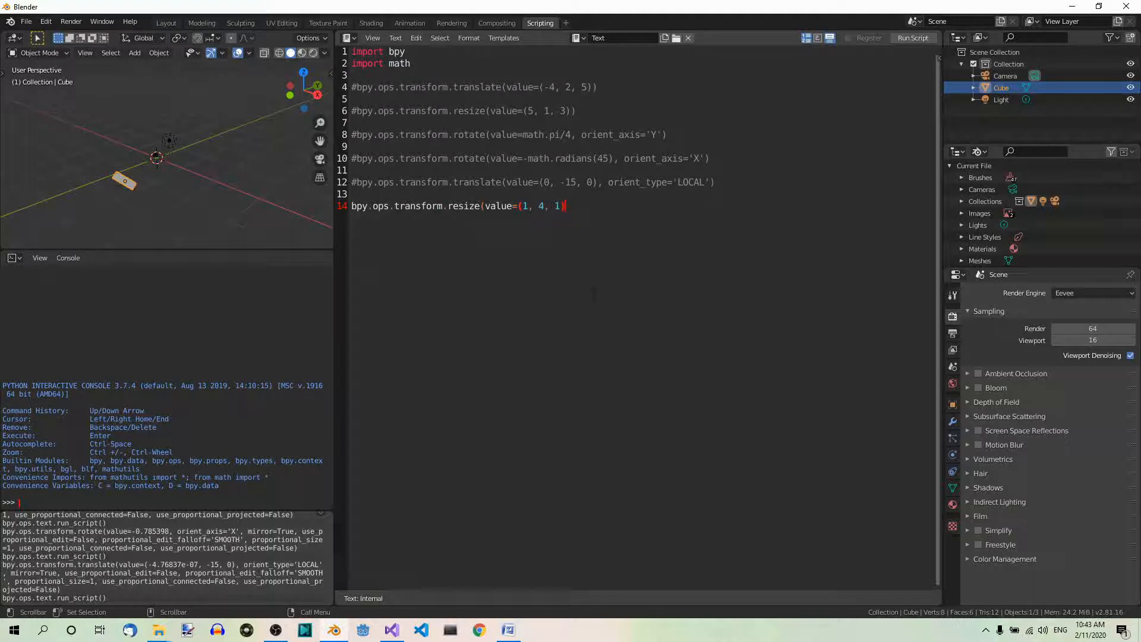
type(", orient_ty")
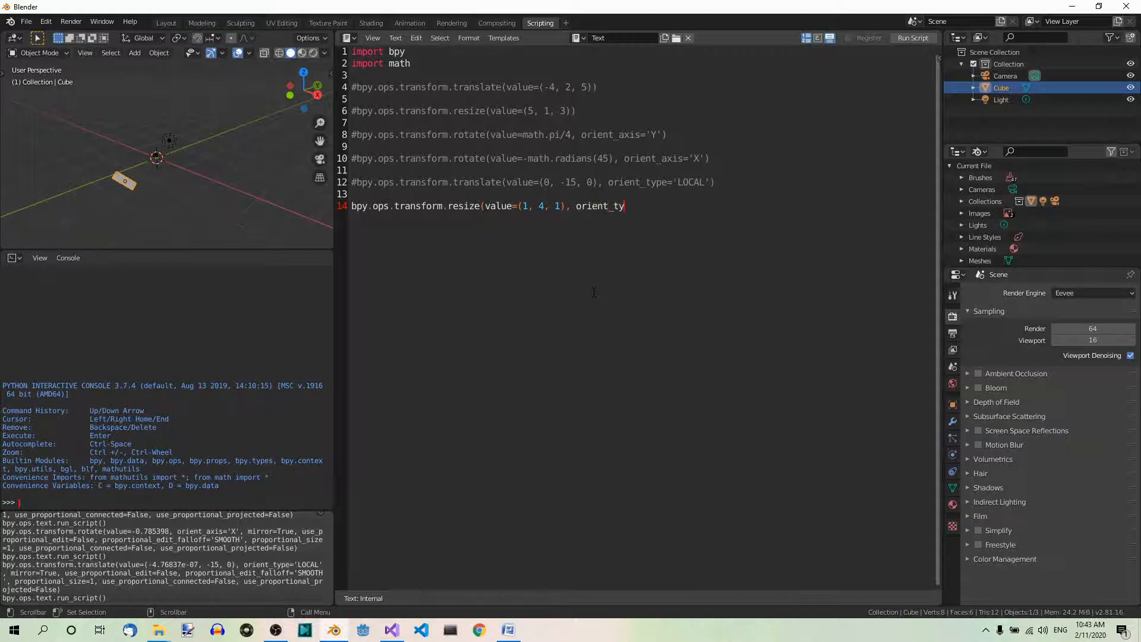
type("pe=")
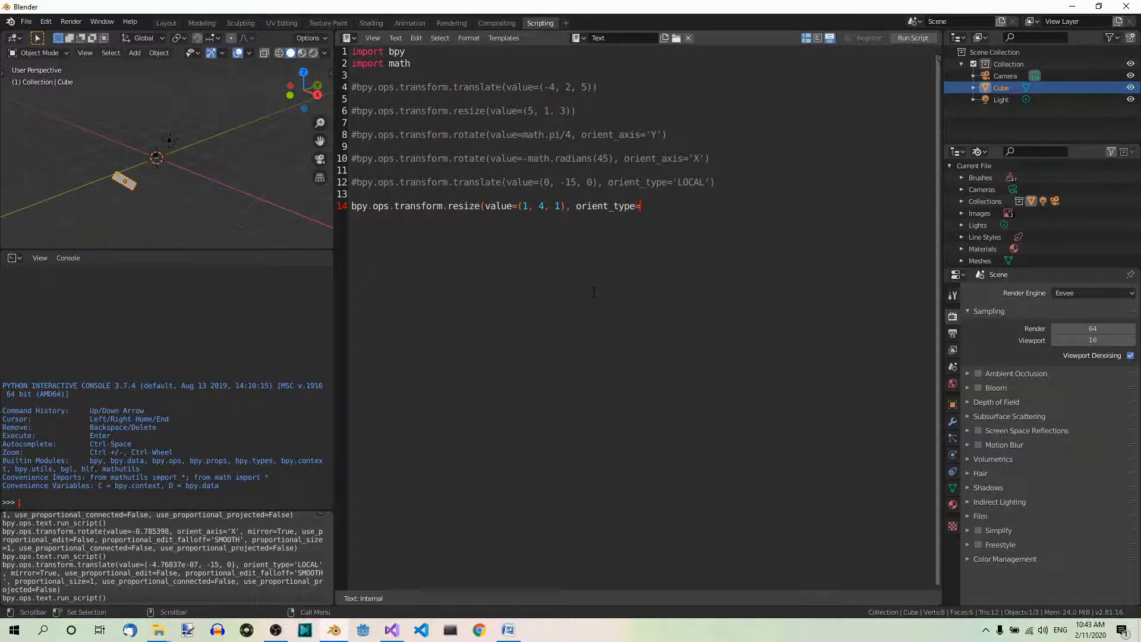
type("'LOCA")
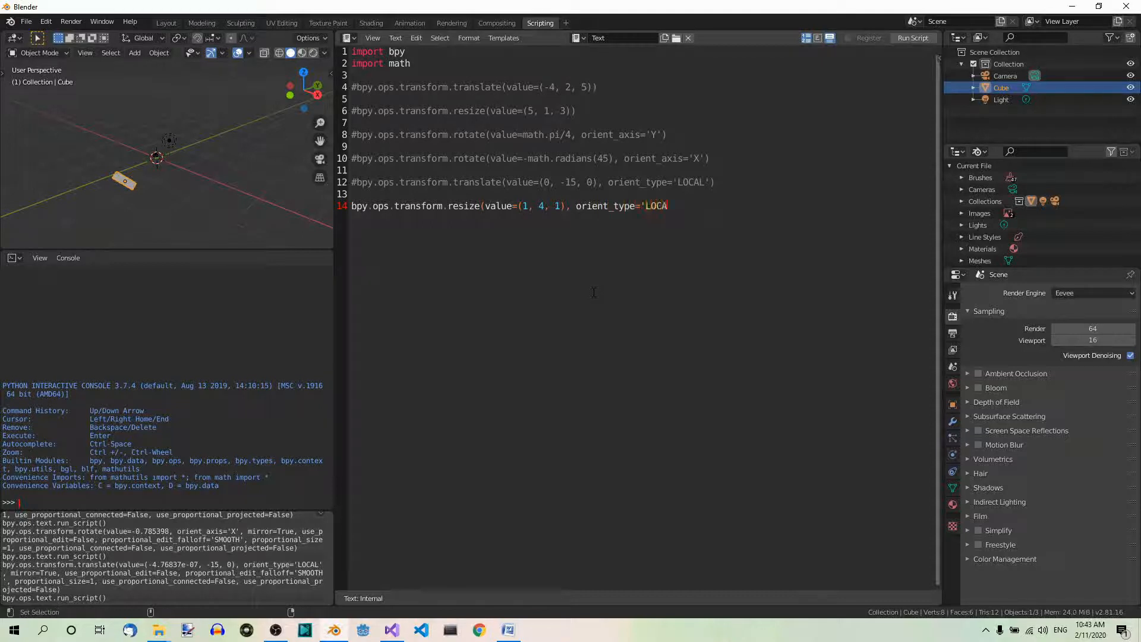
type("L')")
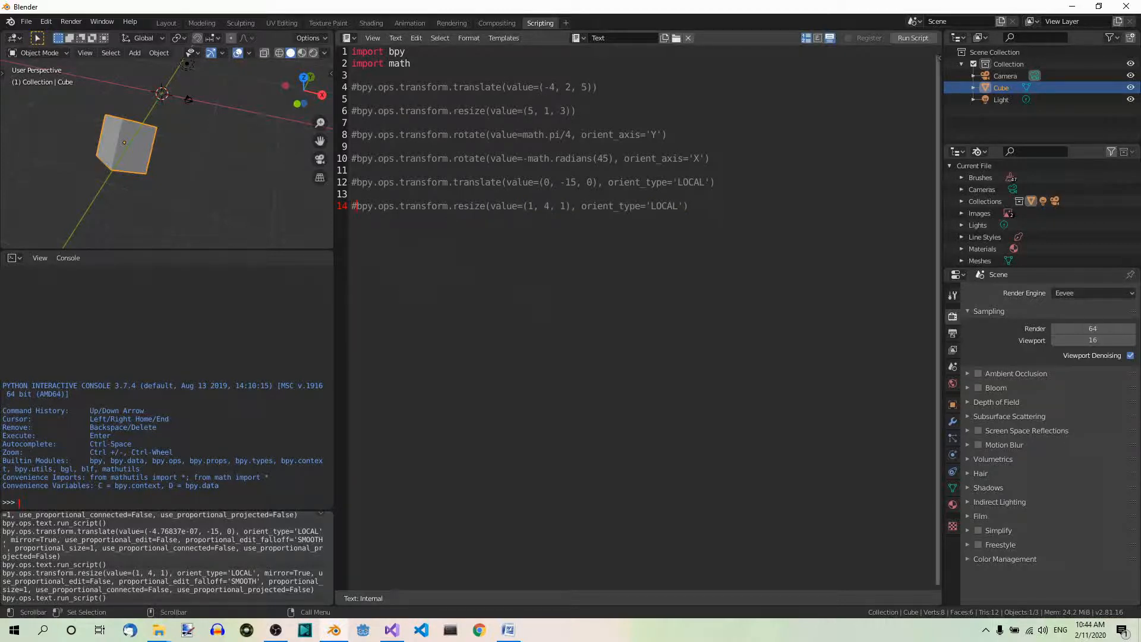
Step: Select the bpy.ops.transform.rotate command name on line 10 for reuse
left_click_drag(355, 158, 706, 158)
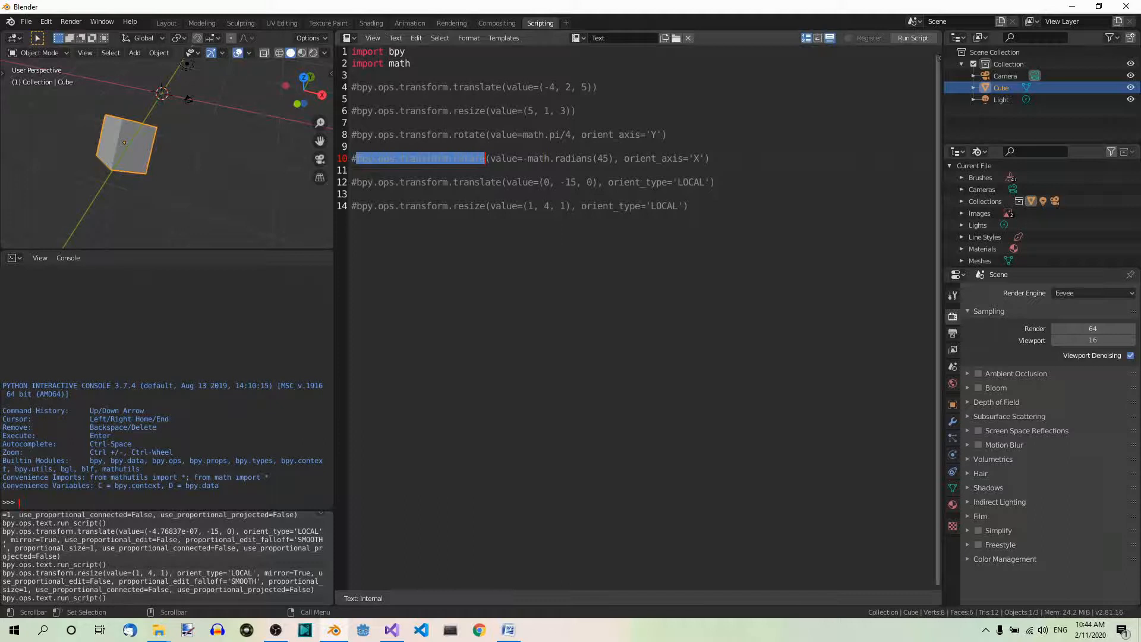
Step: Write a rotate line on line 16 with value=math.radians(60)
type("bpy.ops.transform.rotate")
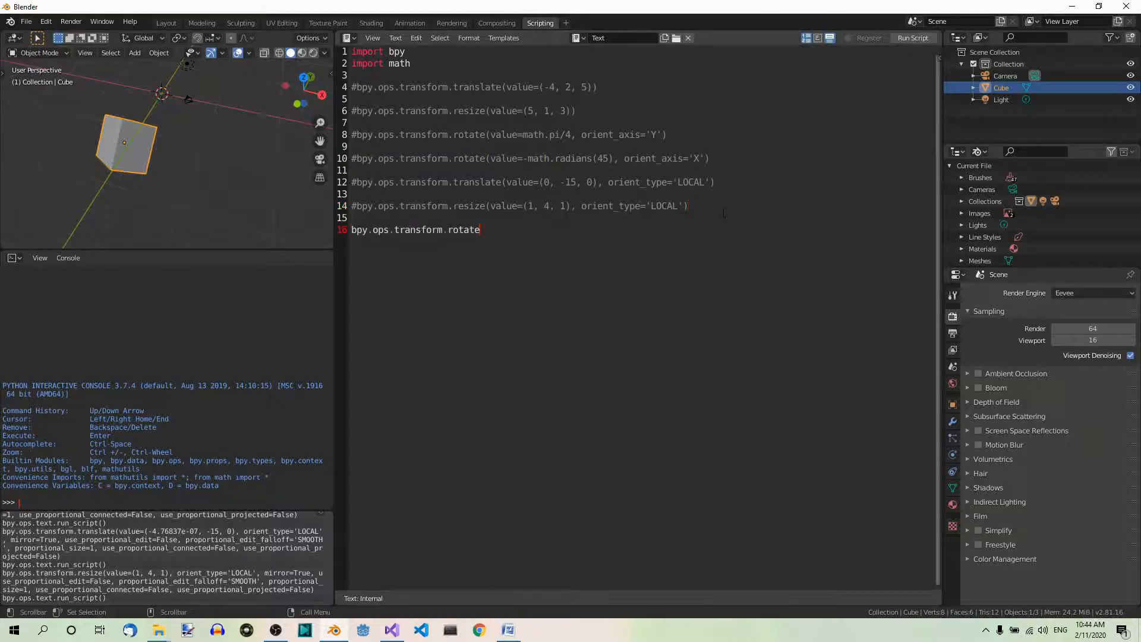
type("(")
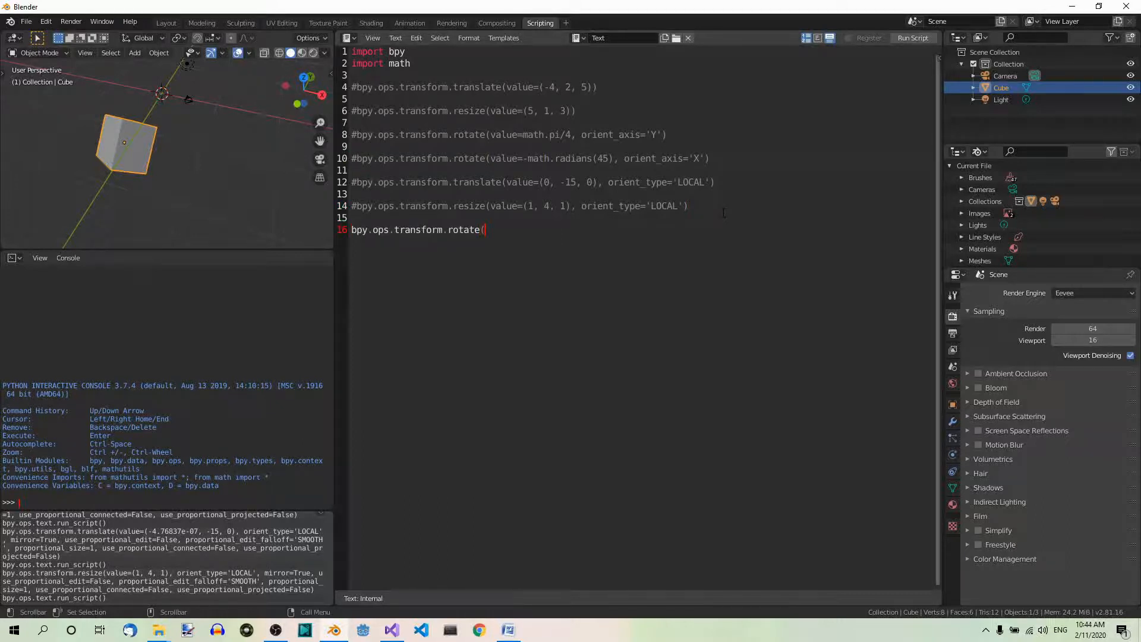
type("va")
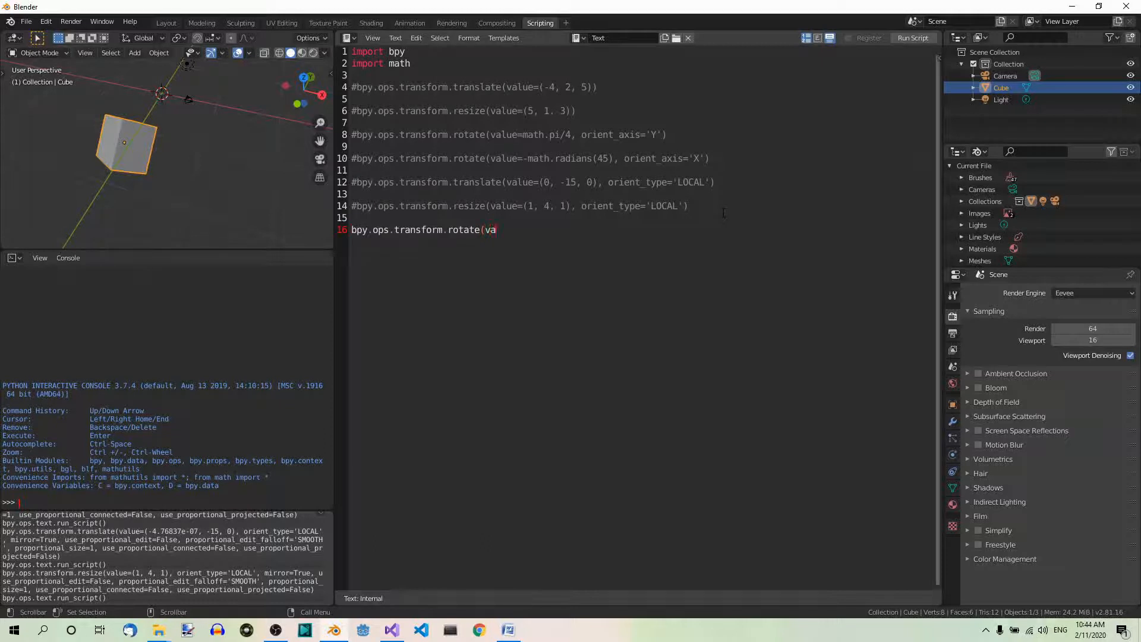
type("lue")
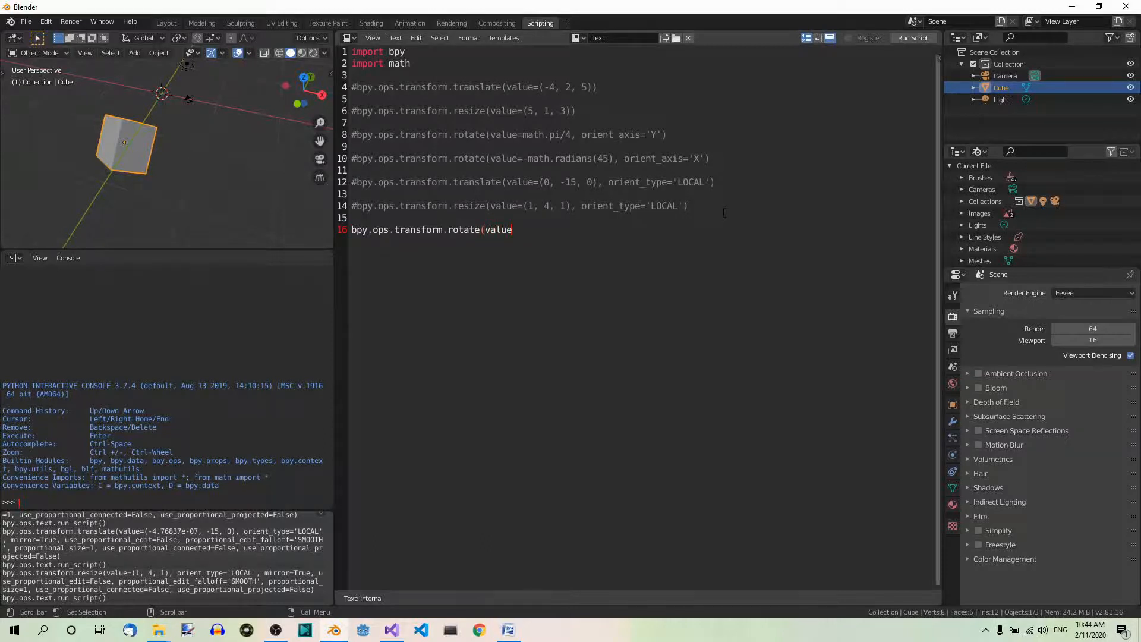
type("=math.rad")
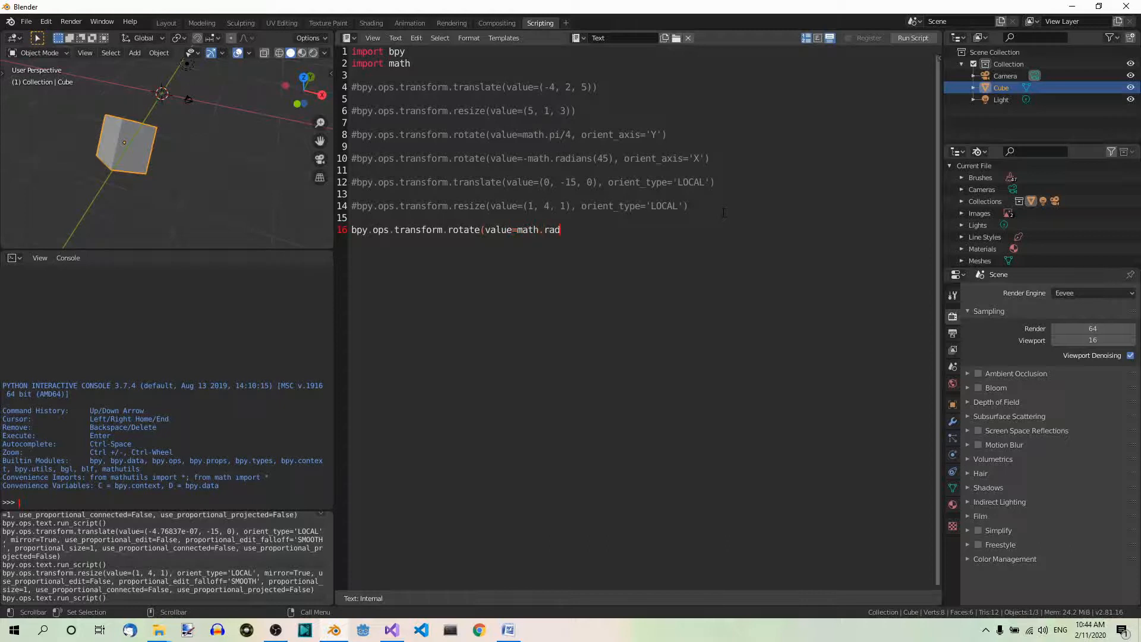
type("ians")
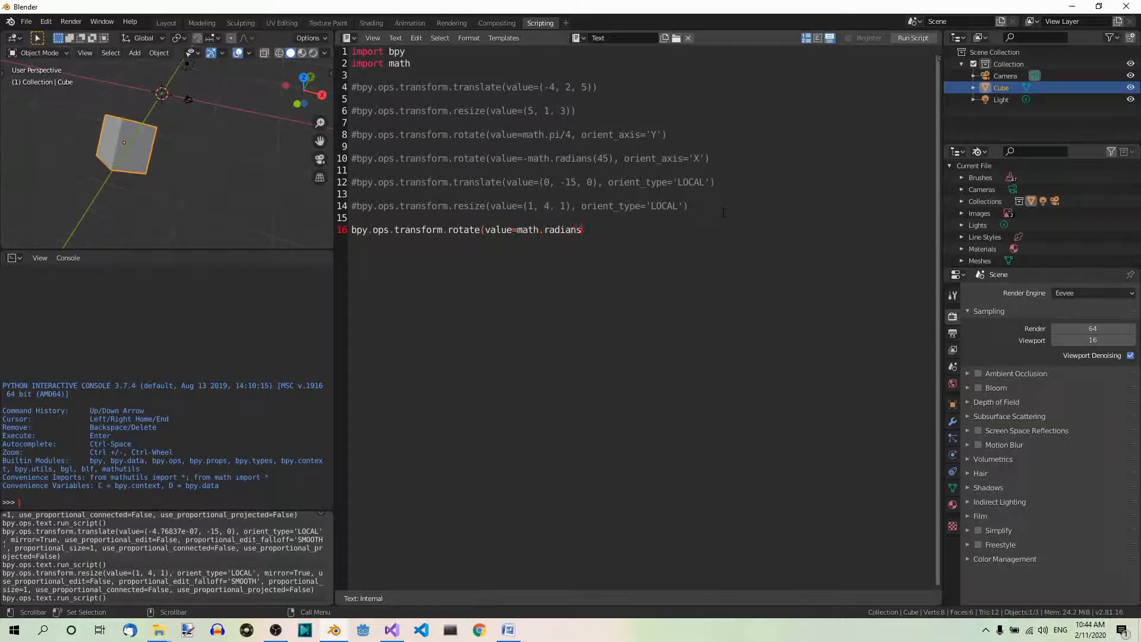
type("(")
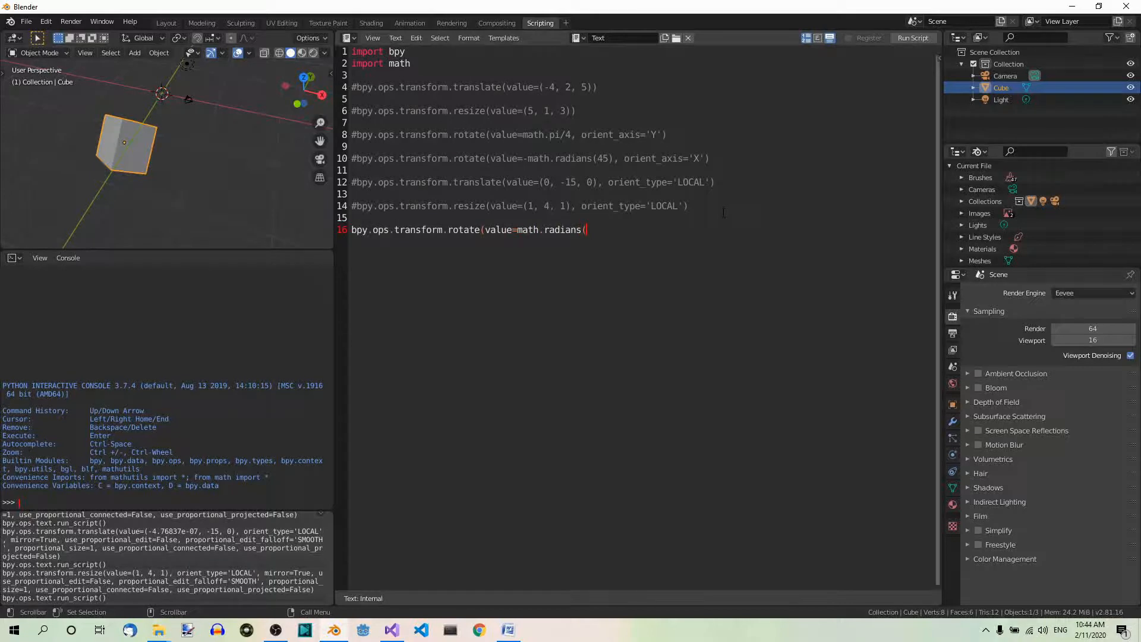
type("60), ori")
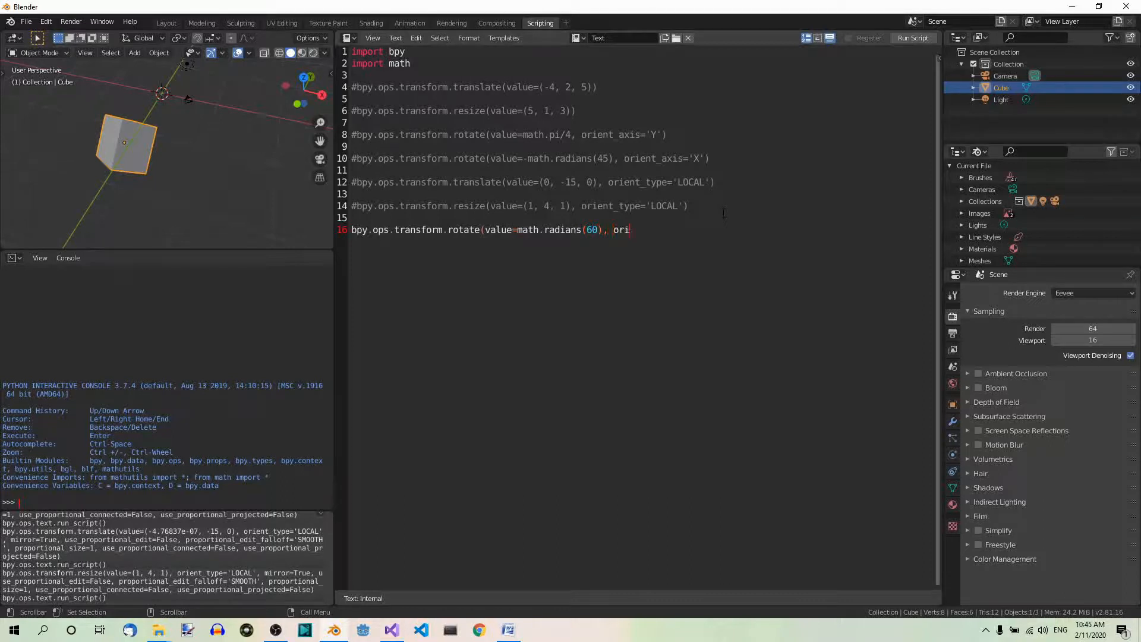
Step: Complete it with orient_axis='X', orient_type='LOCAL' and run the script to rotate the cube
type("ent_")
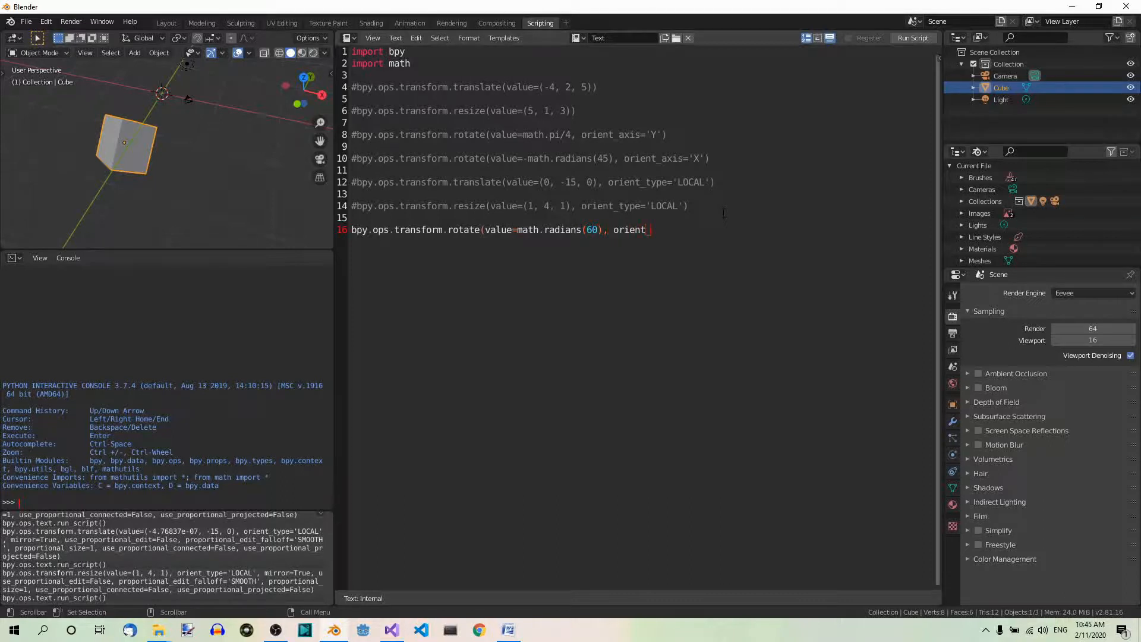
type("axis=")
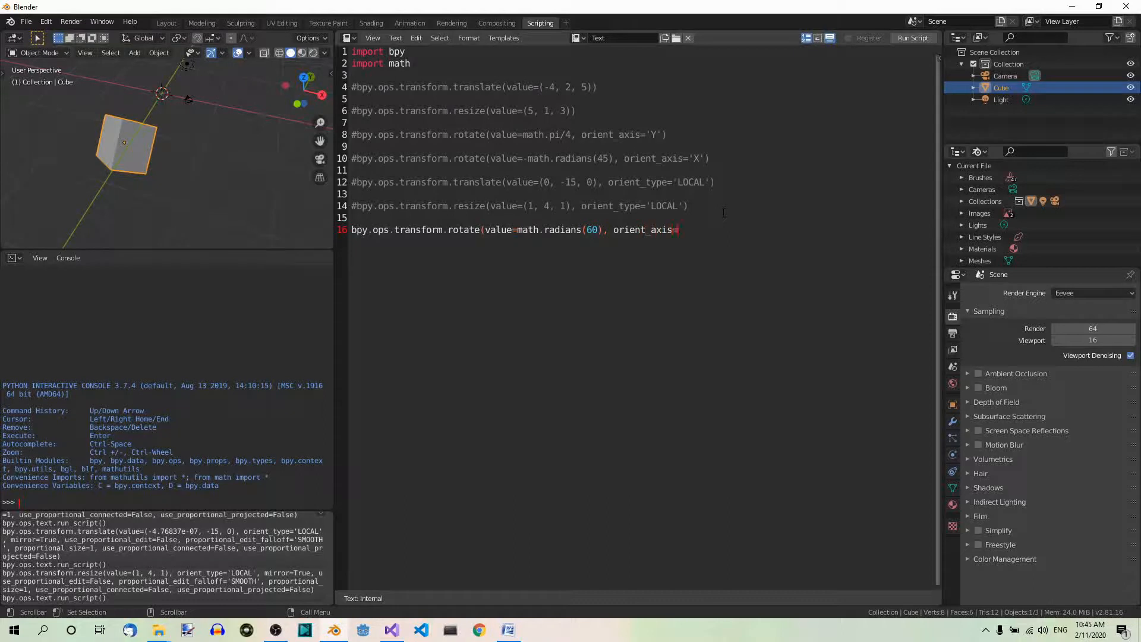
type("'")
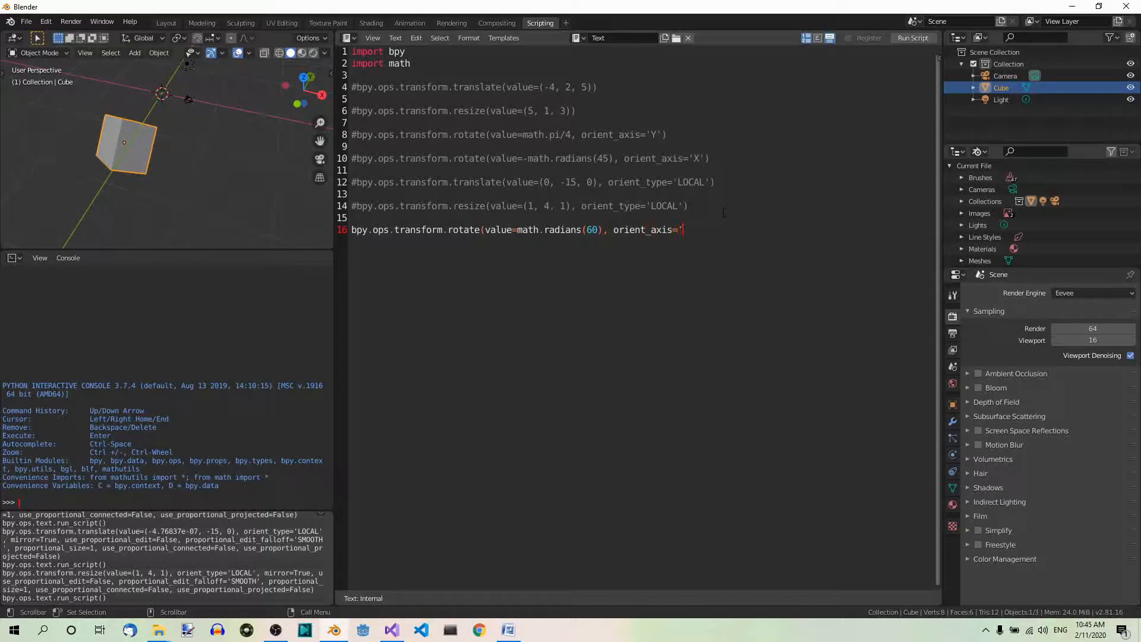
type("X',")
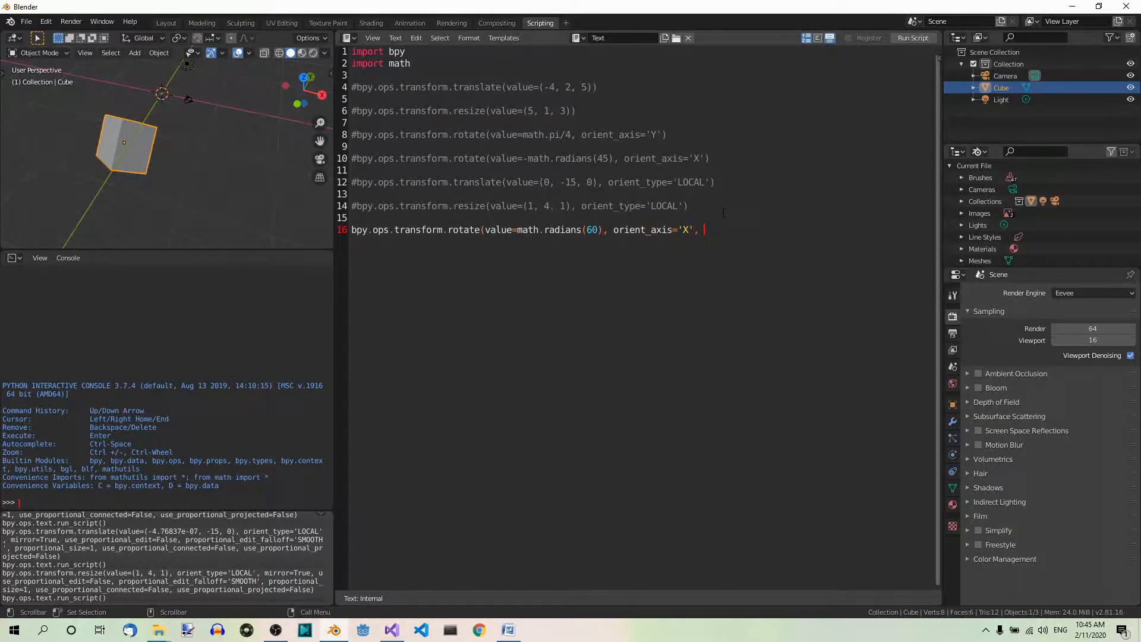
type("orient")
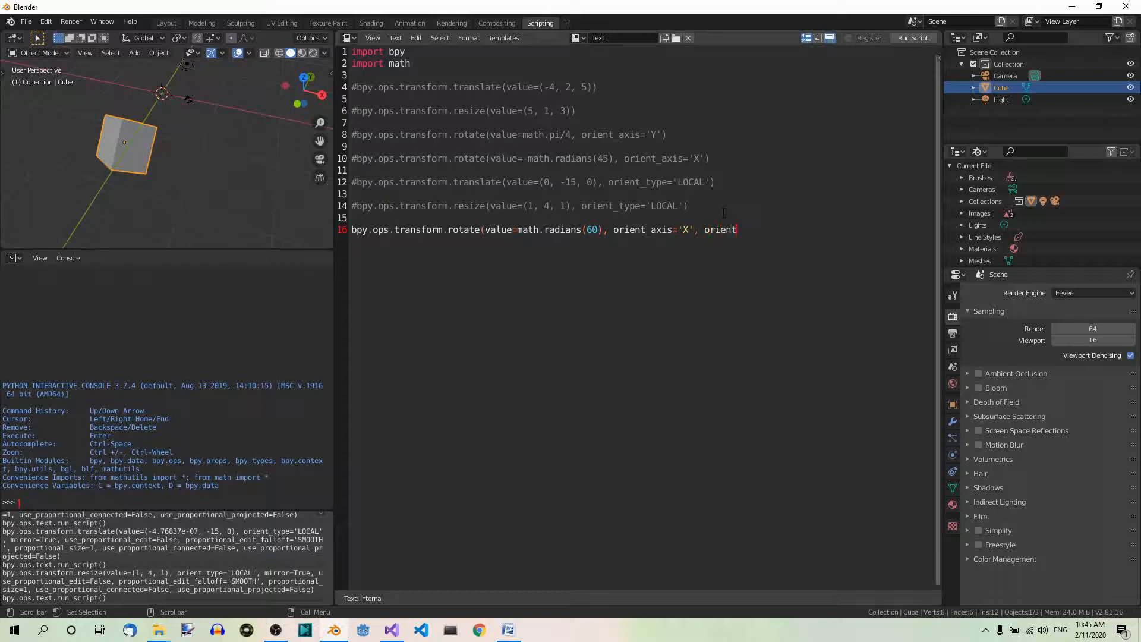
type("_type")
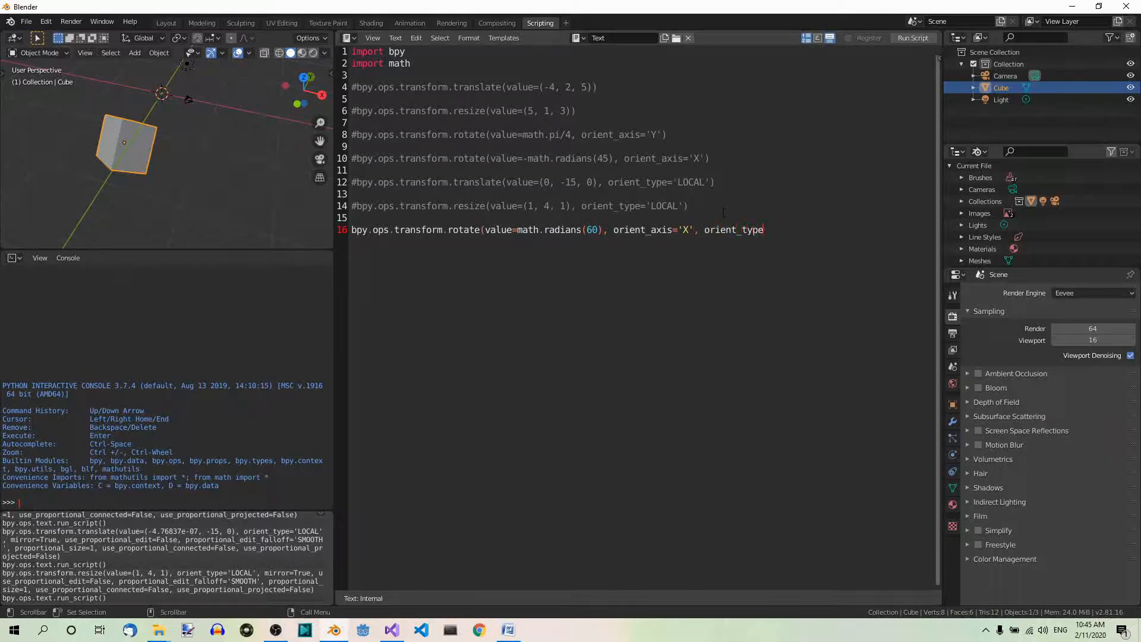
type("'LO")
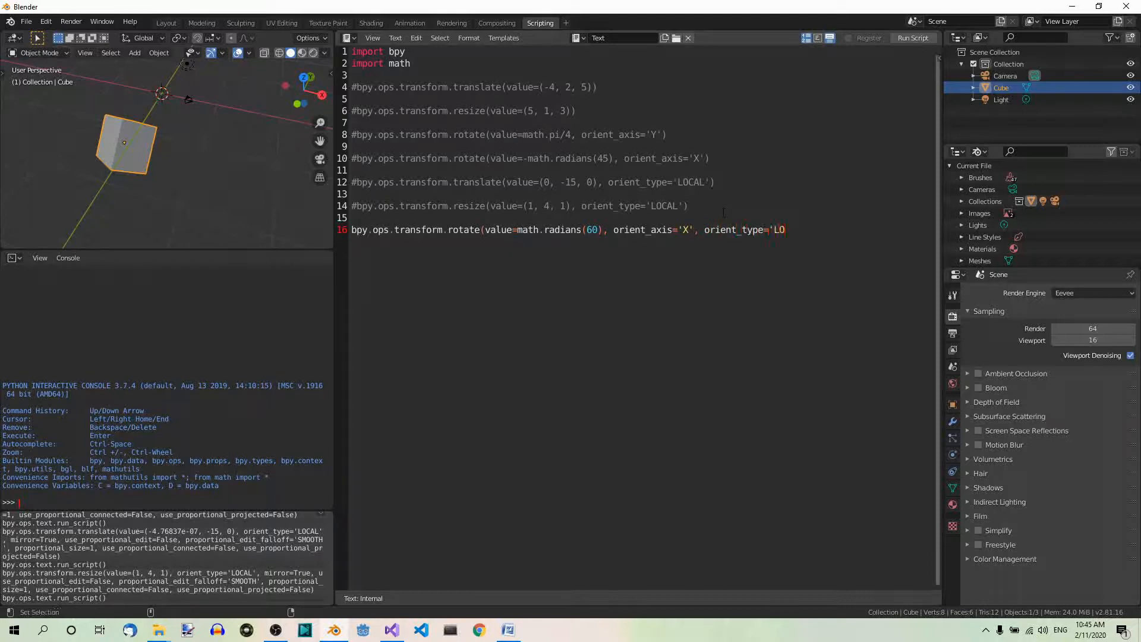
type("CAL'")
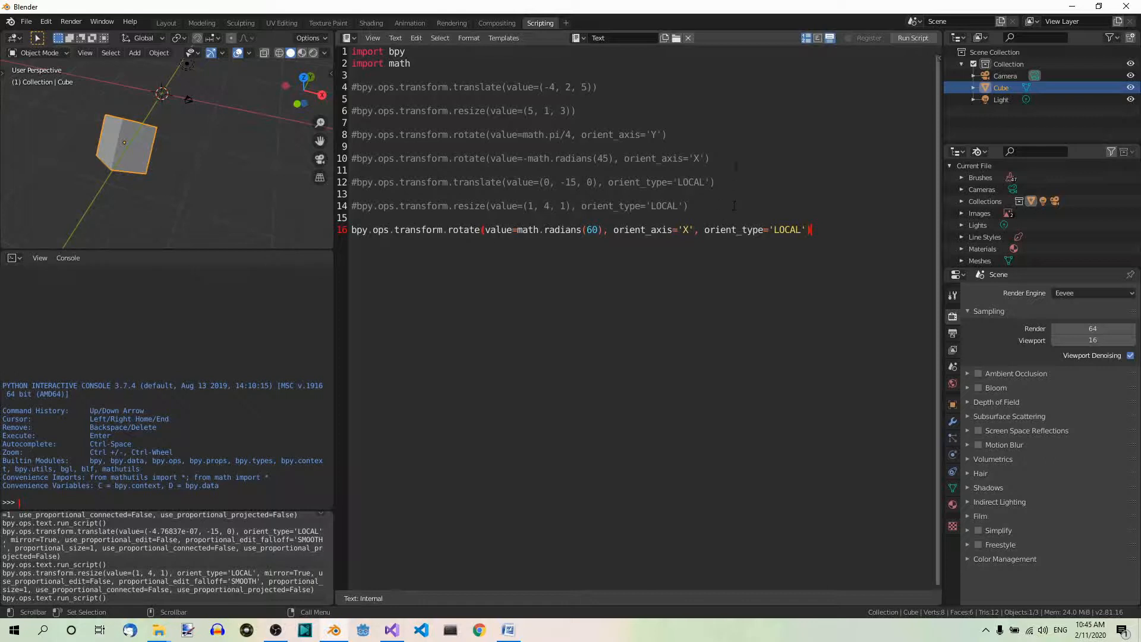
left_click(911, 38)
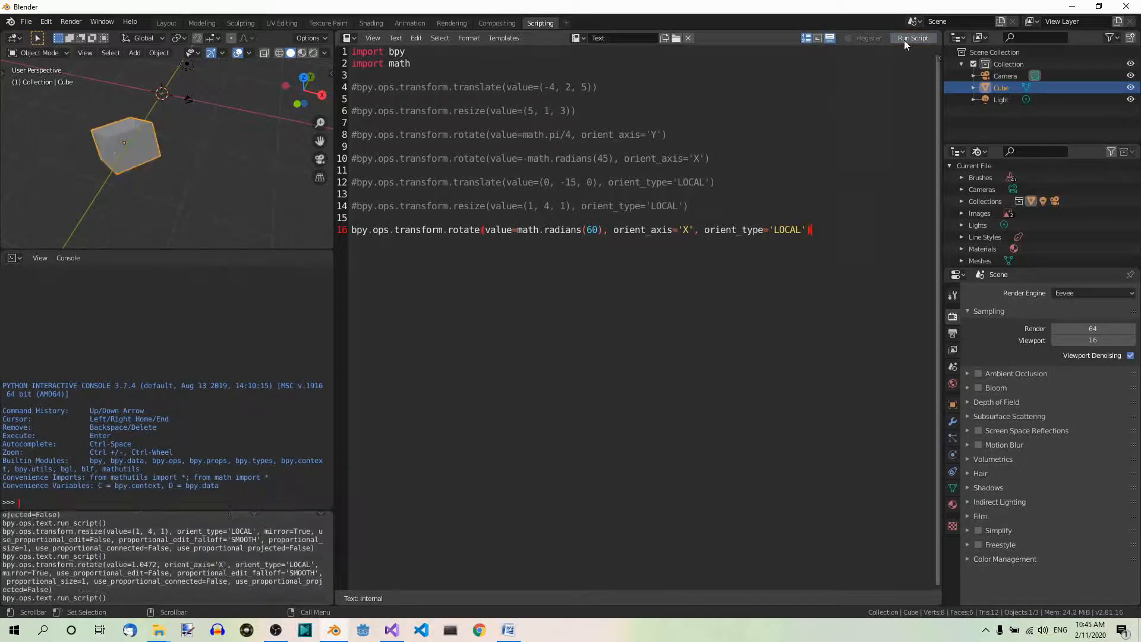